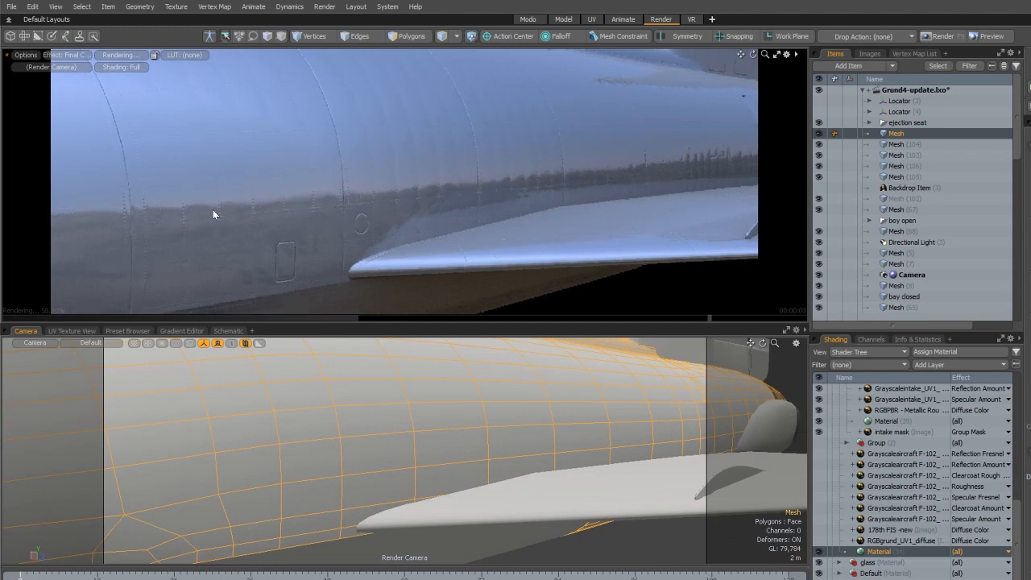
pyautogui.moveTo(162, 206)
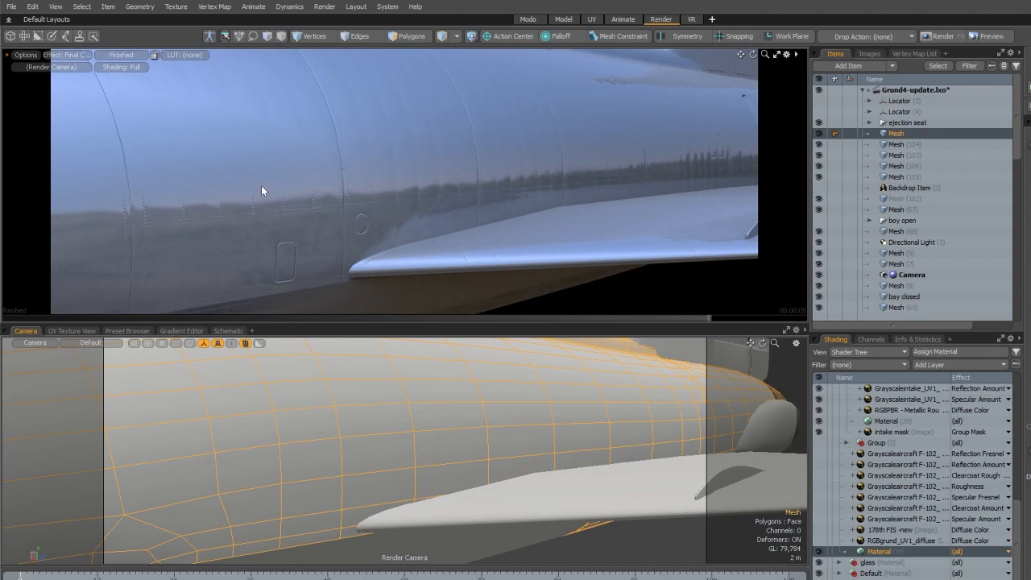
pyautogui.moveTo(455, 186)
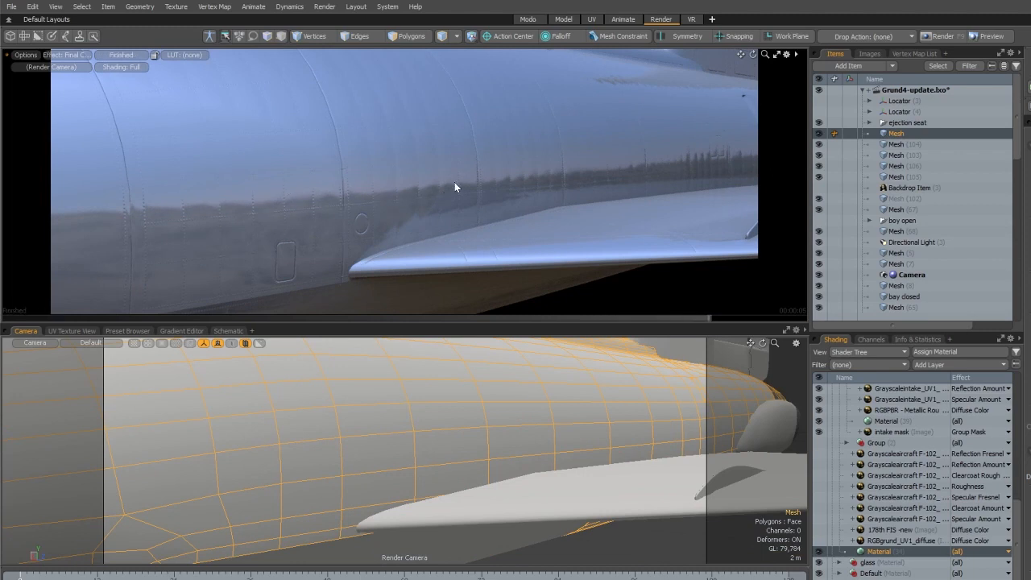
pyautogui.moveTo(440, 192)
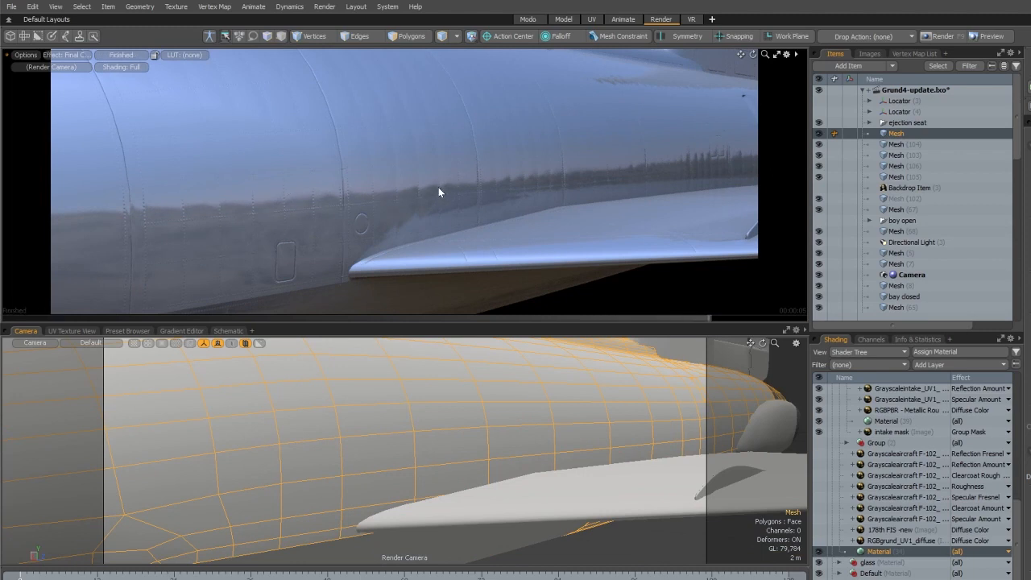
pyautogui.moveTo(194, 208)
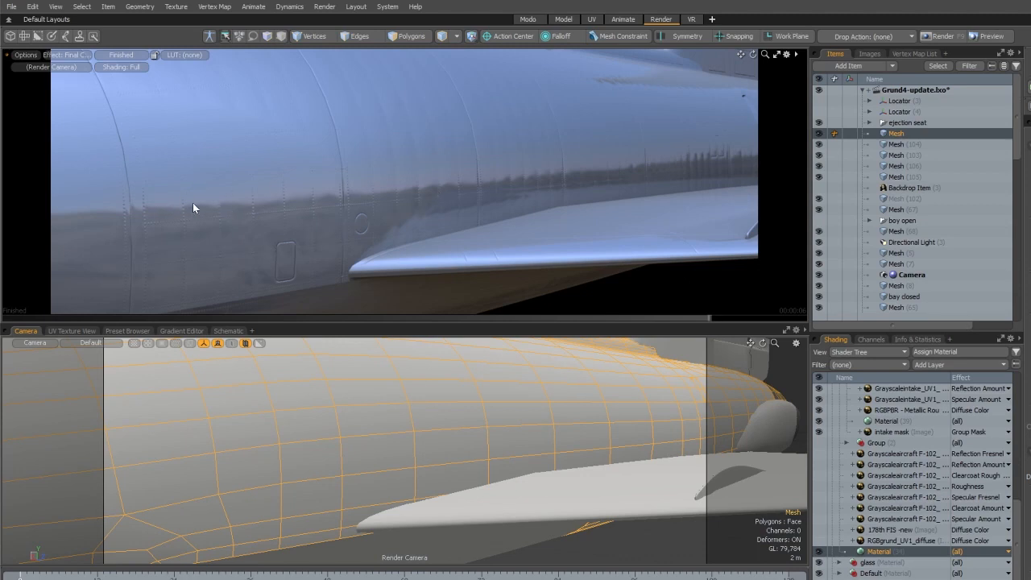
pyautogui.moveTo(252, 188)
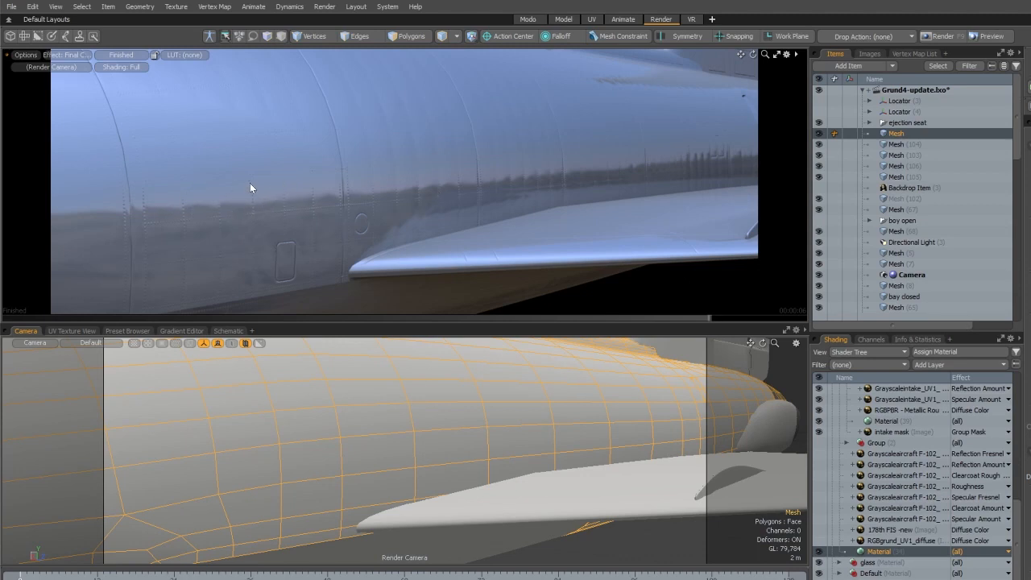
pyautogui.moveTo(319, 204)
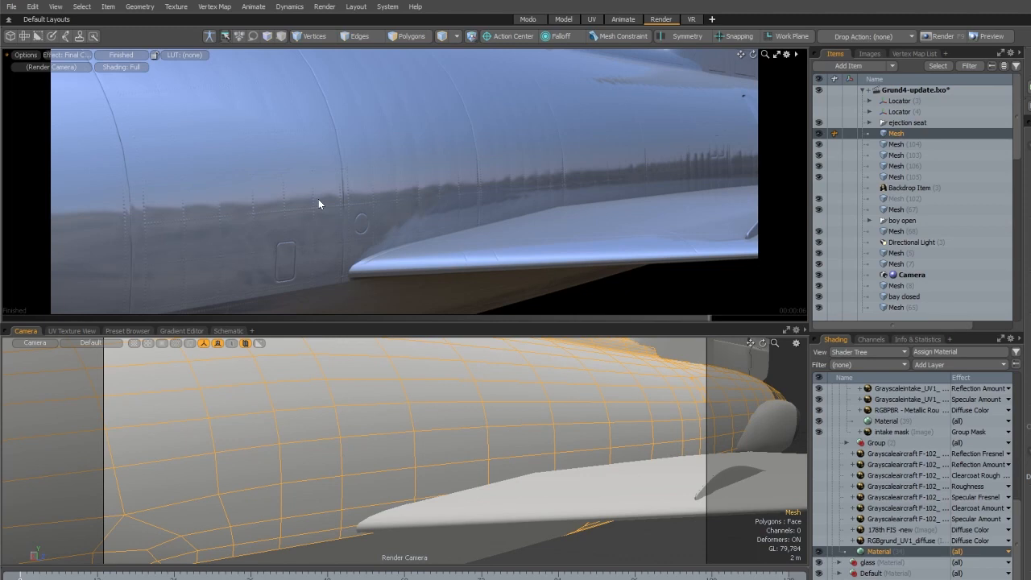
pyautogui.moveTo(412, 194)
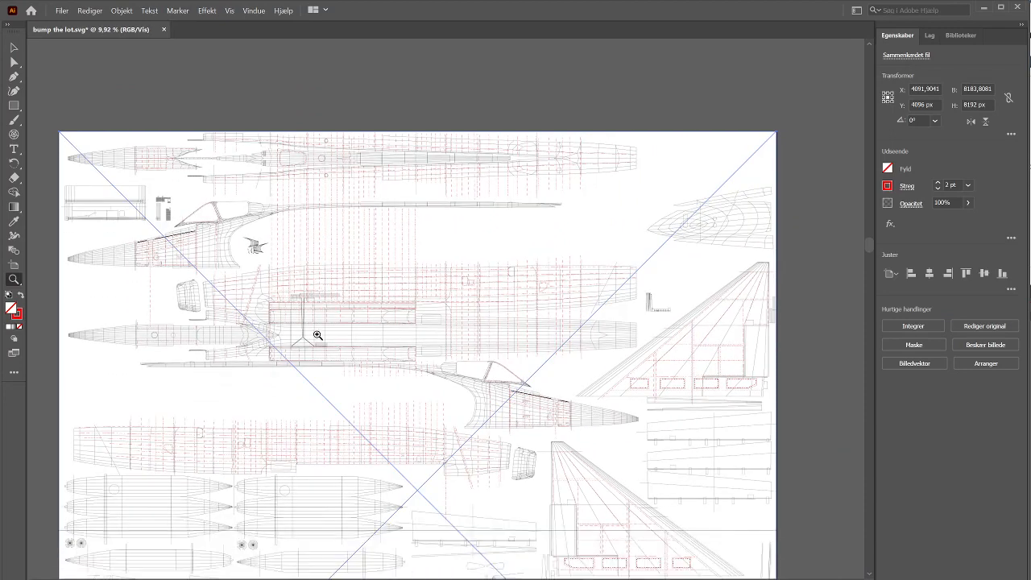
pyautogui.moveTo(179, 257)
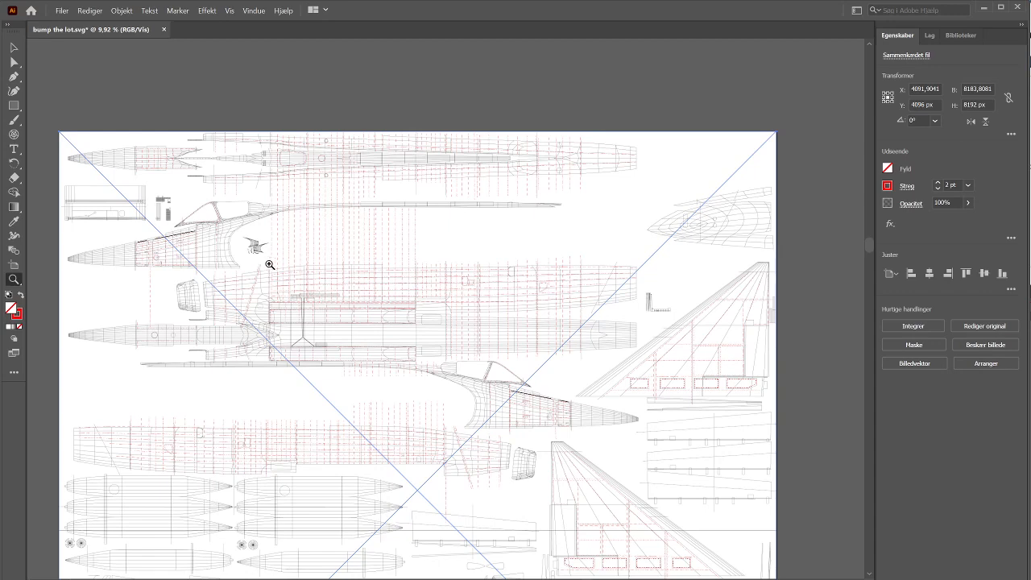
pyautogui.moveTo(273, 283)
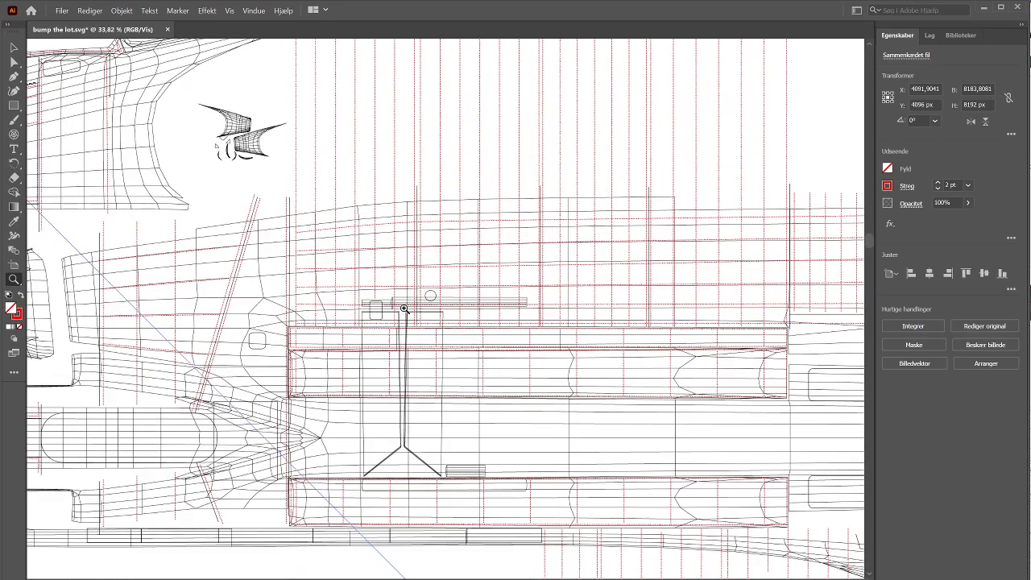
pyautogui.moveTo(423, 307)
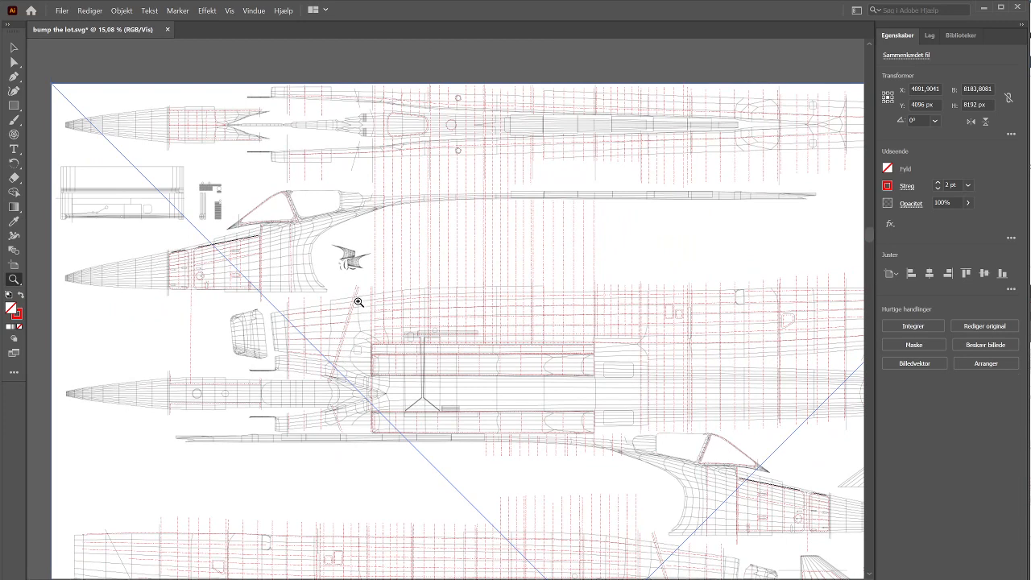
pyautogui.moveTo(170, 362)
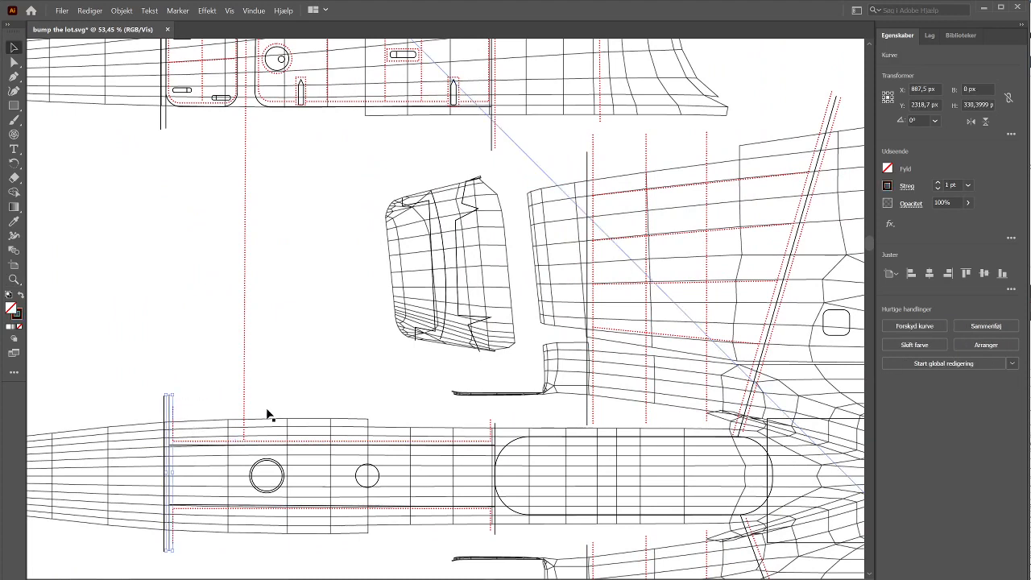
pyautogui.moveTo(280, 466)
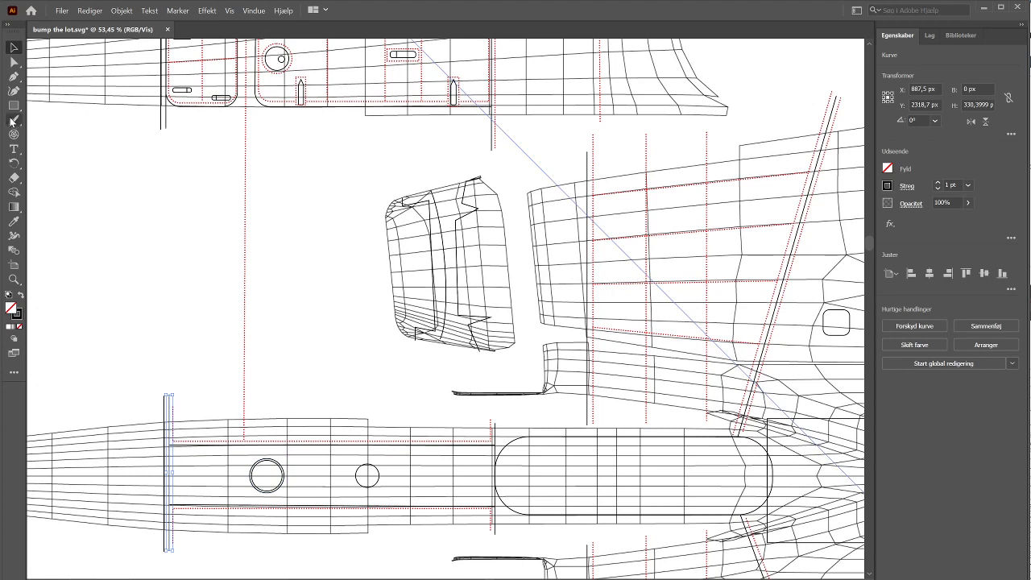
pyautogui.moveTo(14, 105)
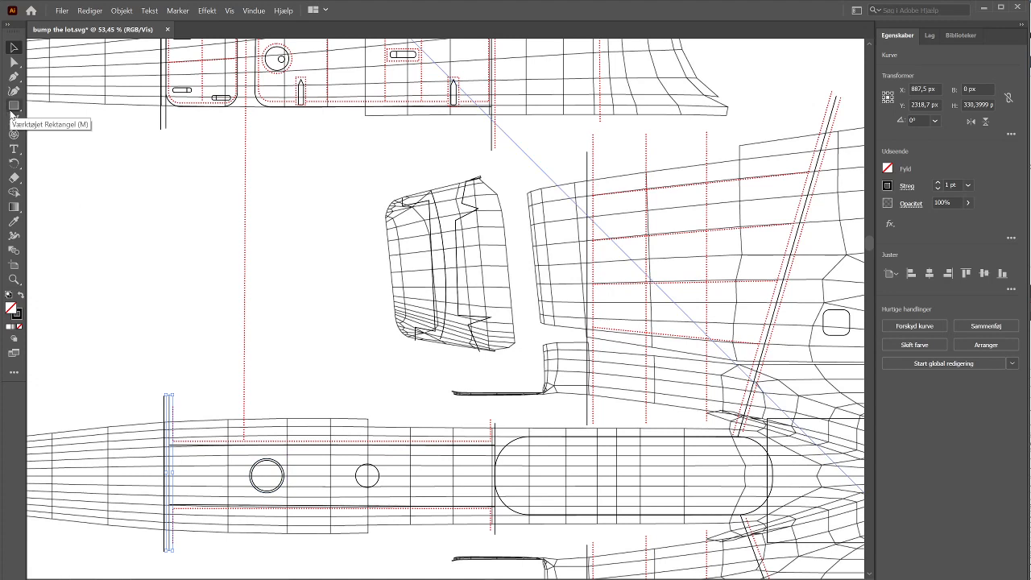
pyautogui.moveTo(14, 279)
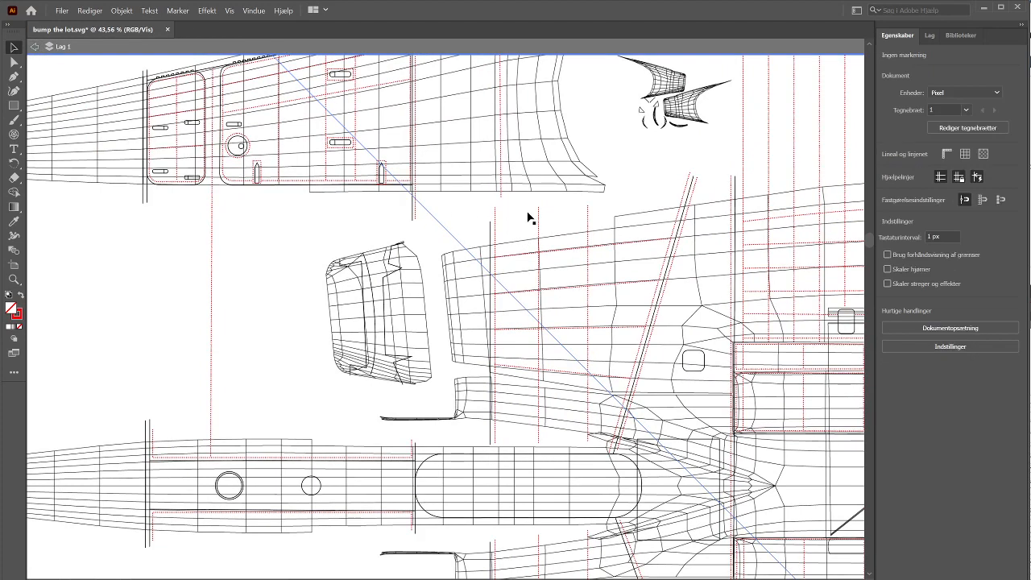
# Step: Draw a vertical line beside the fuselage and give it a 10 pt dashed stroke
pyautogui.click(539, 322)
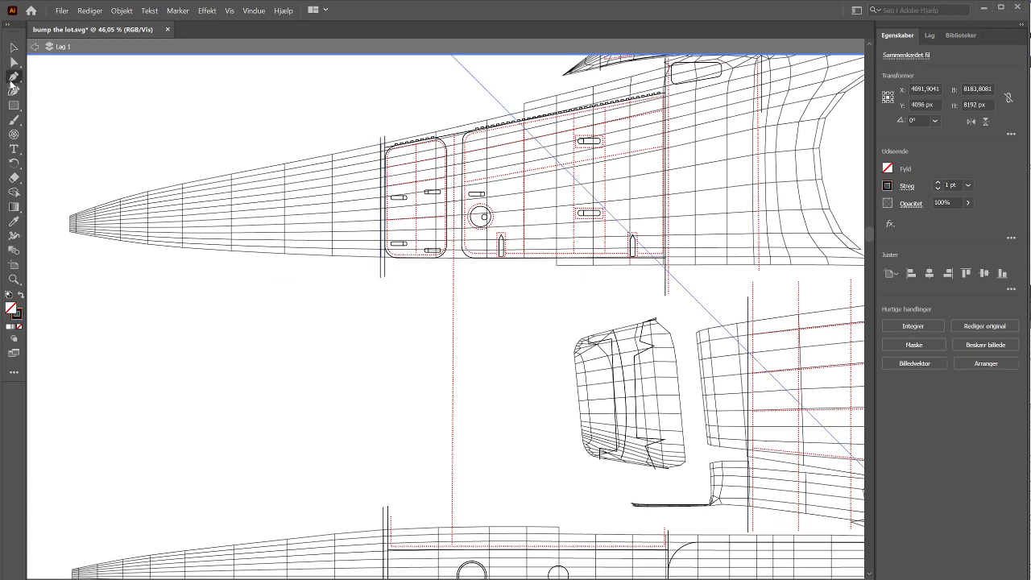
pyautogui.click(280, 506)
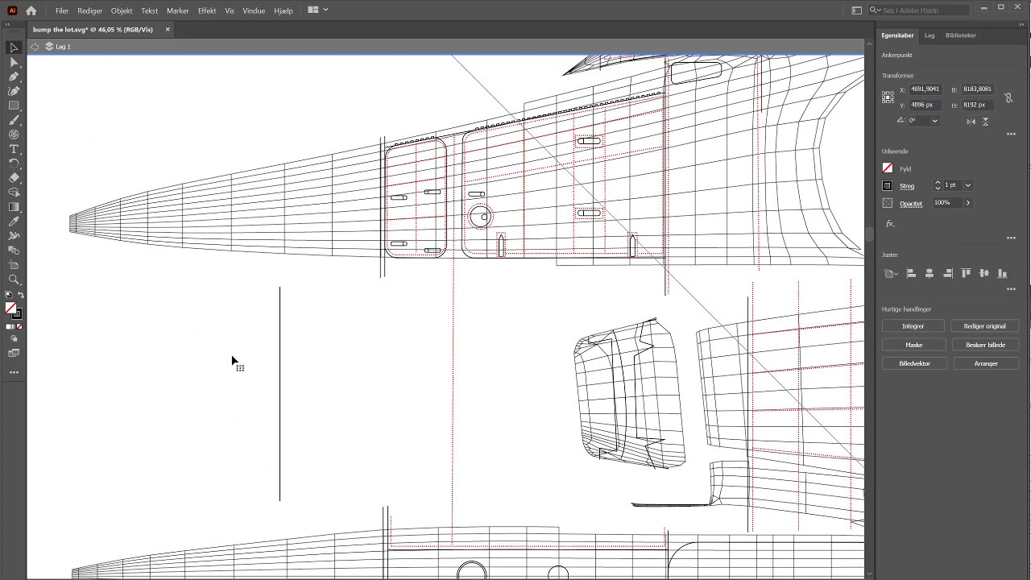
pyautogui.click(280, 395)
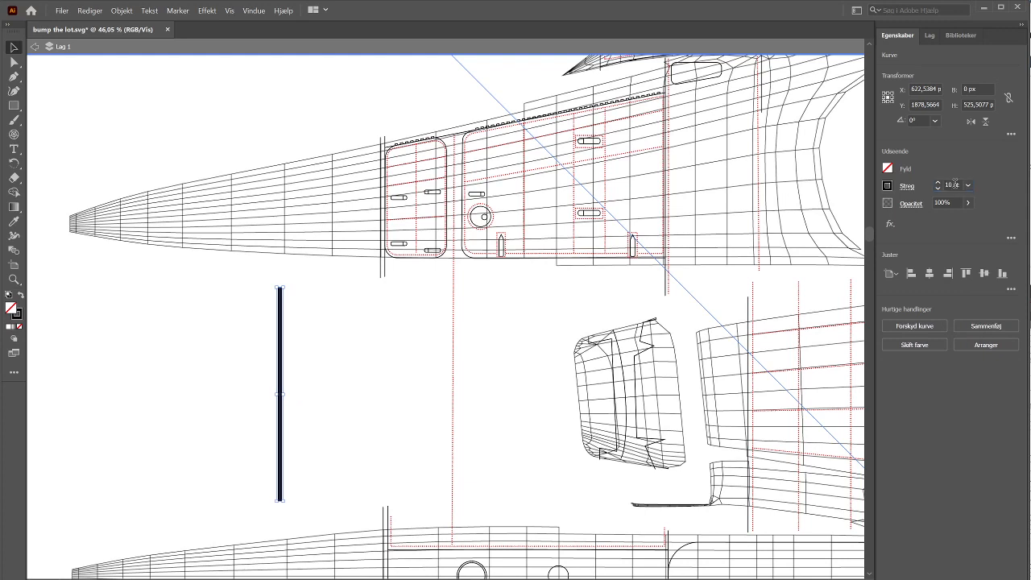
pyautogui.click(906, 186)
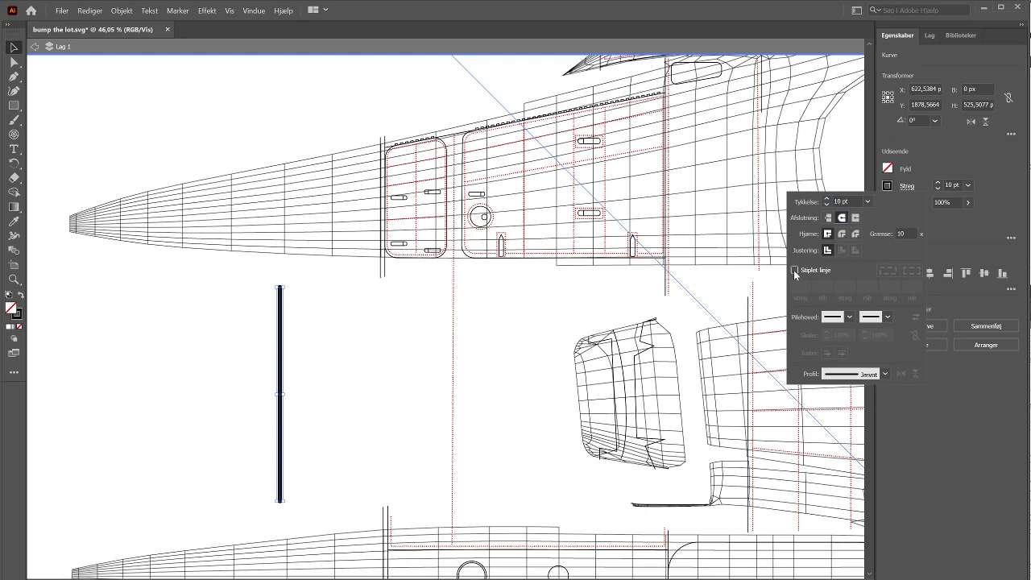
pyautogui.click(794, 270)
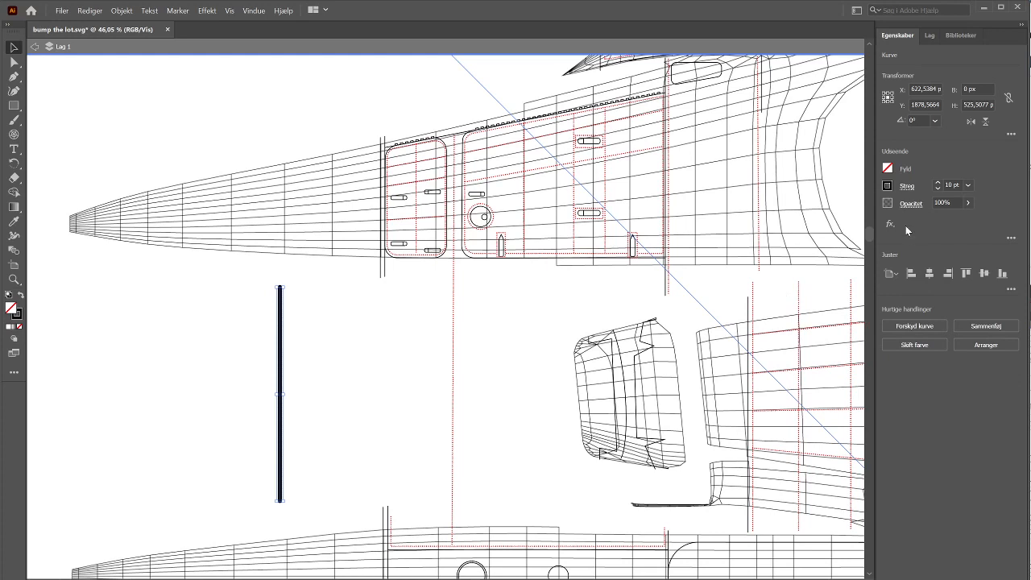
pyautogui.click(906, 186)
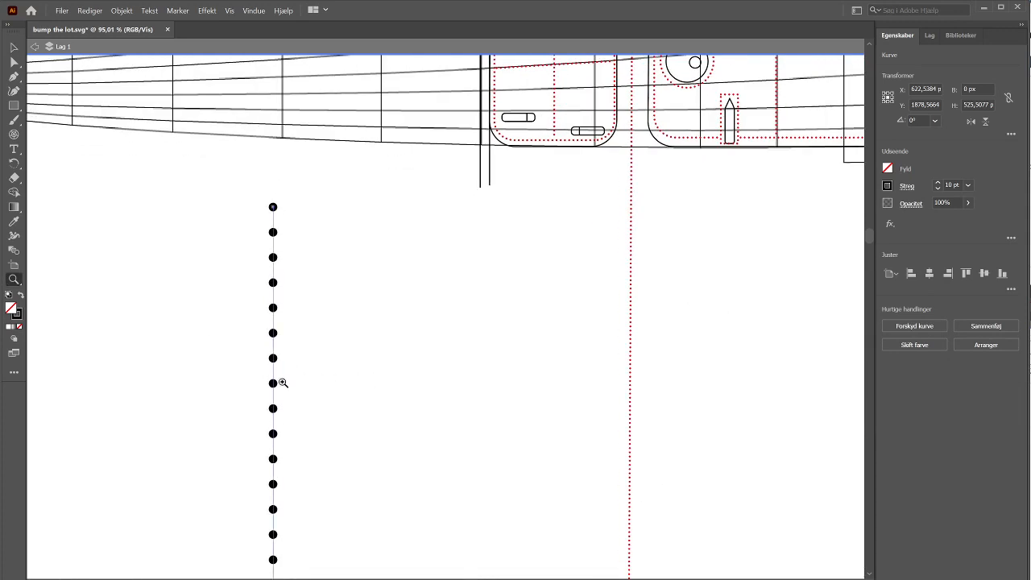
# Step: Widen the spacing between the rivet line's round dots, then zoom back out to the full layout
pyautogui.click(907, 186)
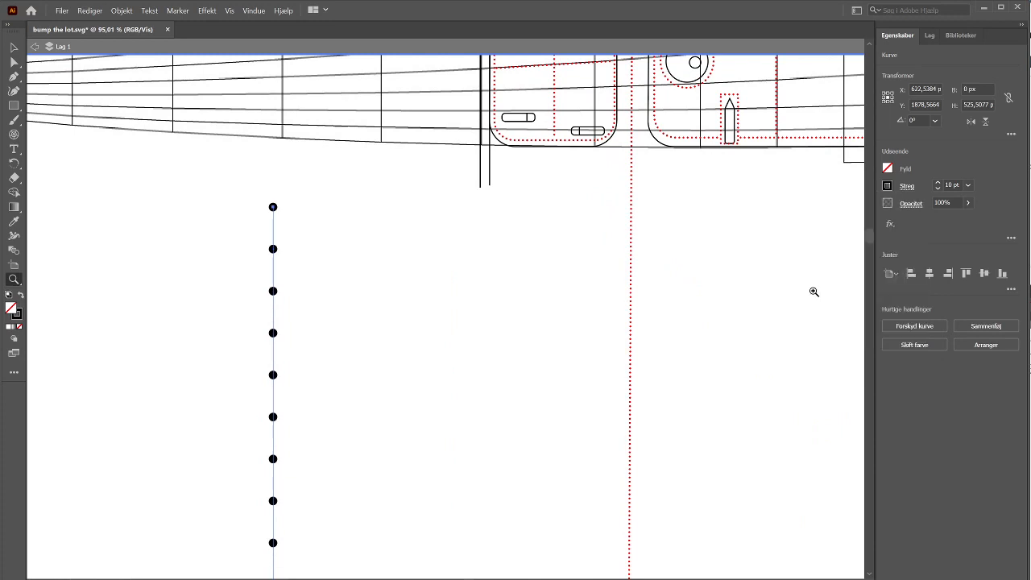
pyautogui.click(907, 186)
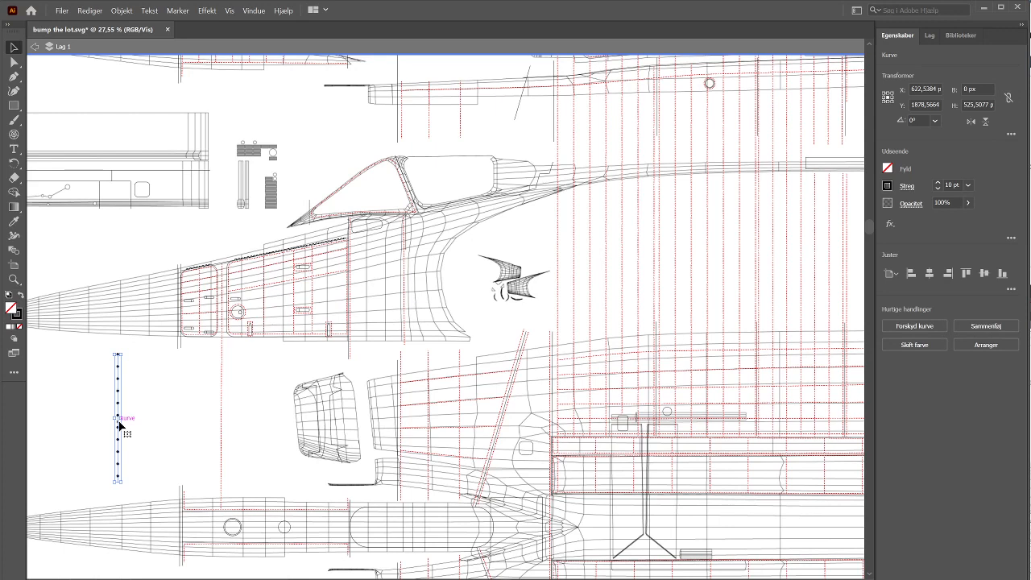
pyautogui.click(208, 413)
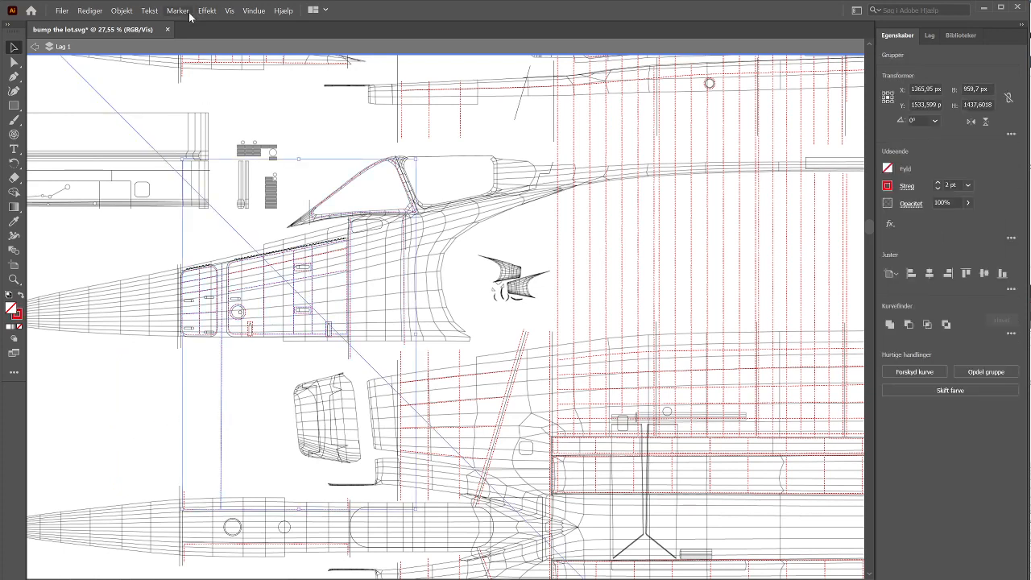
pyautogui.click(177, 10)
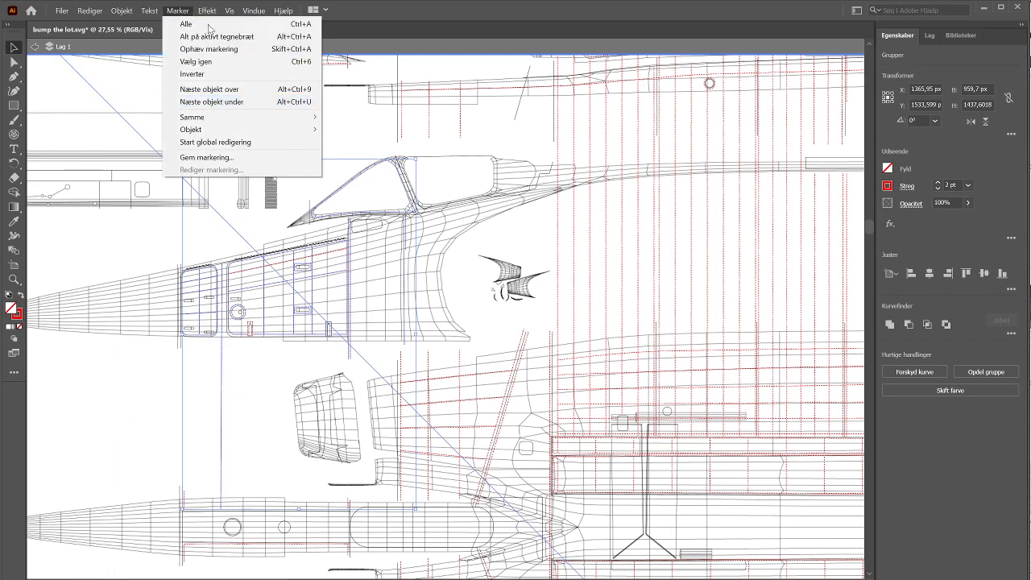
pyautogui.click(206, 11)
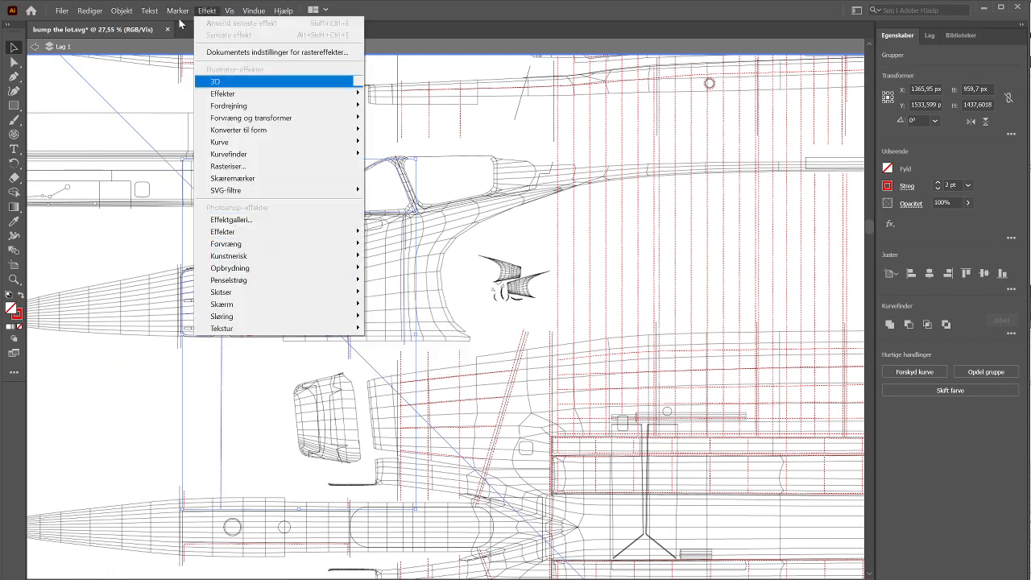
pyautogui.click(177, 10)
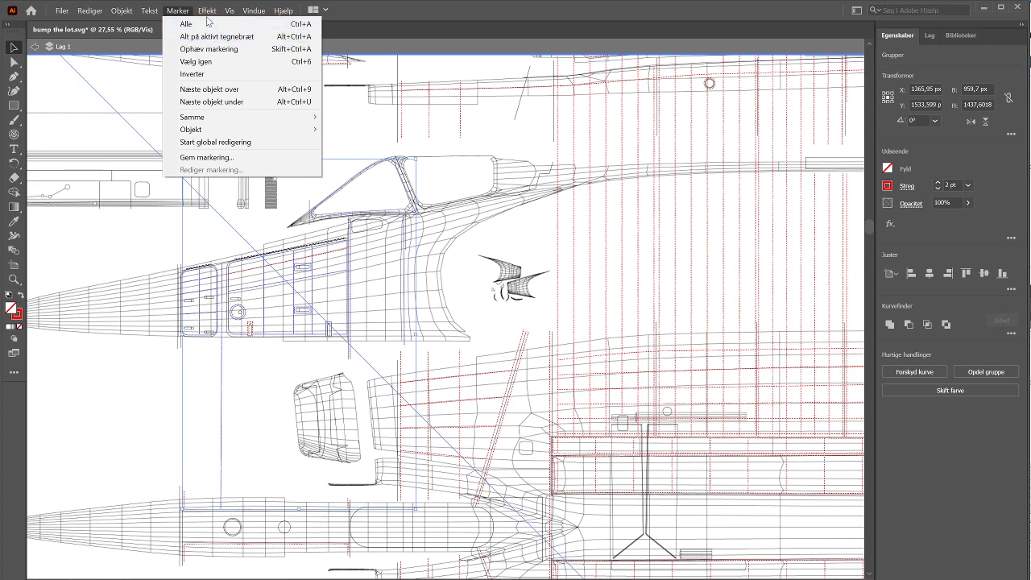
pyautogui.moveTo(192, 117)
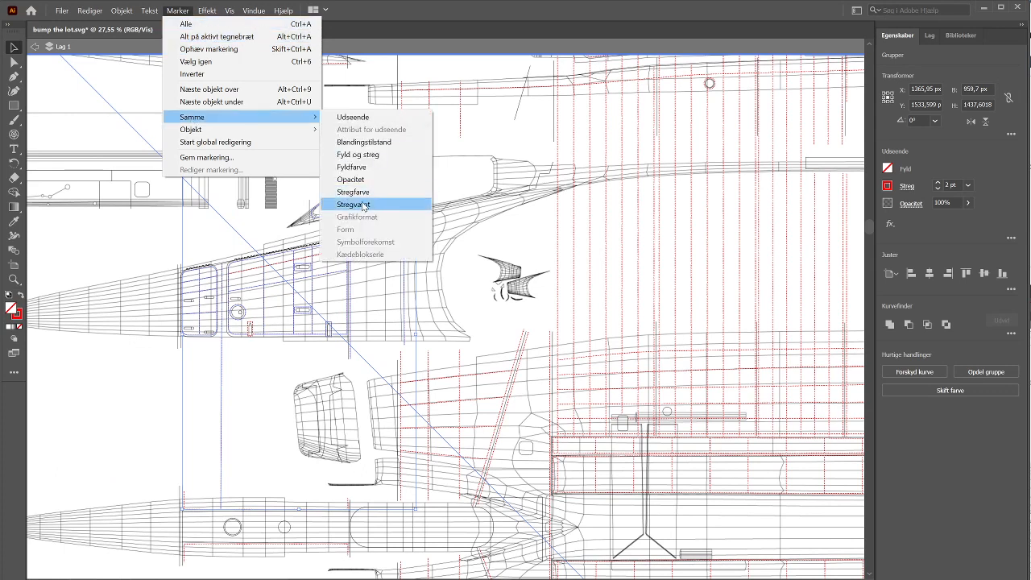
pyautogui.click(353, 203)
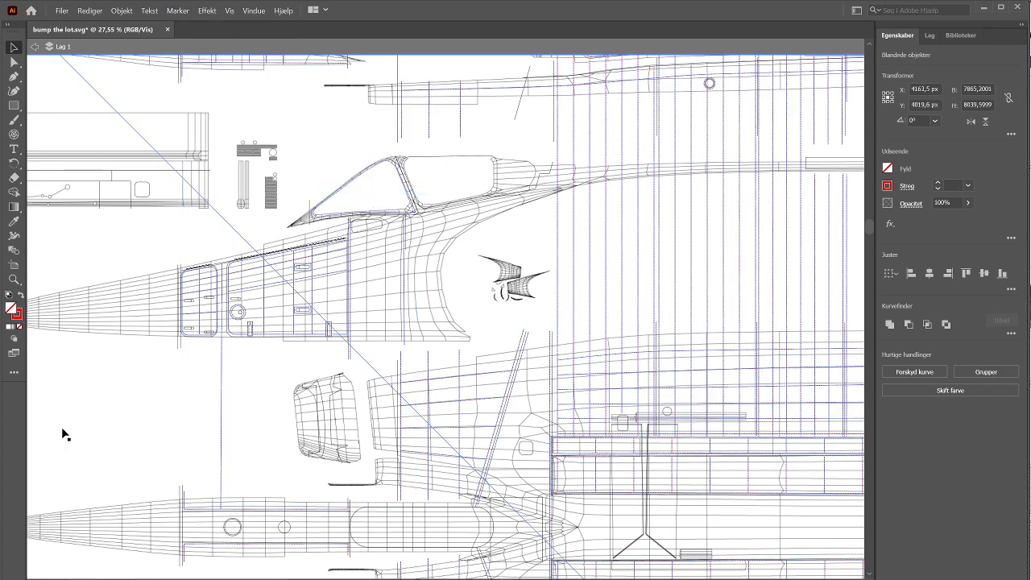
pyautogui.scroll(-3)
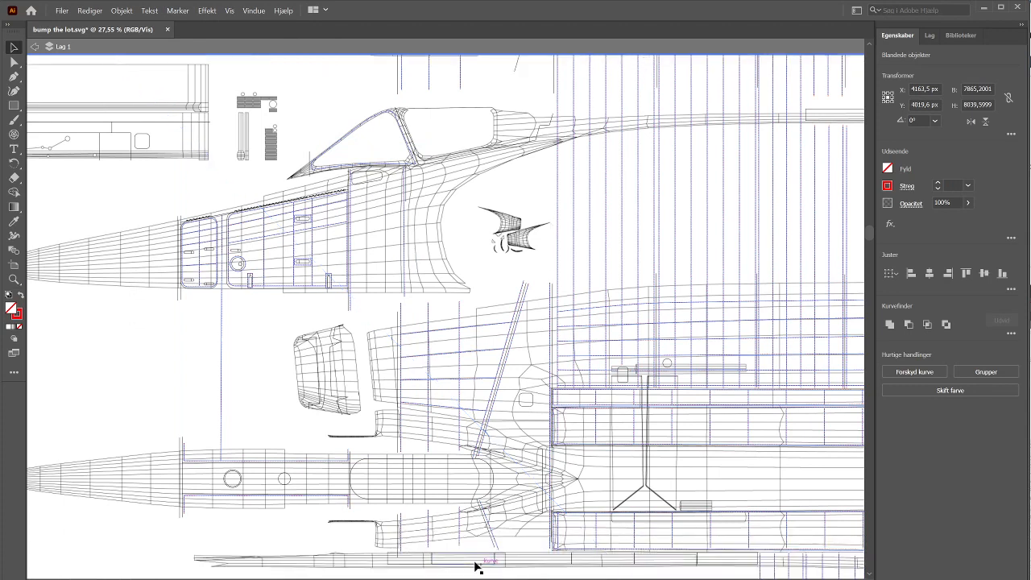
pyautogui.scroll(-3)
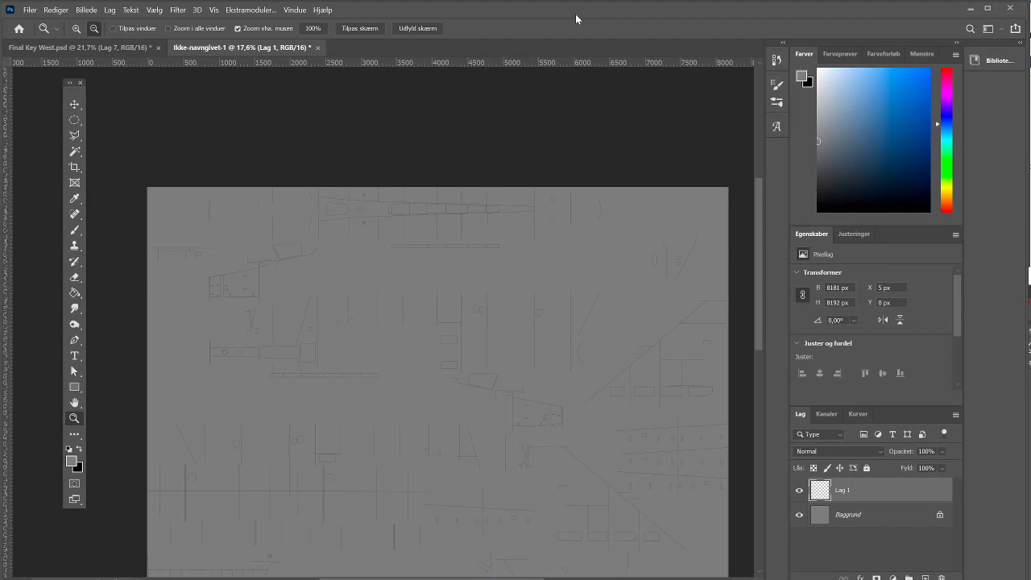
pyautogui.moveTo(189, 340)
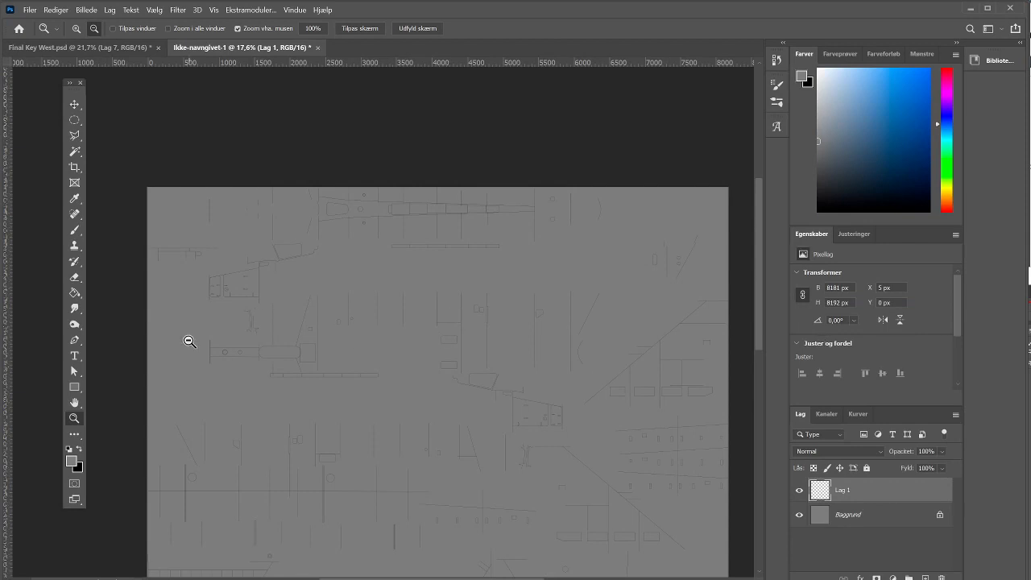
pyautogui.moveTo(288, 251)
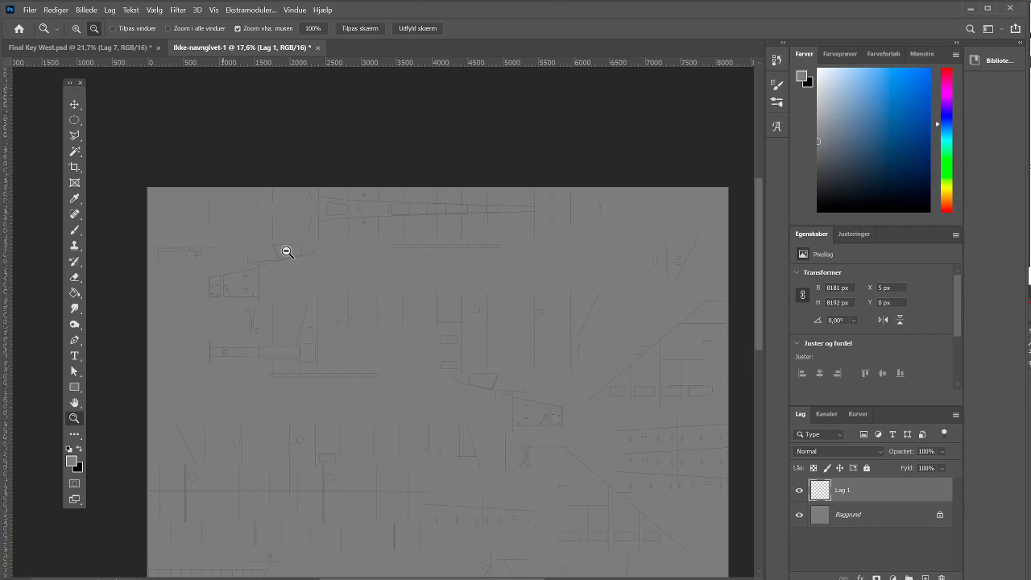
pyautogui.moveTo(339, 347)
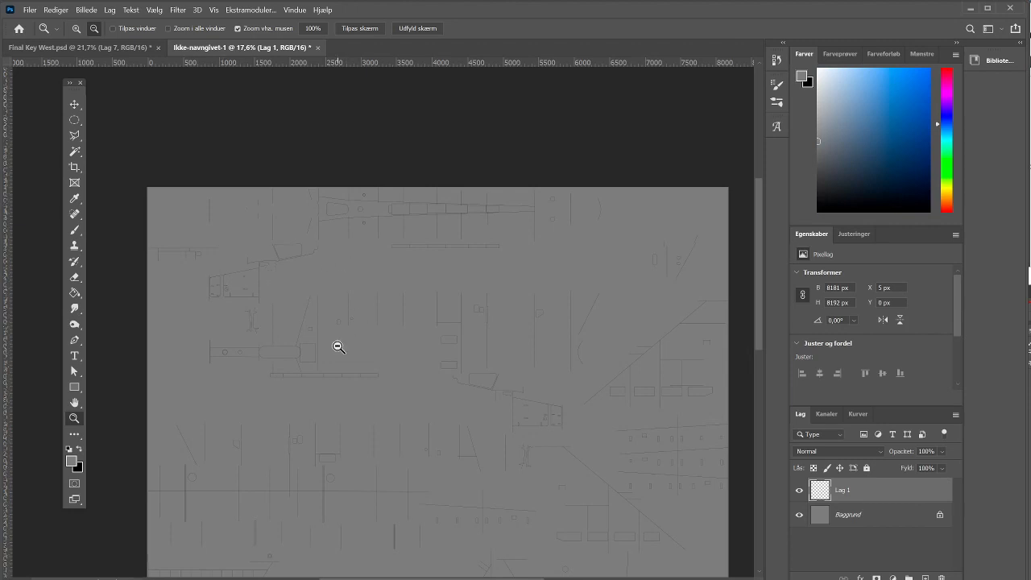
pyautogui.moveTo(317, 420)
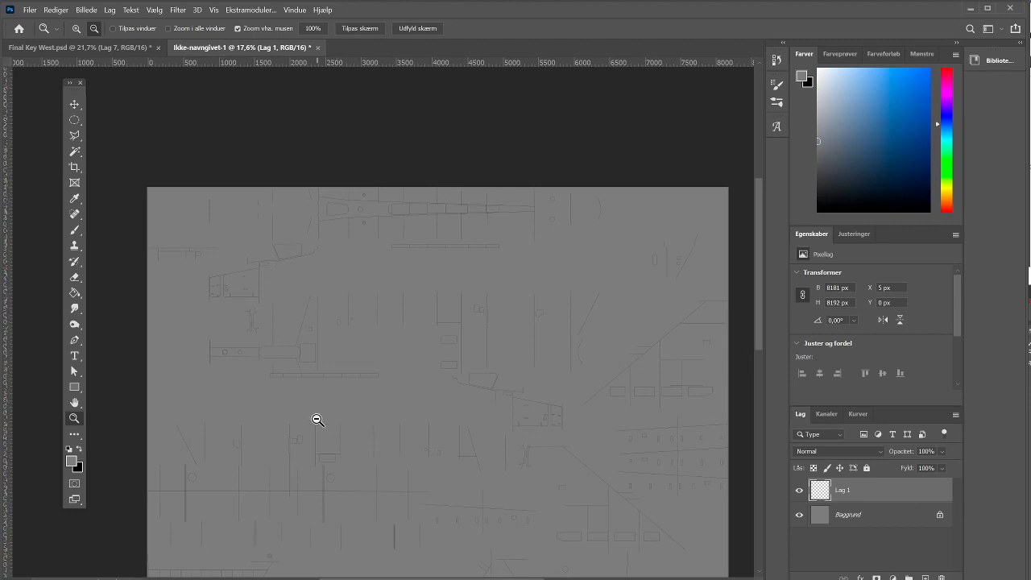
pyautogui.moveTo(315, 462)
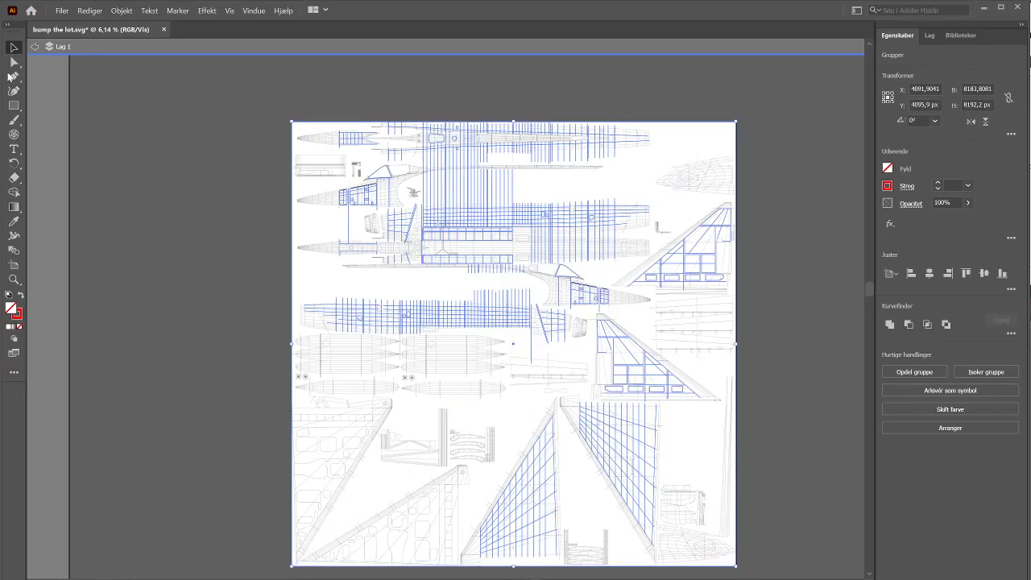
# Step: Paste the Illustrator wireframe into the bump-map document as pixels on Lag 2, toggling its visibility
pyautogui.click(475, 201)
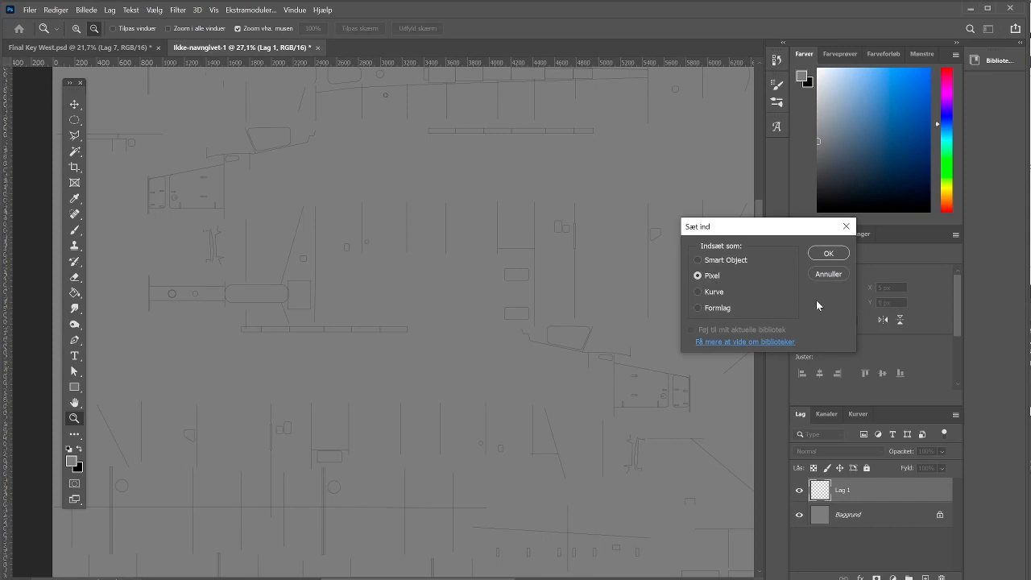
pyautogui.click(828, 252)
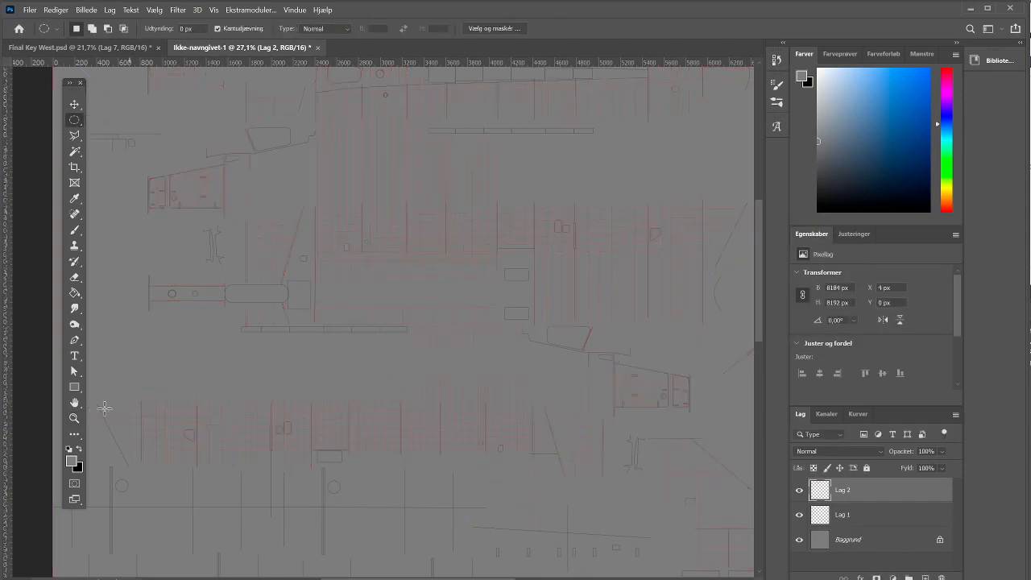
pyautogui.click(800, 493)
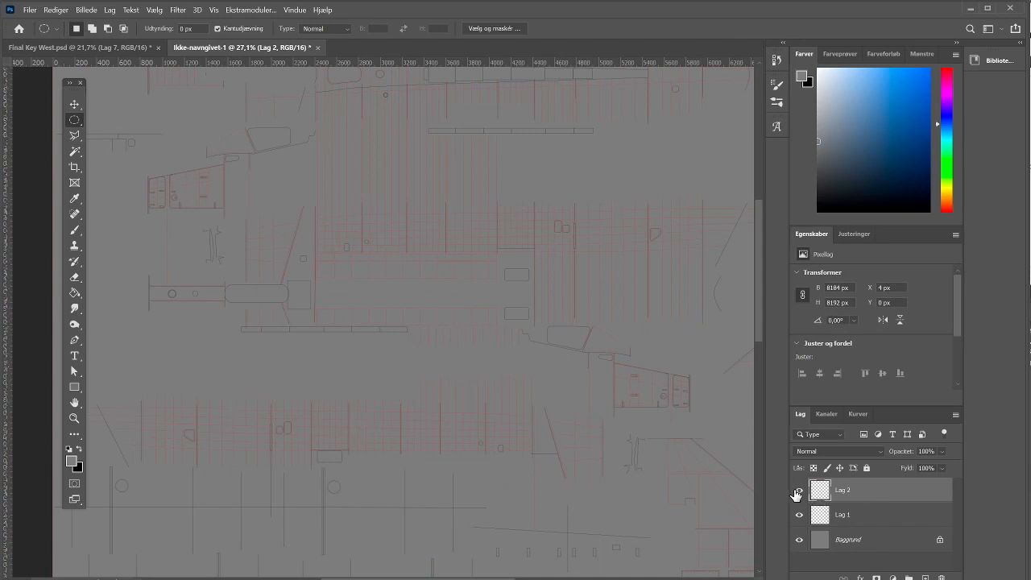
pyautogui.click(799, 491)
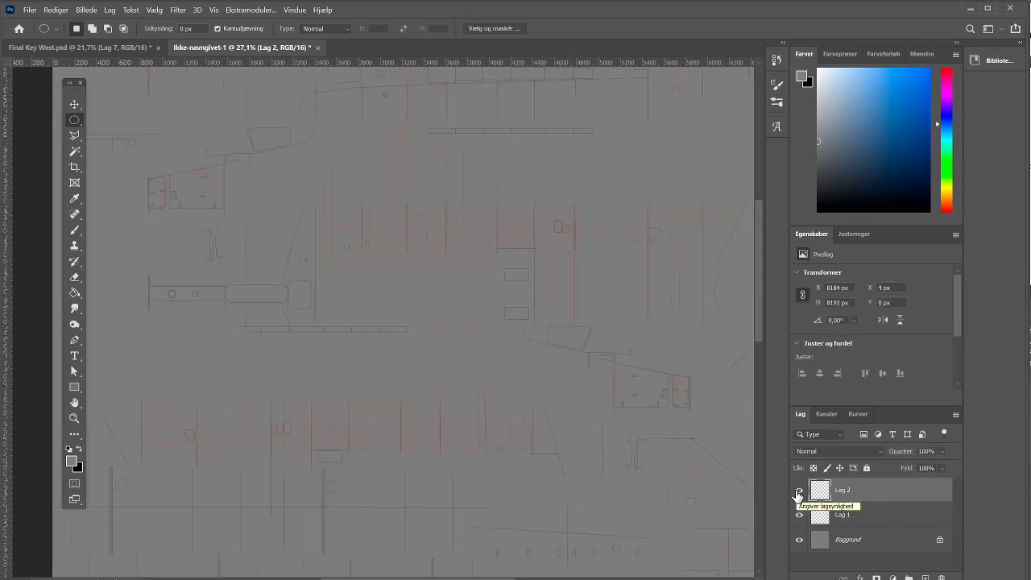
pyautogui.click(799, 493)
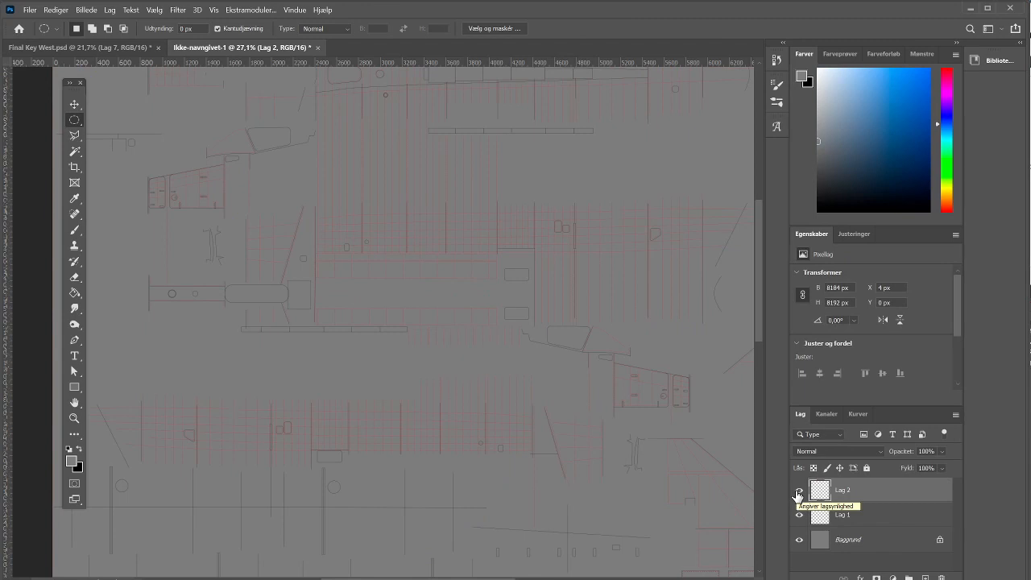
pyautogui.click(799, 490)
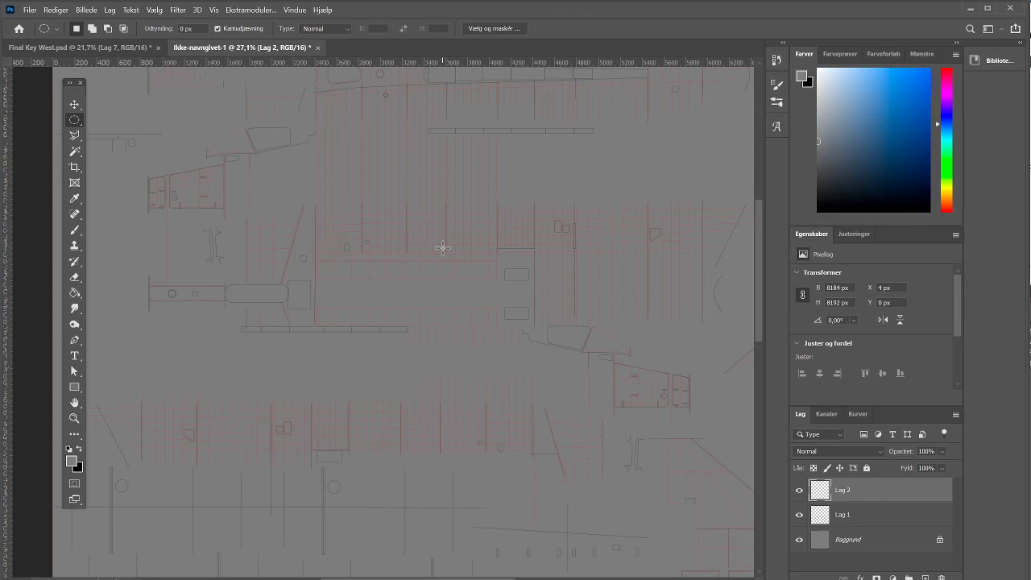
pyautogui.moveTo(439, 237)
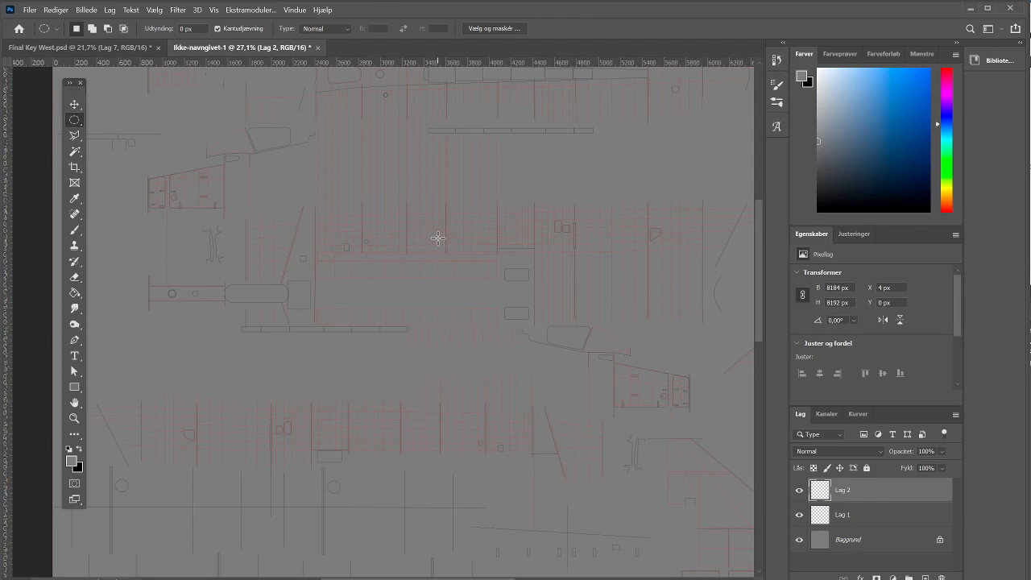
pyautogui.moveTo(291, 195)
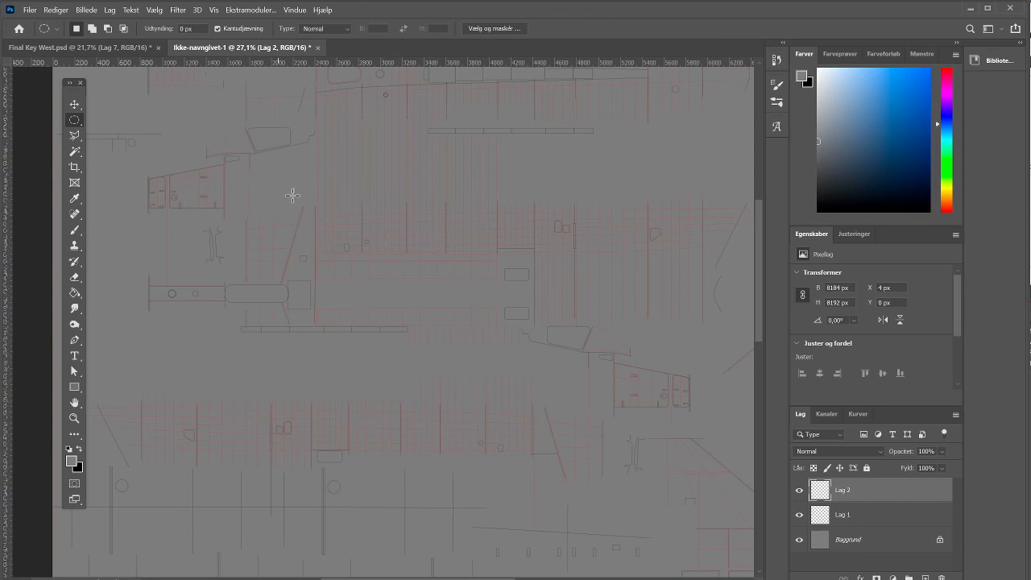
pyautogui.moveTo(434, 296)
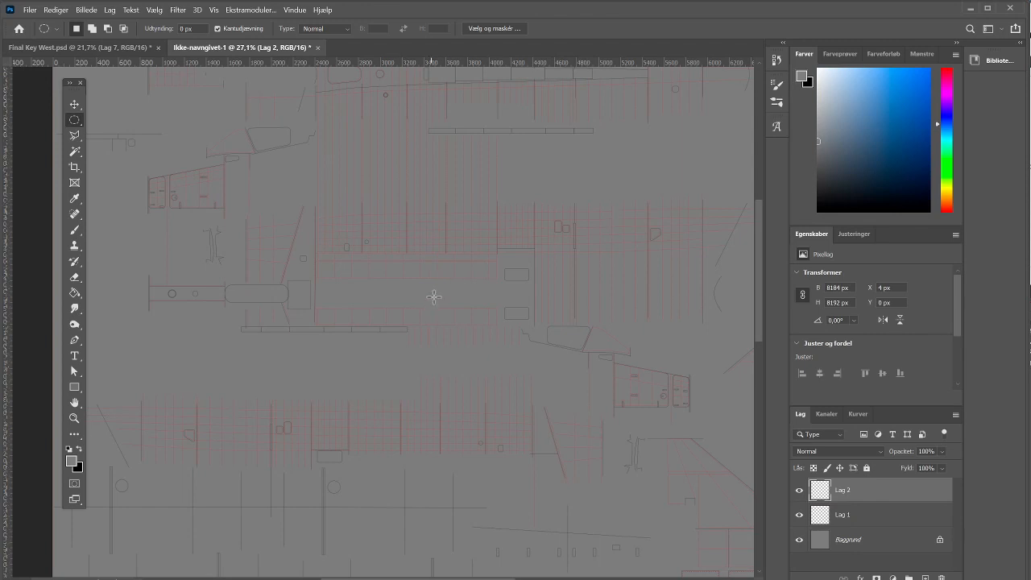
pyautogui.moveTo(287, 352)
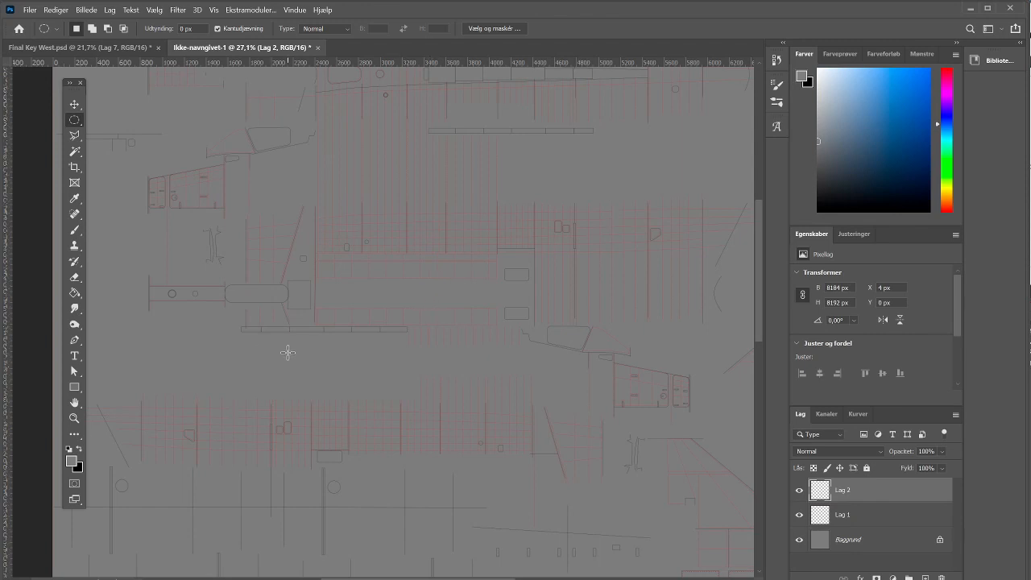
# Step: Zoom in on the wing panel lines and load the wireframe lines as a selection
pyautogui.click(74, 419)
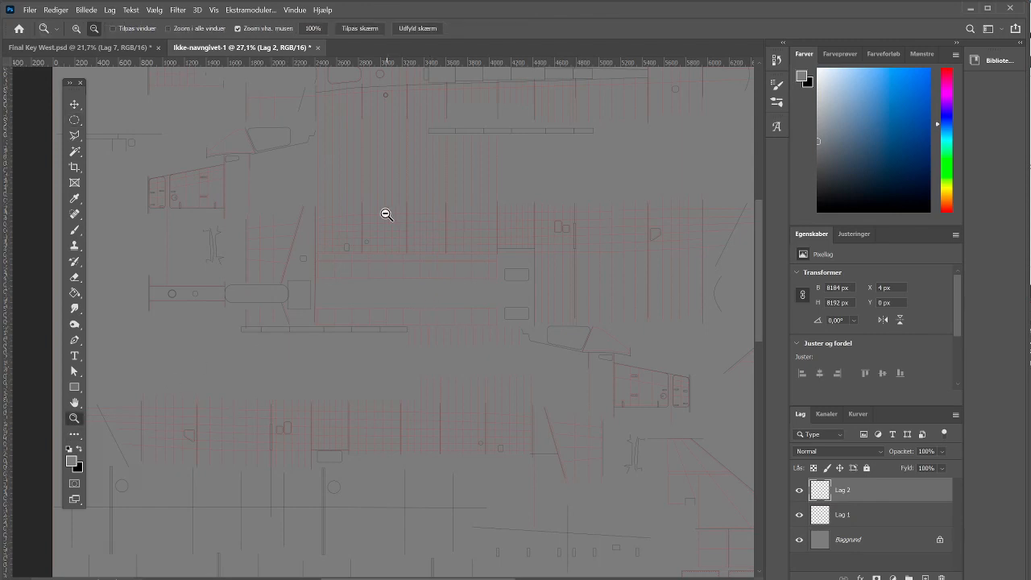
pyautogui.click(385, 214)
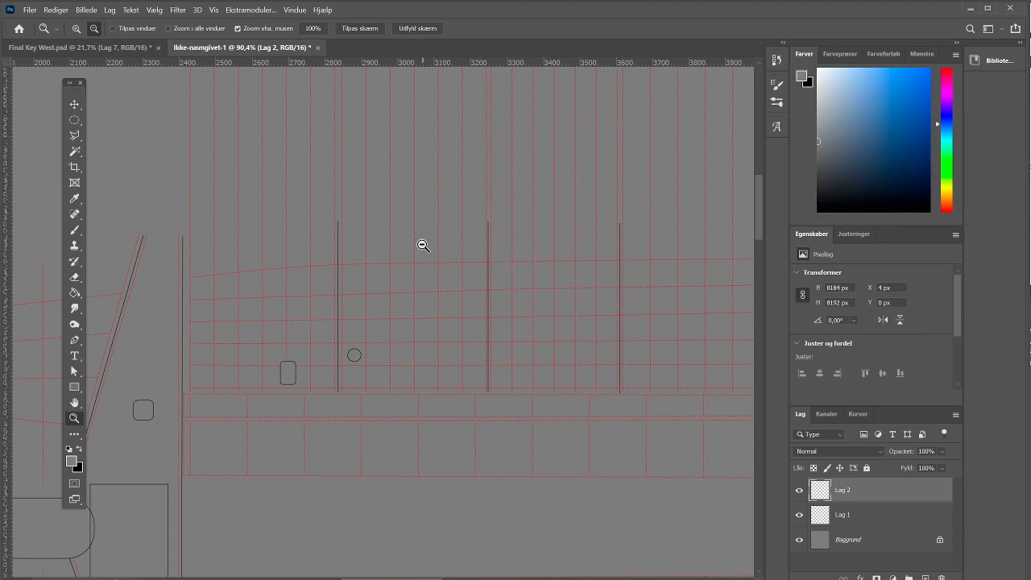
pyautogui.moveTo(430, 385)
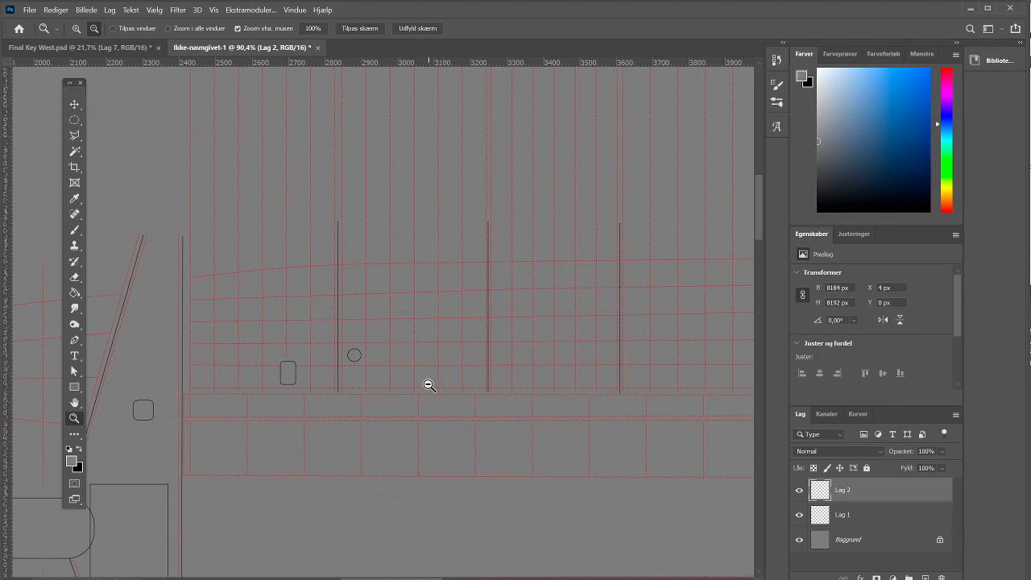
pyautogui.moveTo(429, 11)
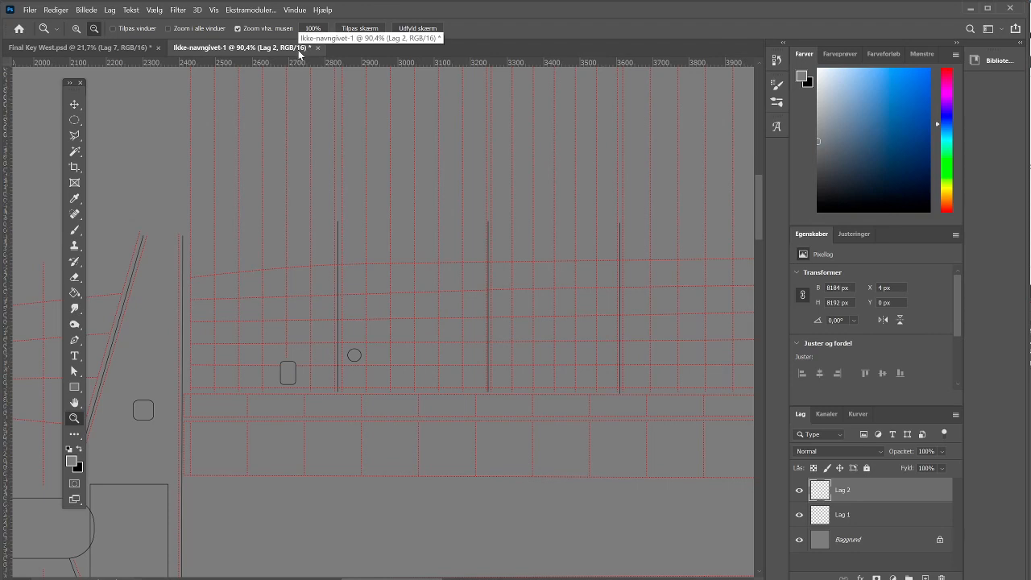
pyautogui.moveTo(378, 122)
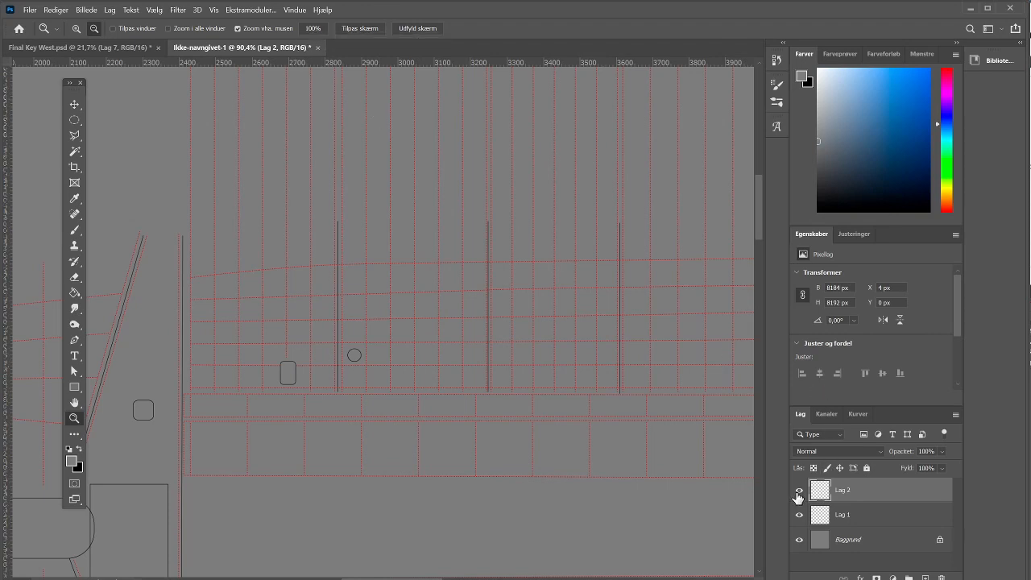
pyautogui.moveTo(798, 490)
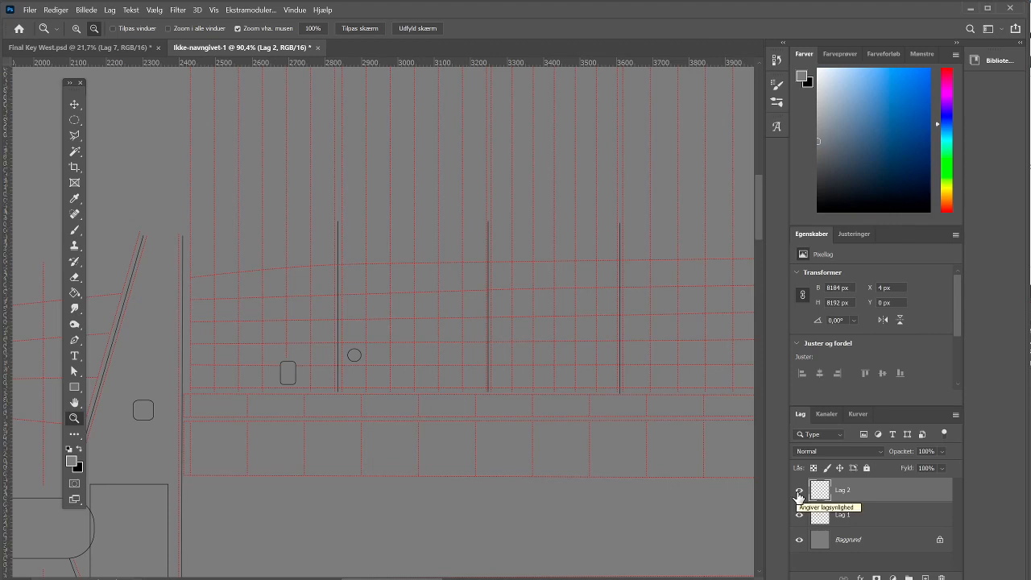
pyautogui.click(799, 490)
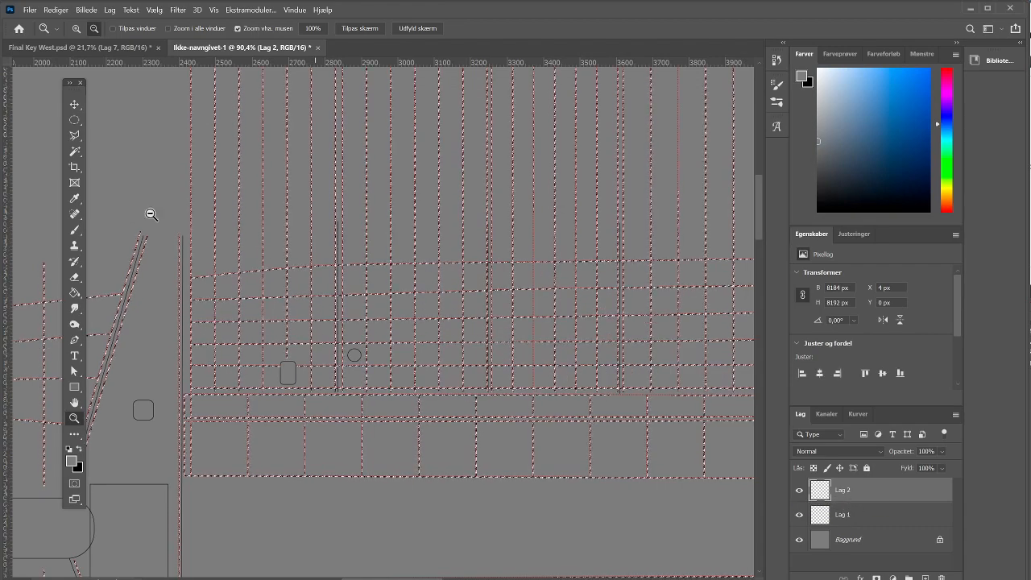
# Step: Fill the wireframe selection with black on Lag 3 and duplicate Lag 3
pyautogui.click(73, 292)
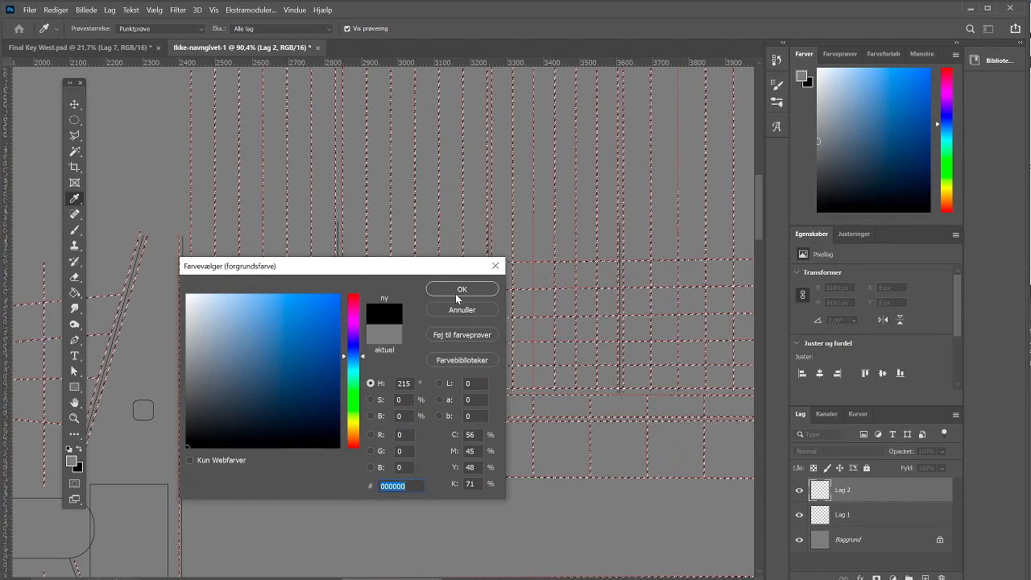
pyautogui.click(461, 289)
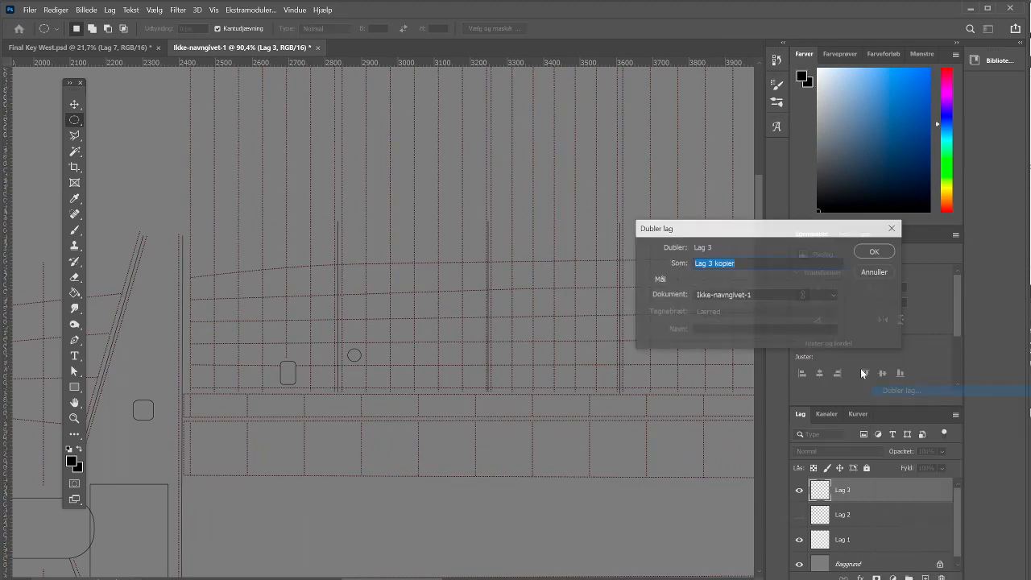
pyautogui.click(874, 251)
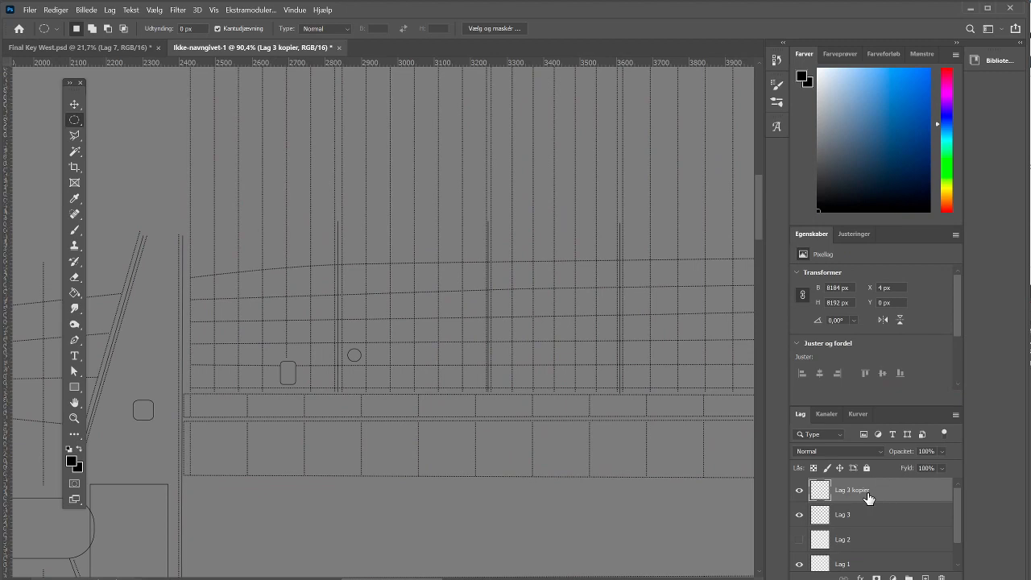
# Step: Apply a 7 px Gaussian blur to Lag 3 and its copy, and set the copy to 40% opacity
pyautogui.click(858, 515)
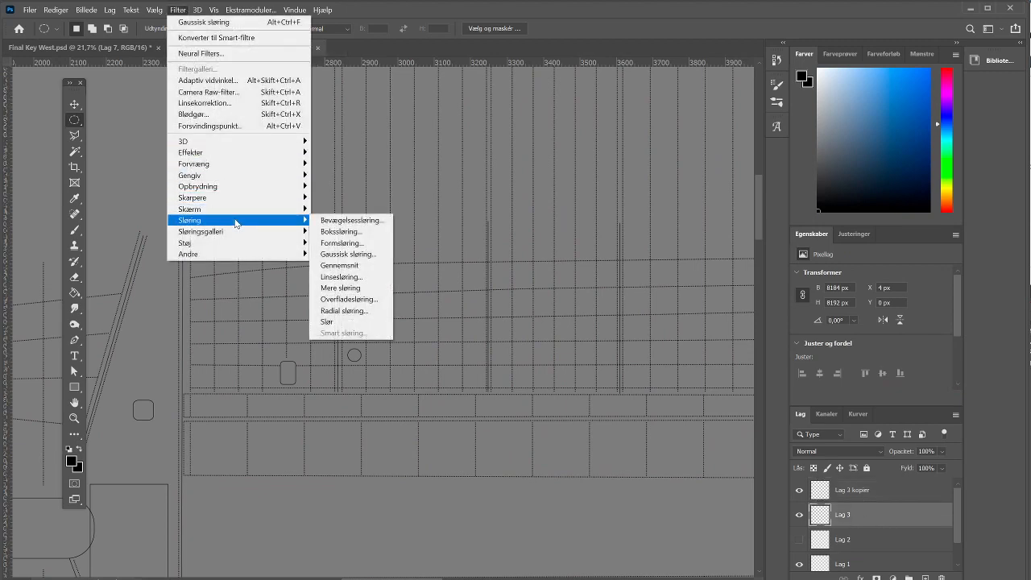
pyautogui.click(348, 253)
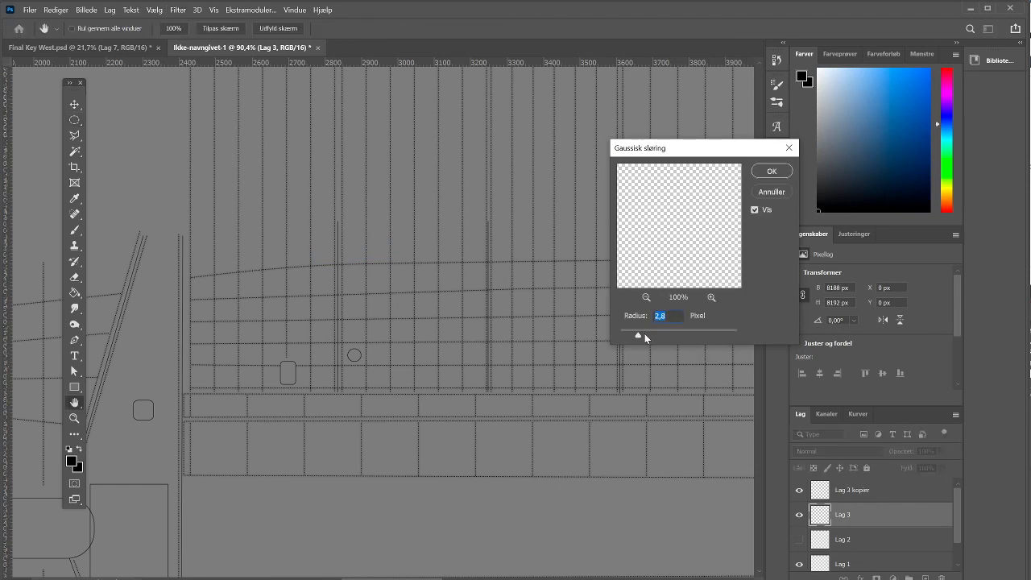
pyautogui.moveTo(639, 334); pyautogui.dragTo(659, 334)
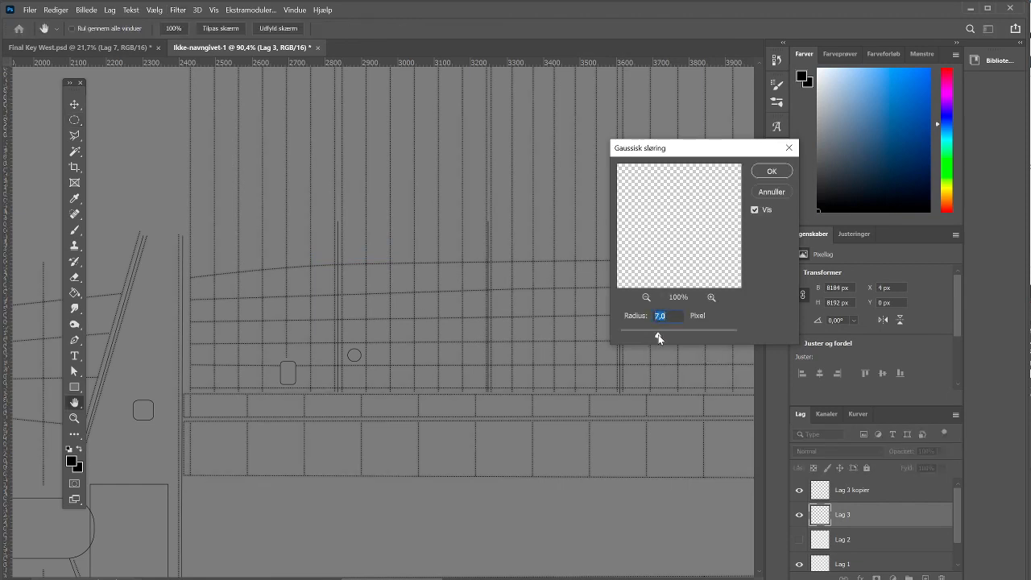
pyautogui.click(771, 170)
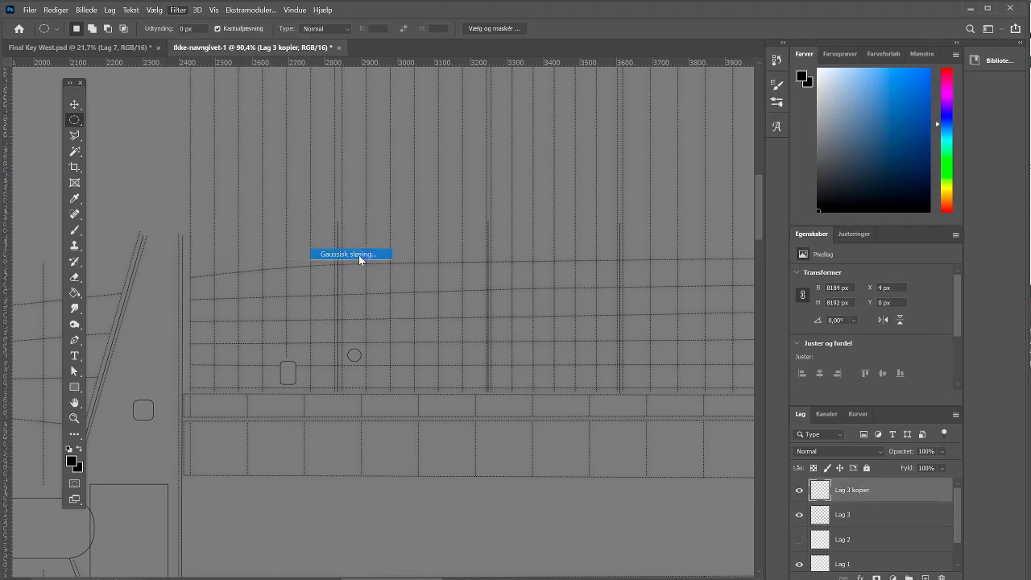
pyautogui.click(349, 254)
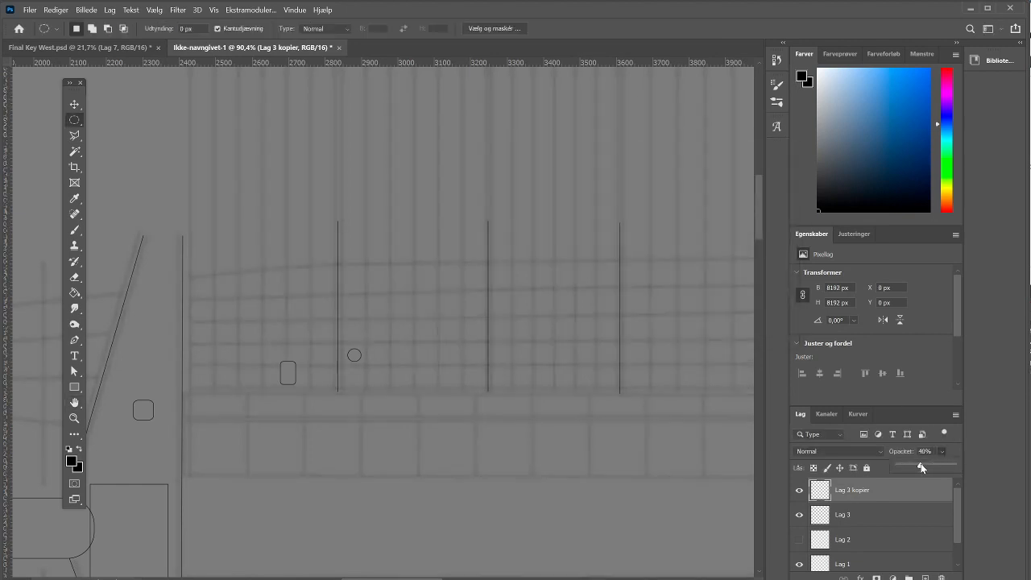
pyautogui.moveTo(923, 467); pyautogui.dragTo(919, 467)
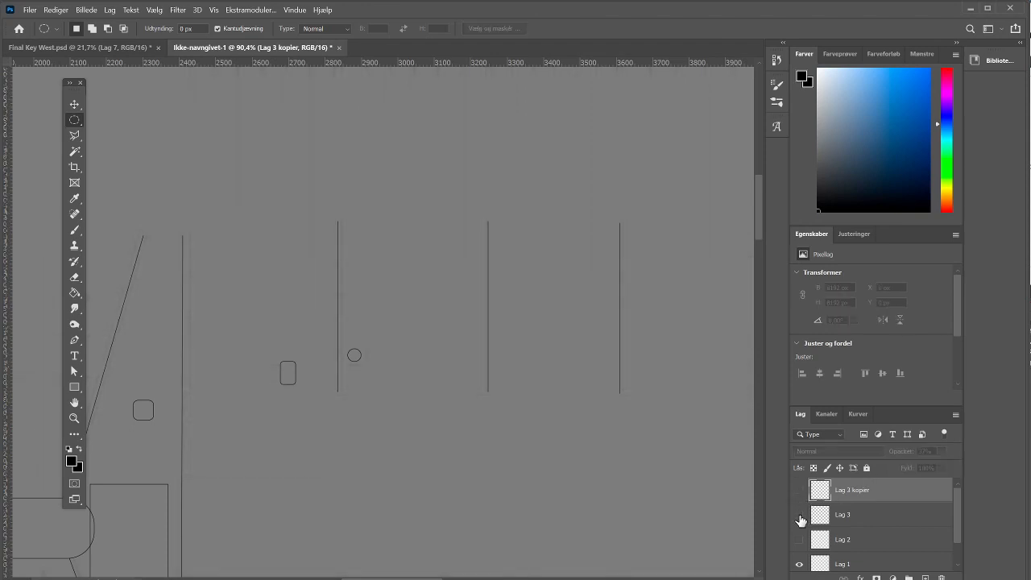
# Step: Show Lag 3 again and soften it with a further 3.8 px Gaussian blur
pyautogui.click(799, 489)
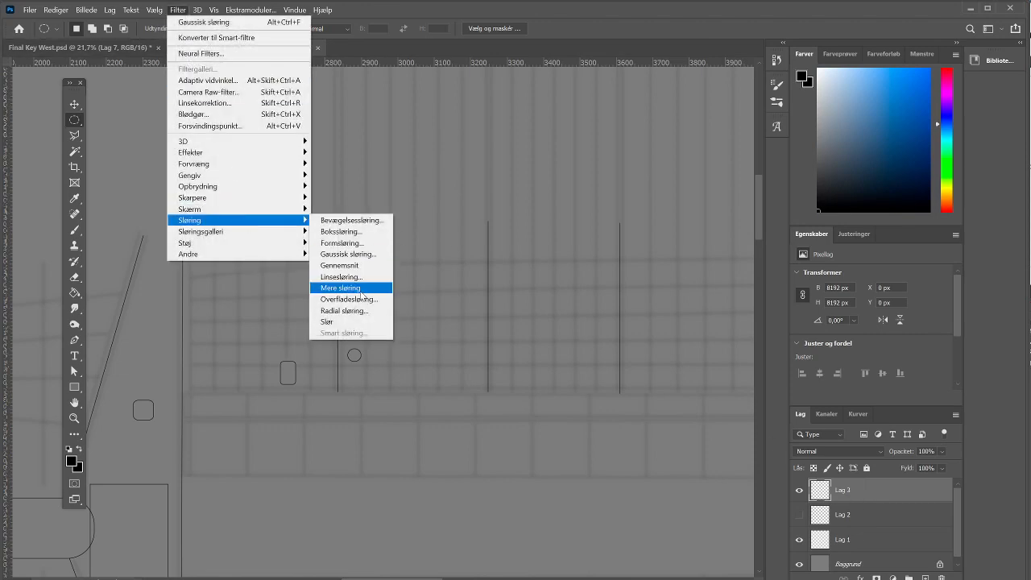
pyautogui.click(348, 254)
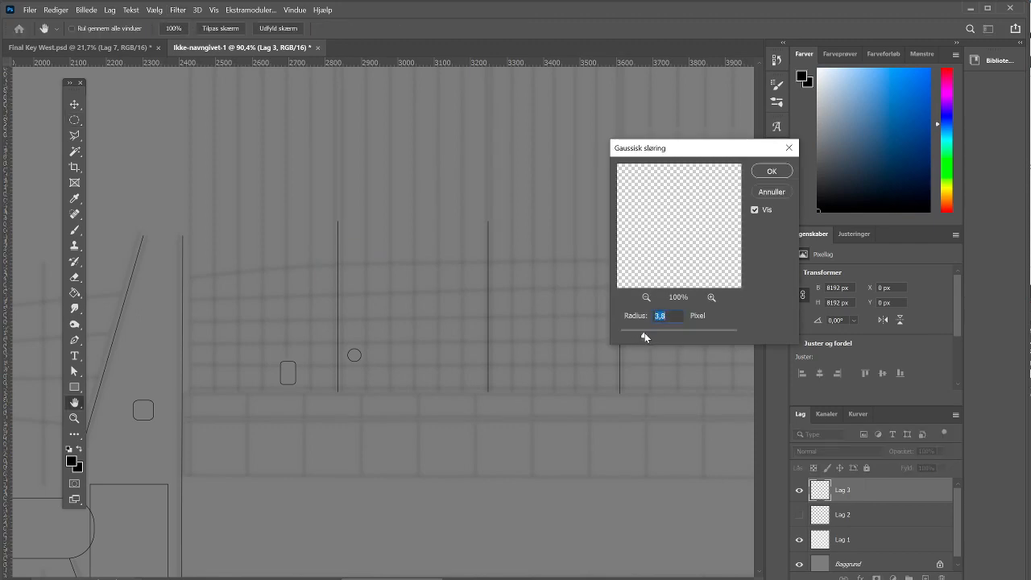
pyautogui.click(771, 170)
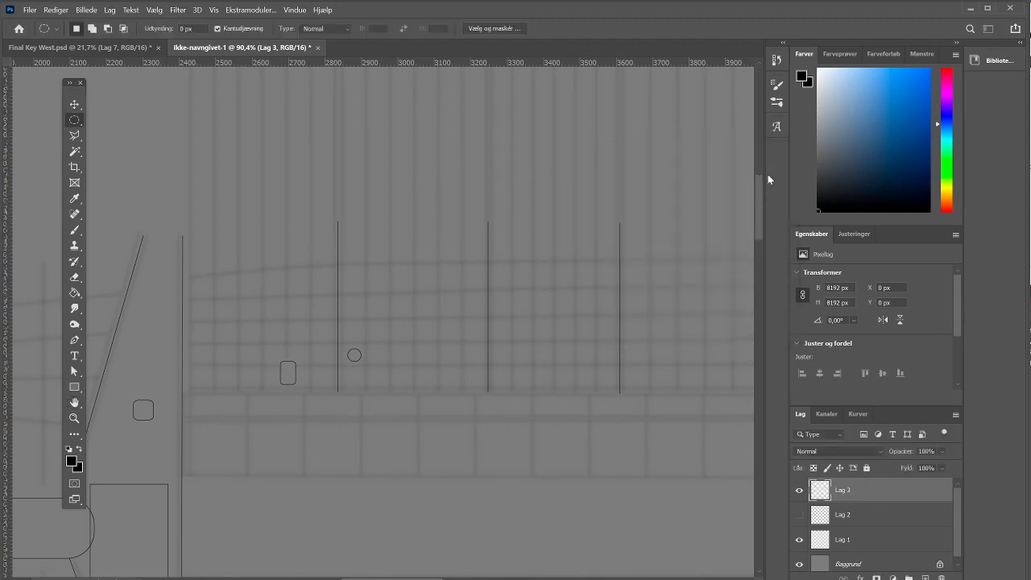
pyautogui.click(73, 418)
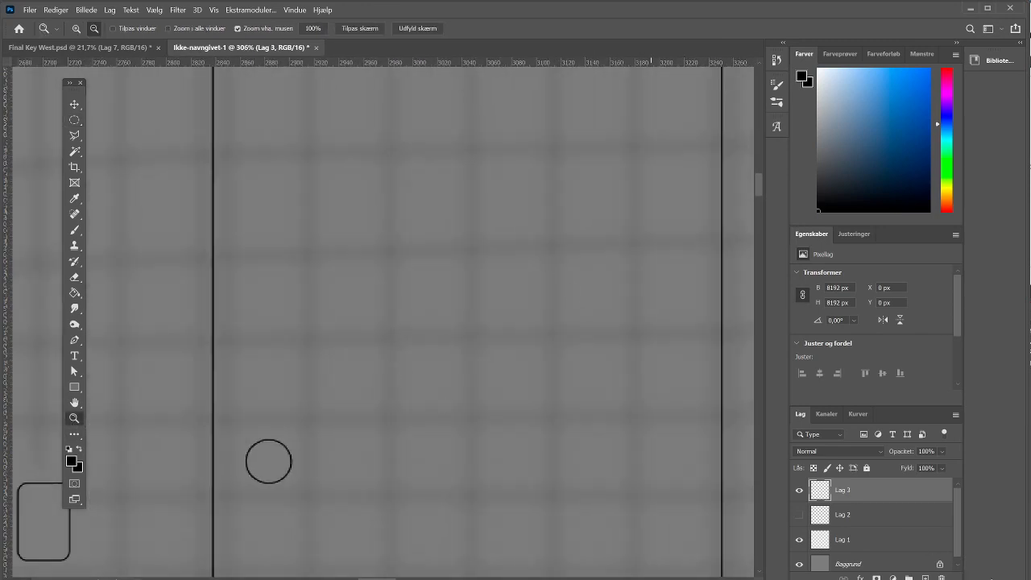
# Step: Load Lag 2's panel lines as a selection and fill them with mid grey #7d7d7d
pyautogui.click(843, 513)
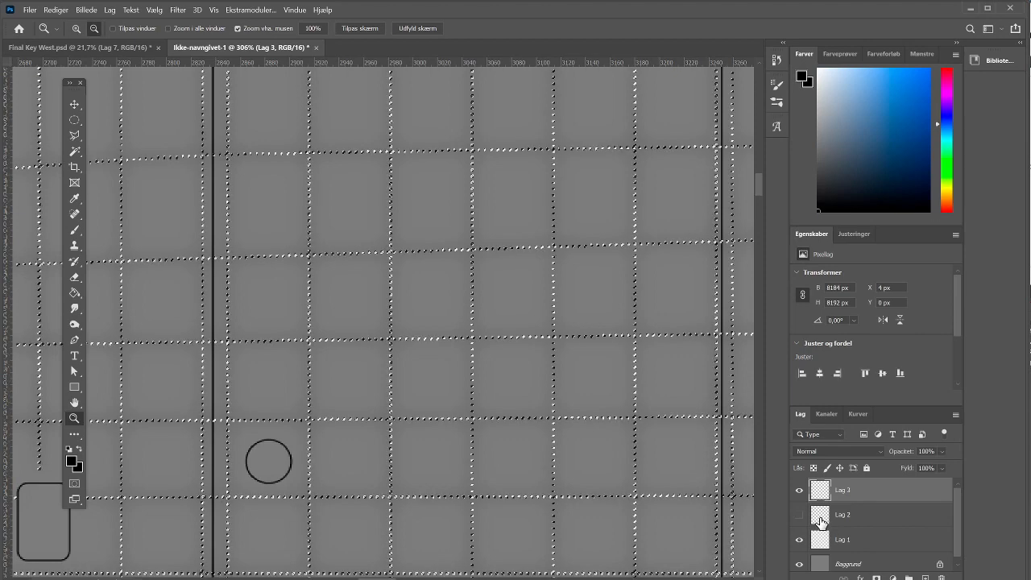
pyautogui.click(74, 293)
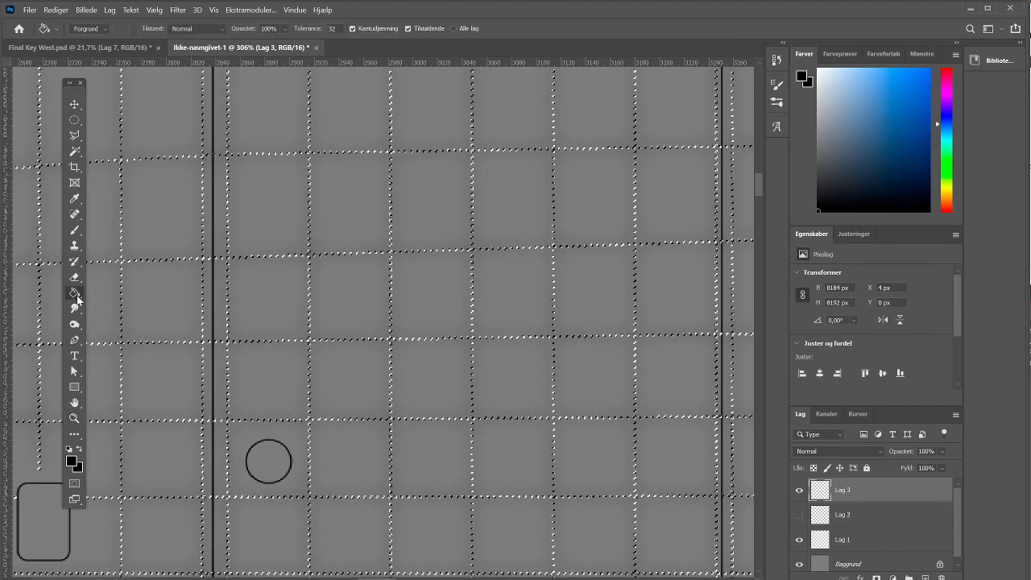
pyautogui.click(71, 460)
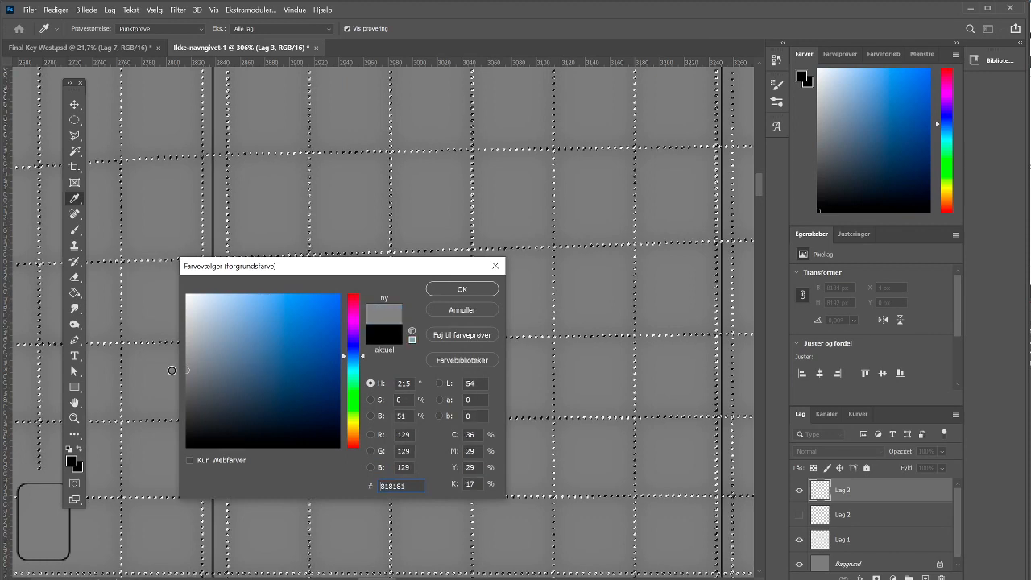
pyautogui.click(167, 373)
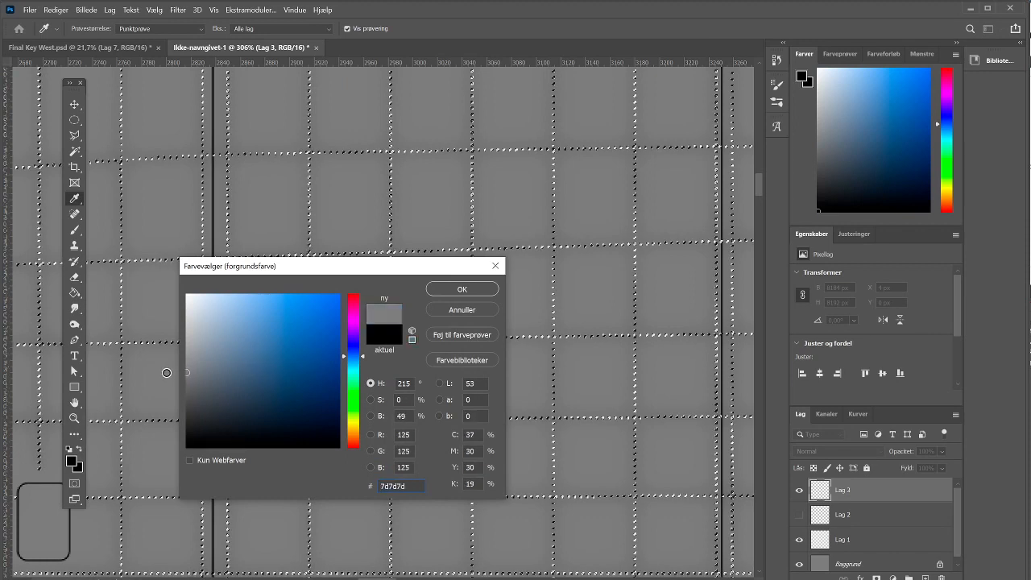
pyautogui.click(461, 288)
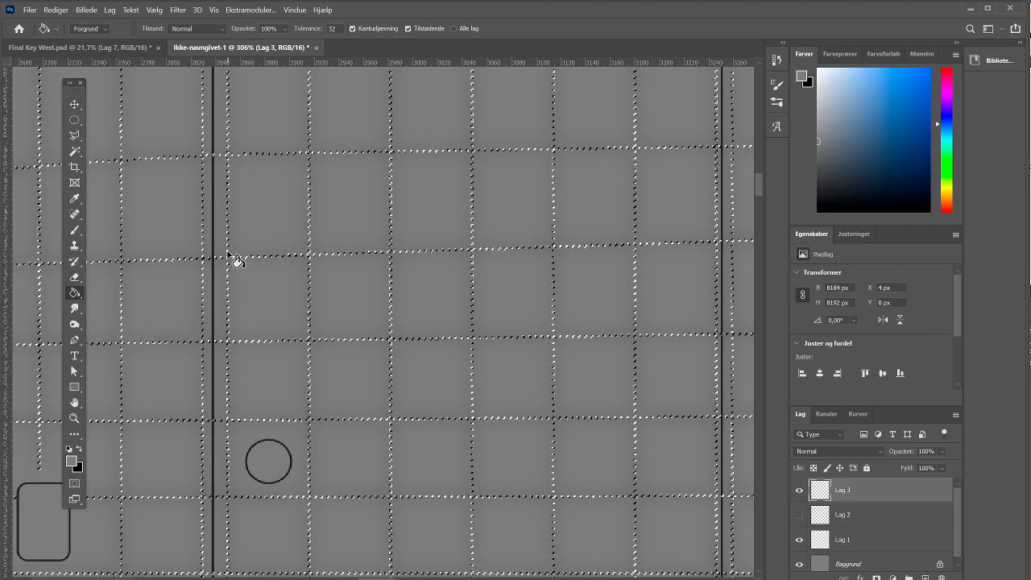
pyautogui.click(74, 119)
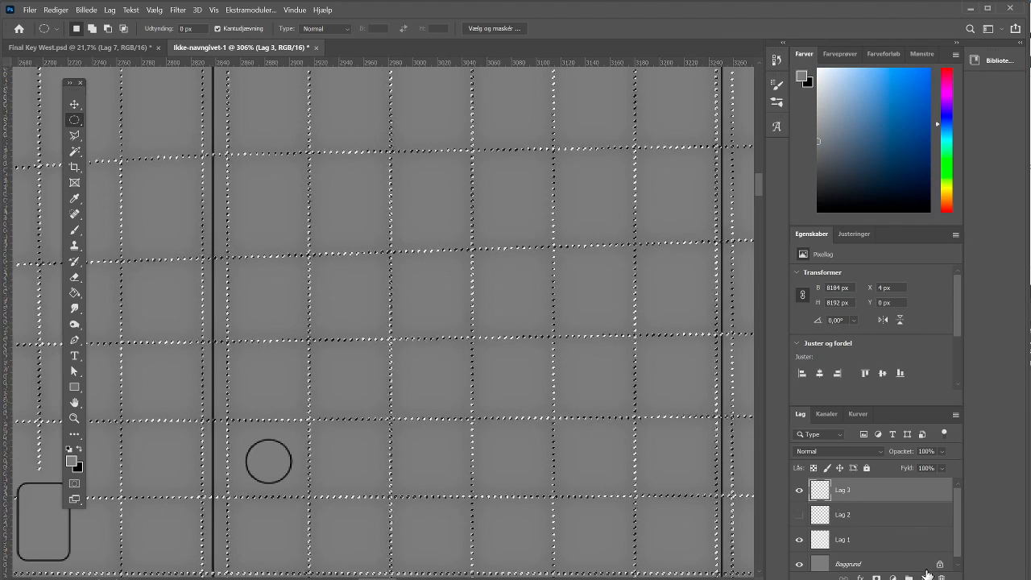
pyautogui.click(75, 292)
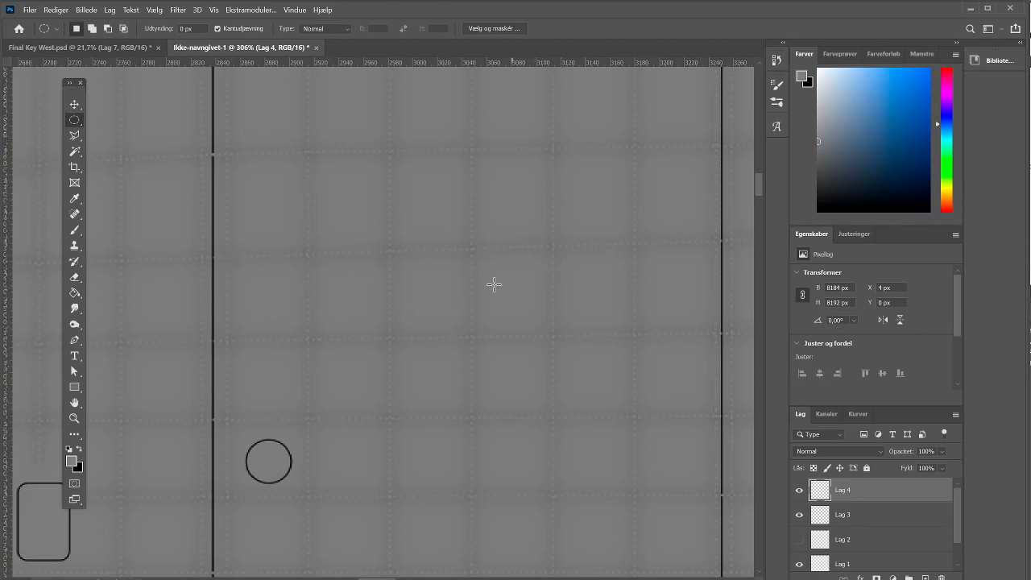
pyautogui.moveTo(530, 323)
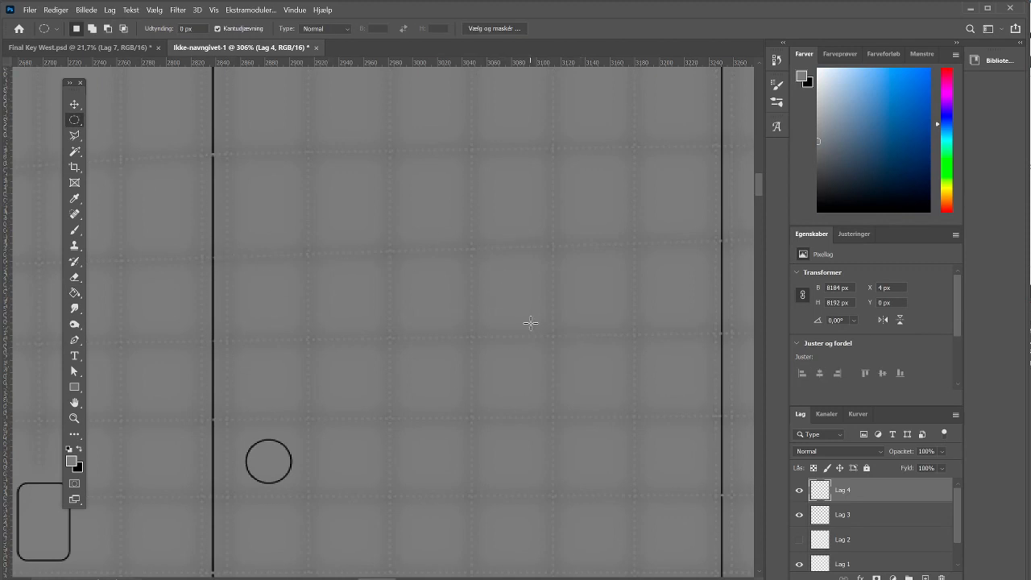
pyautogui.moveTo(387, 259)
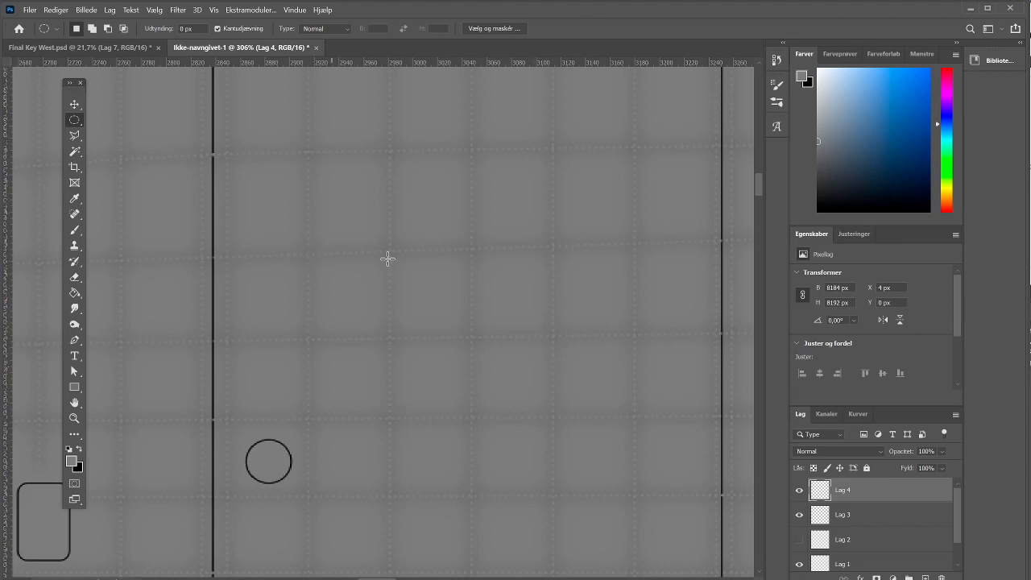
pyautogui.moveTo(508, 261)
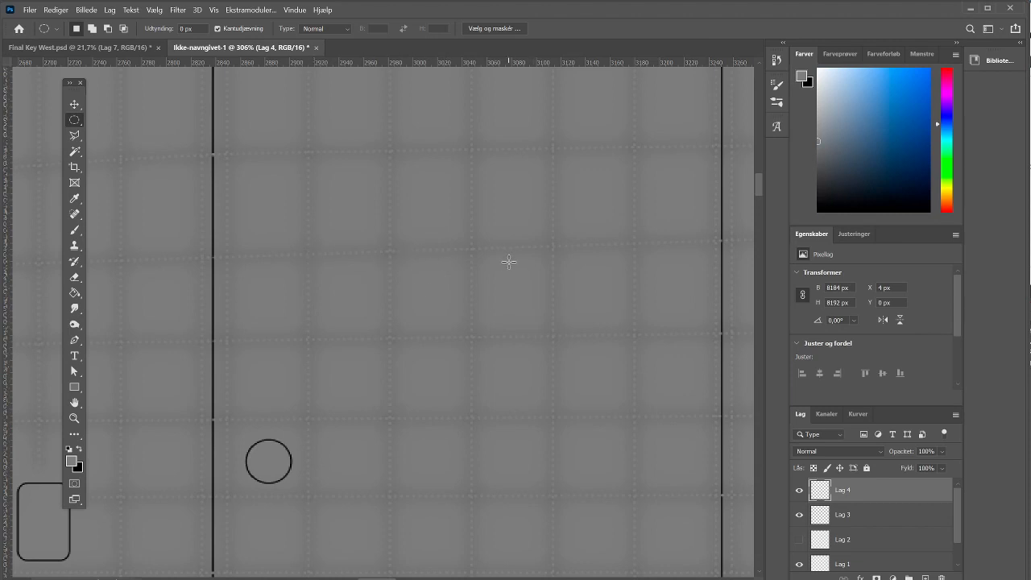
pyautogui.moveTo(473, 308)
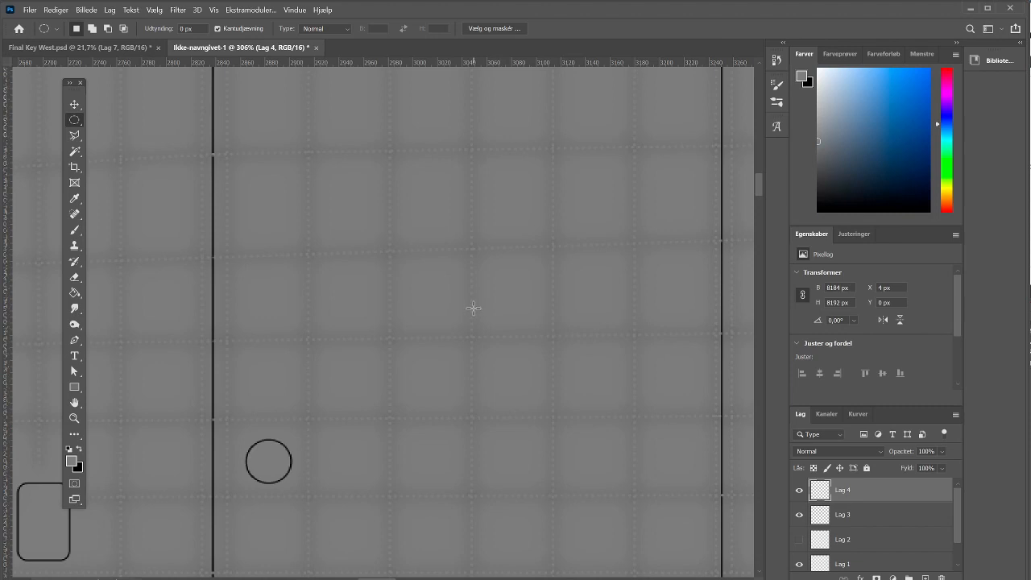
pyautogui.moveTo(465, 308)
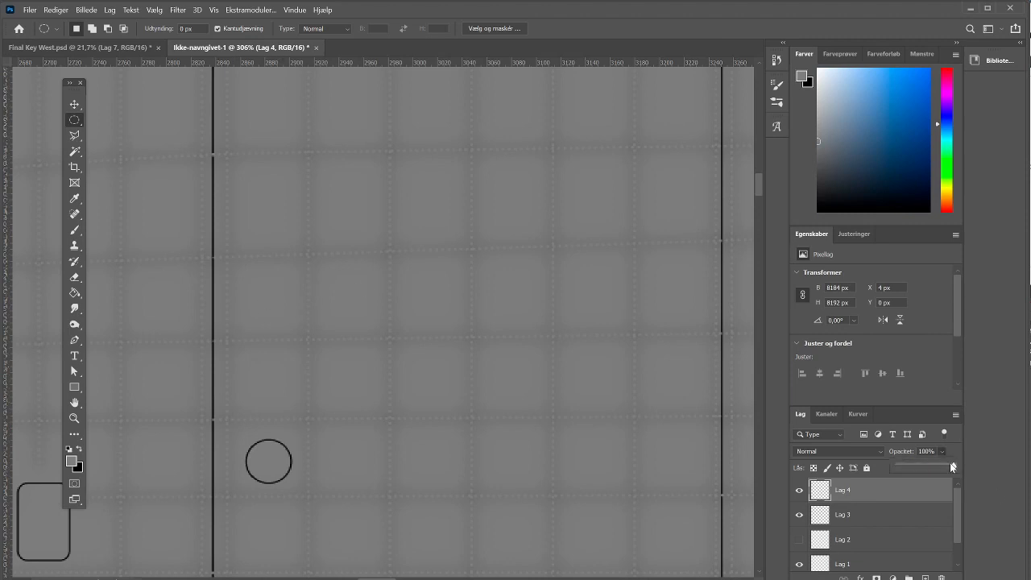
# Step: Test Lag 4's opacity down to about 12% and back to full, then hide it
pyautogui.moveTo(955, 467); pyautogui.dragTo(922, 467)
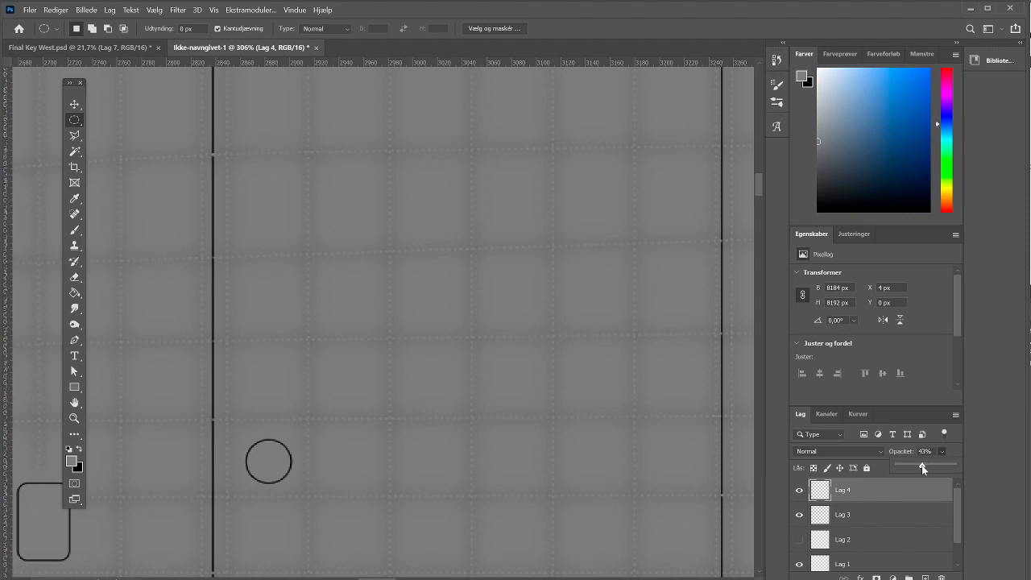
pyautogui.moveTo(924, 467); pyautogui.dragTo(916, 468)
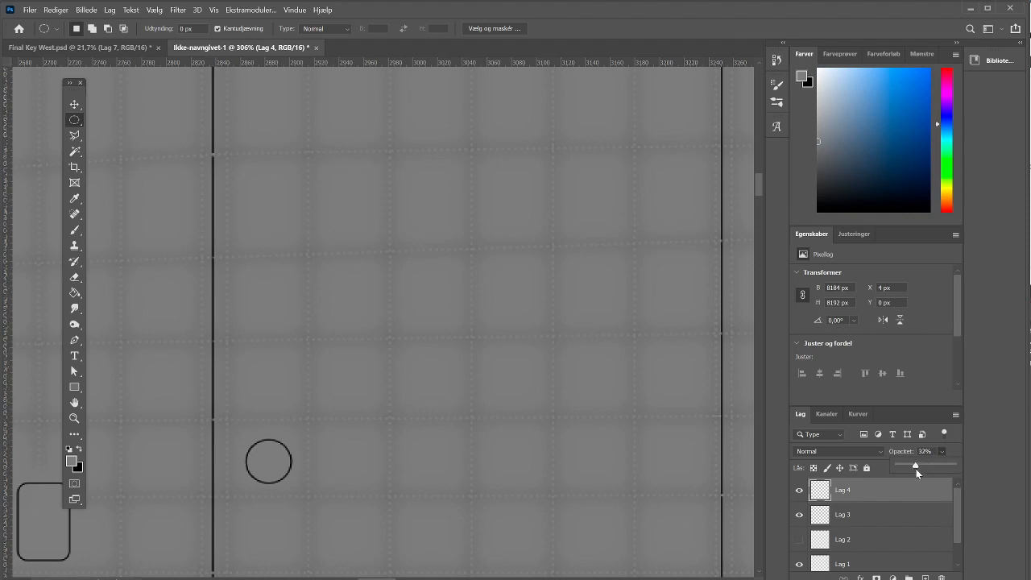
pyautogui.moveTo(916, 466); pyautogui.dragTo(954, 465)
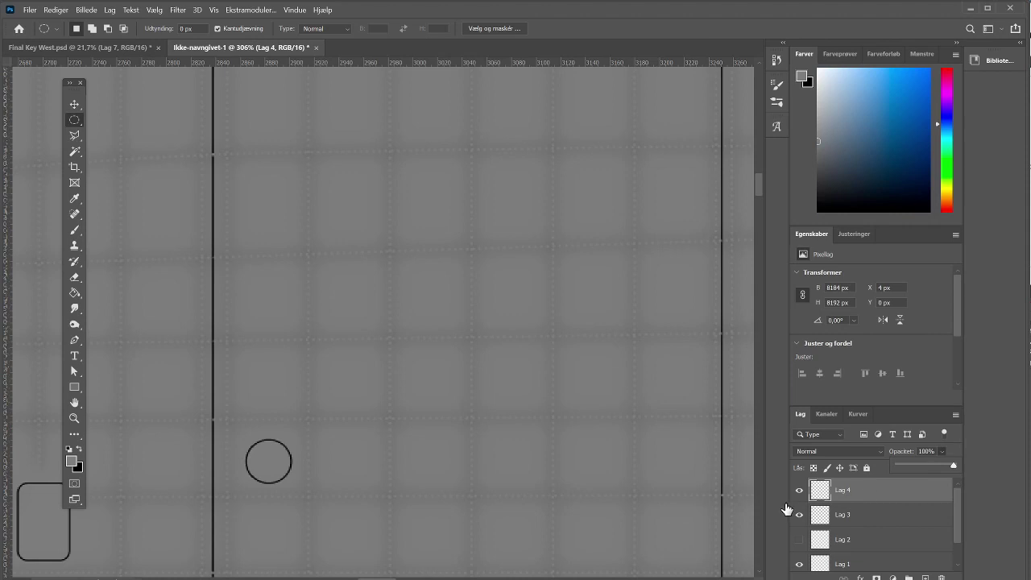
pyautogui.click(799, 490)
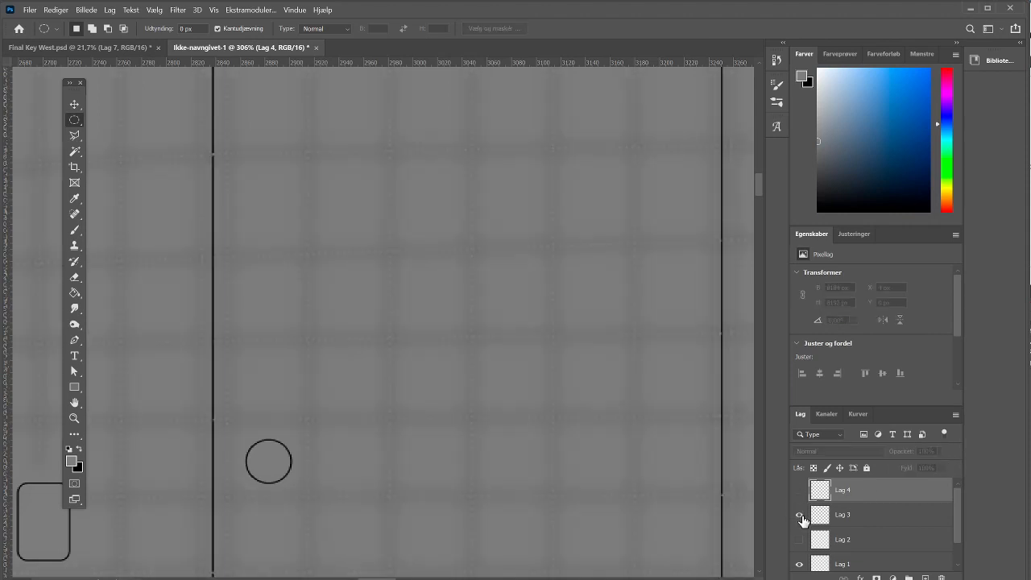
pyautogui.click(799, 515)
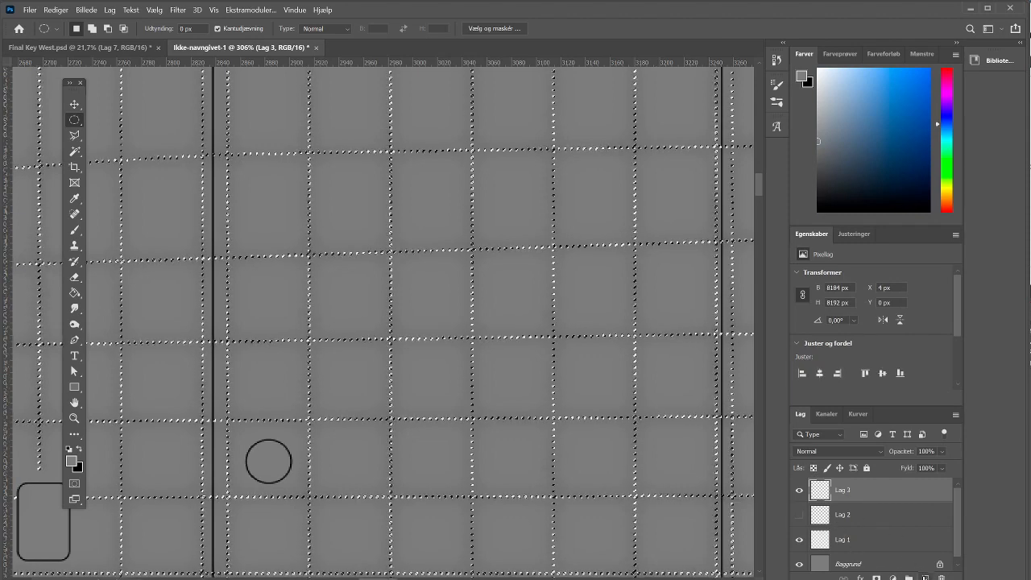
# Step: Fill the panel-line selection grey, deselect, and lower Lag 4's opacity to about half
pyautogui.click(74, 293)
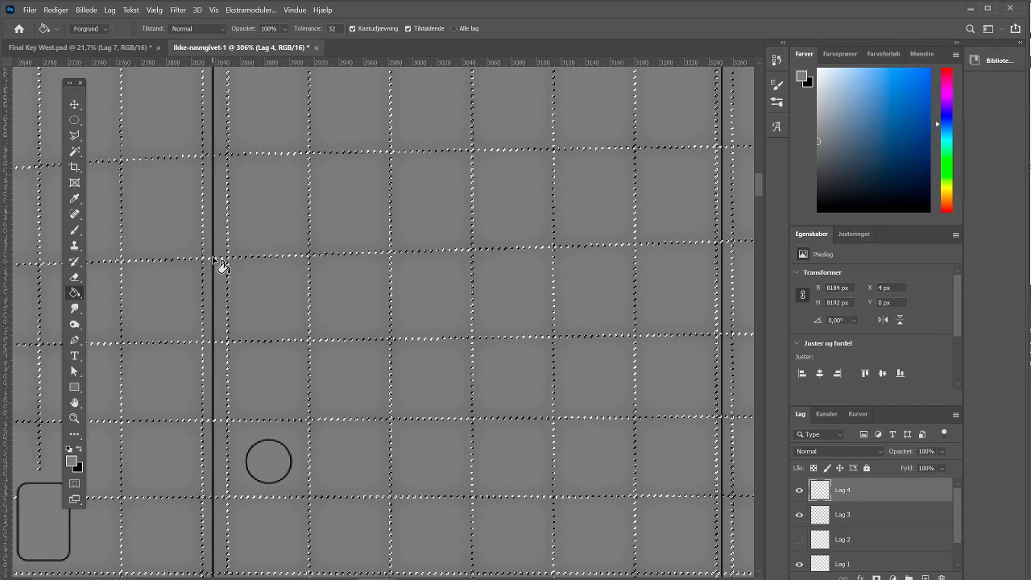
pyautogui.moveTo(77, 128)
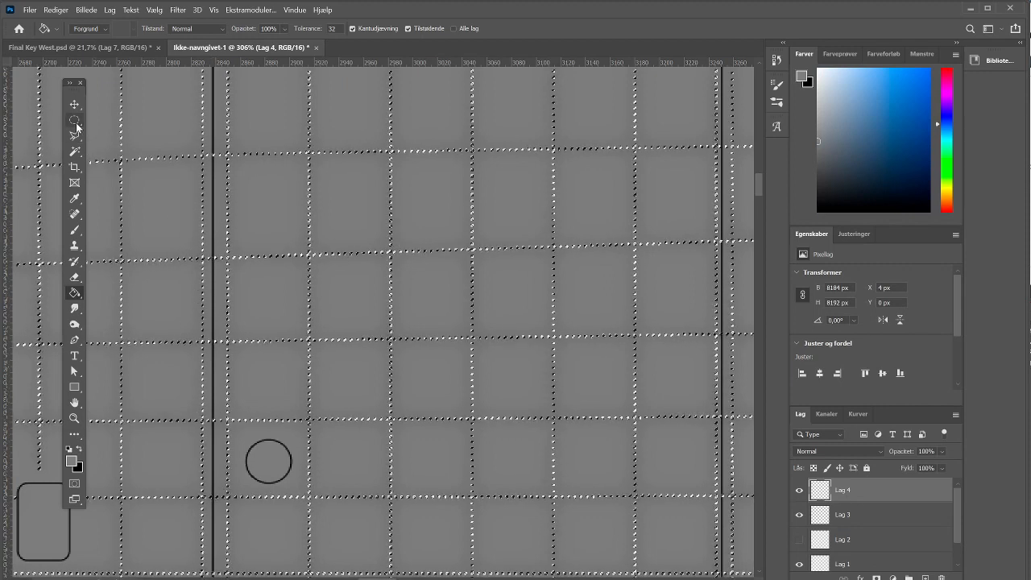
pyautogui.click(74, 119)
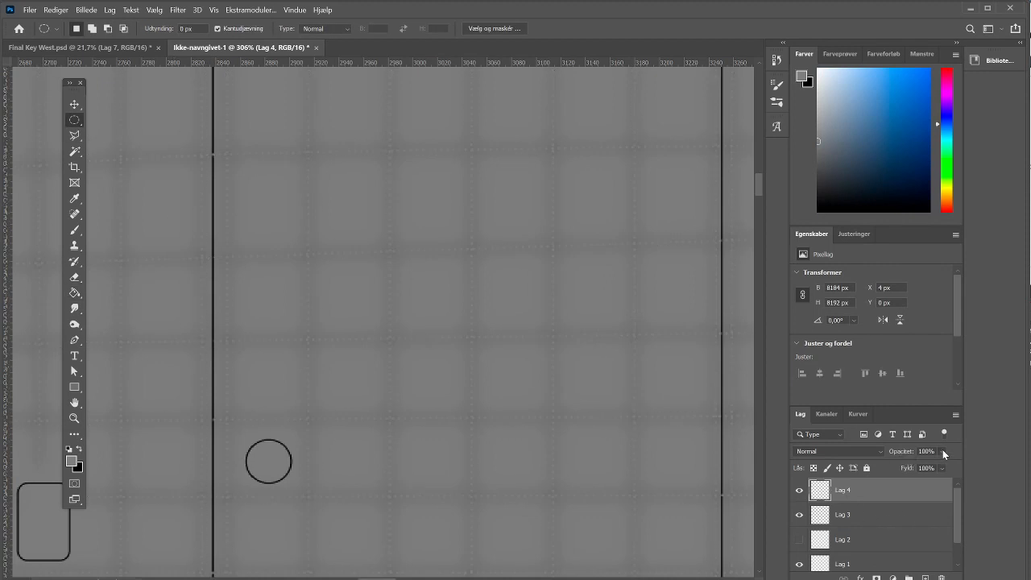
pyautogui.moveTo(944, 467); pyautogui.dragTo(925, 467)
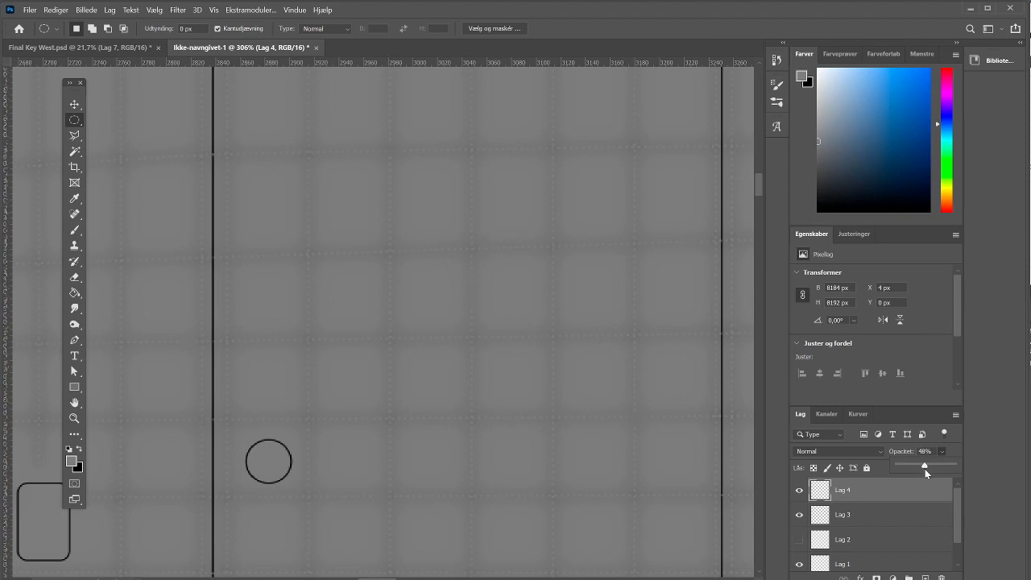
pyautogui.moveTo(925, 466); pyautogui.dragTo(916, 465)
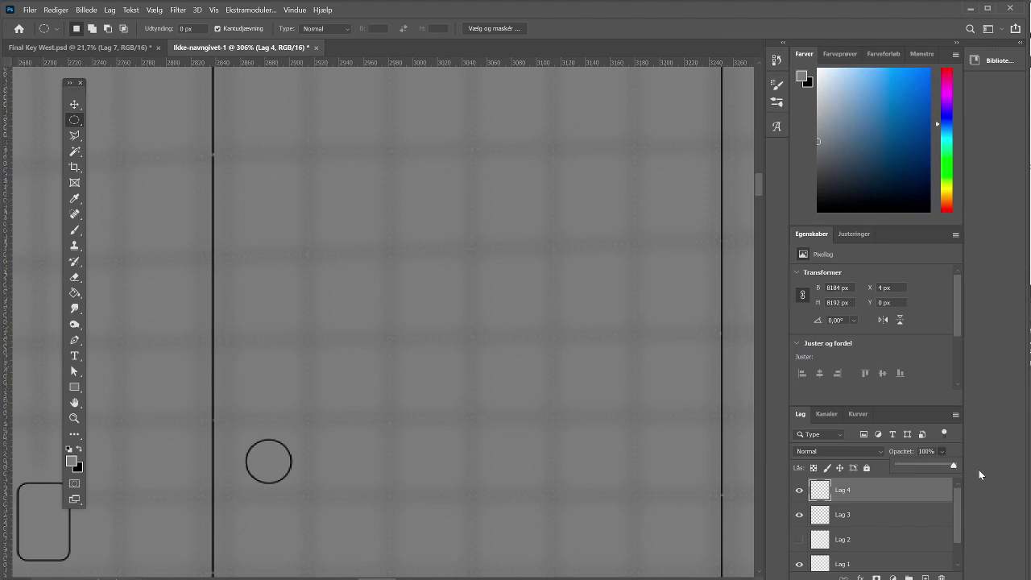
pyautogui.moveTo(886, 538)
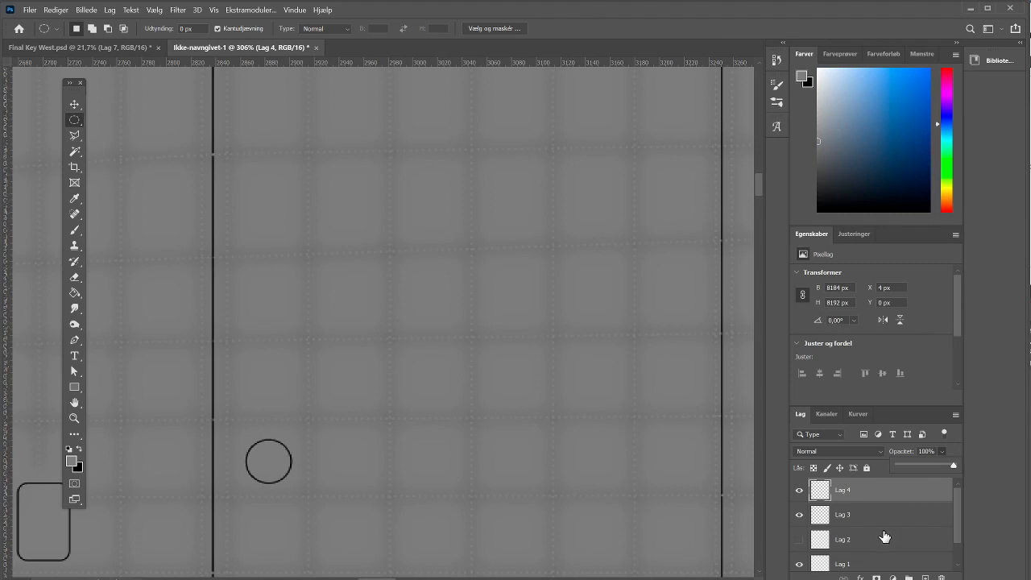
pyautogui.moveTo(883, 531)
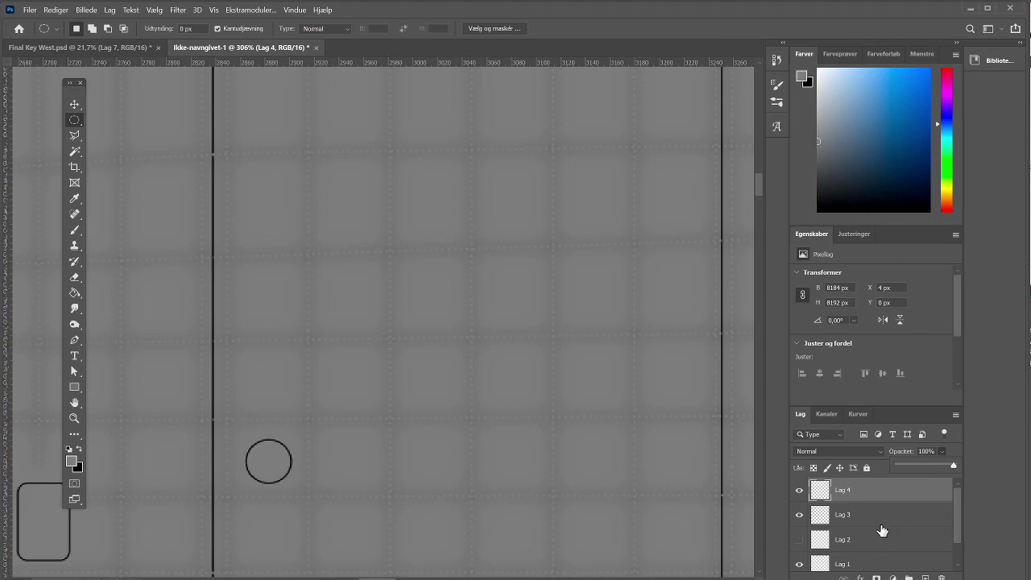
pyautogui.moveTo(769, 485)
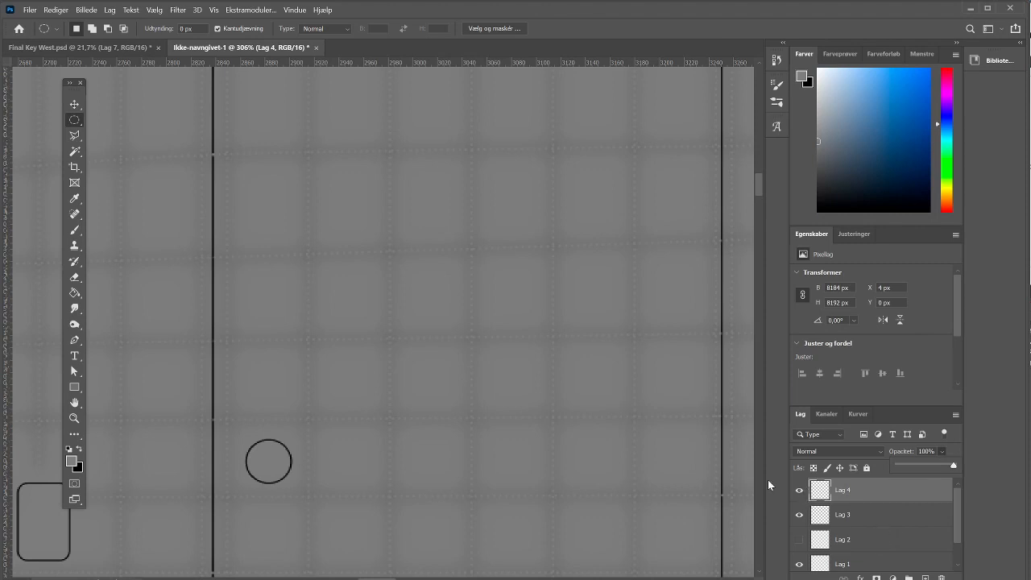
pyautogui.click(74, 418)
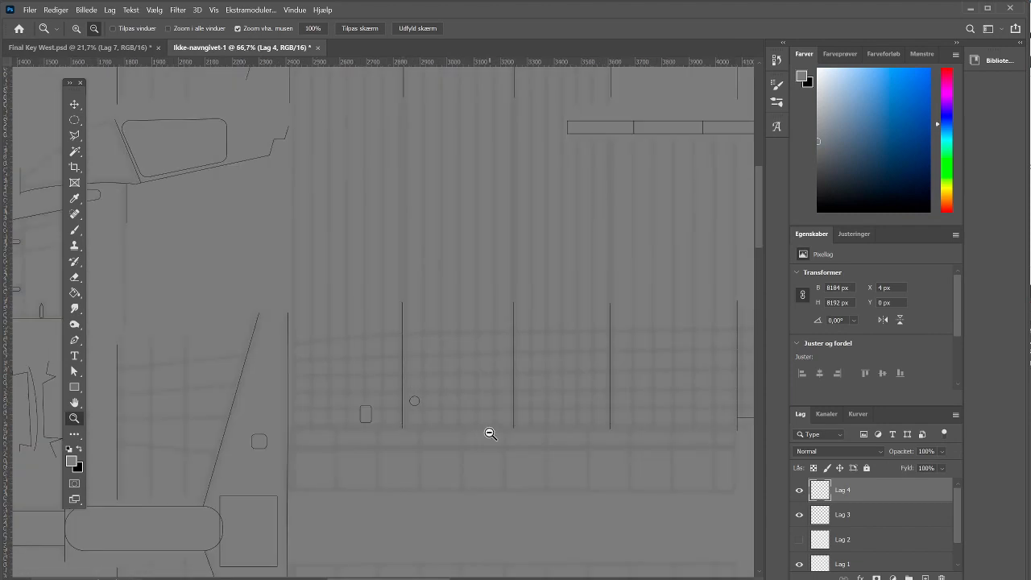
# Step: Duplicate Lag 1 and blur the copy with a 6.4 px Gaussian blur
pyautogui.click(491, 433)
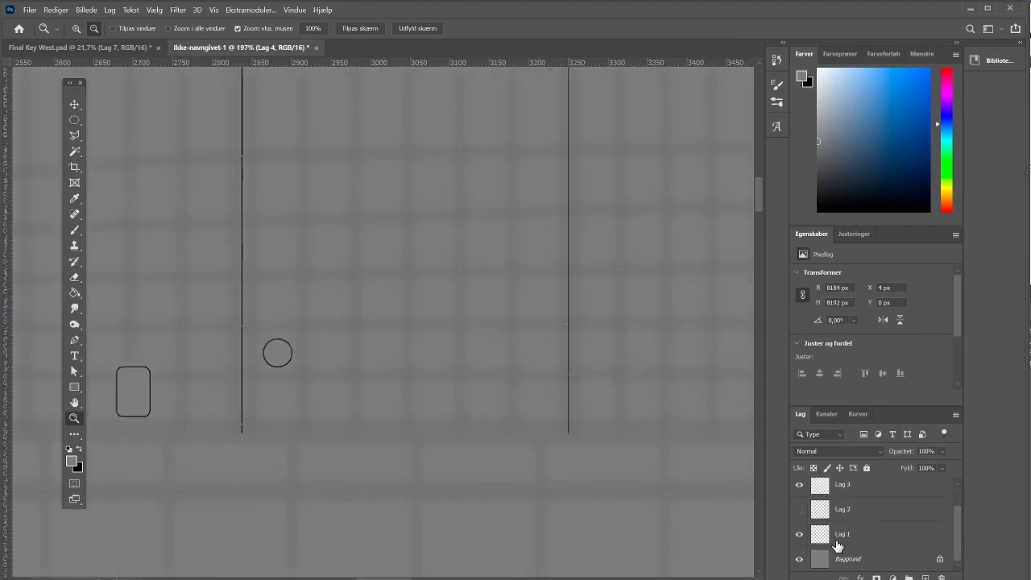
pyautogui.click(842, 533)
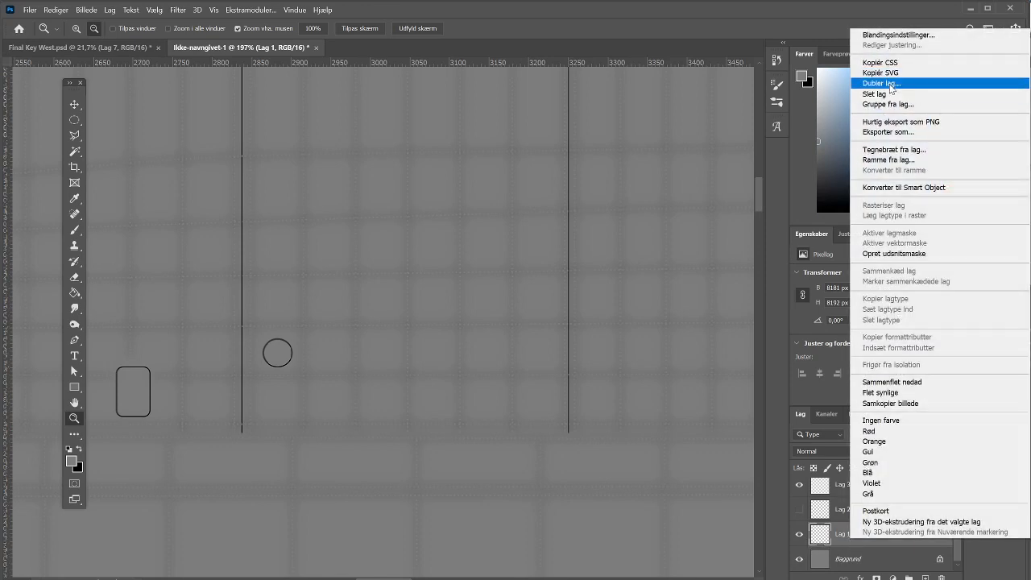
pyautogui.click(880, 83)
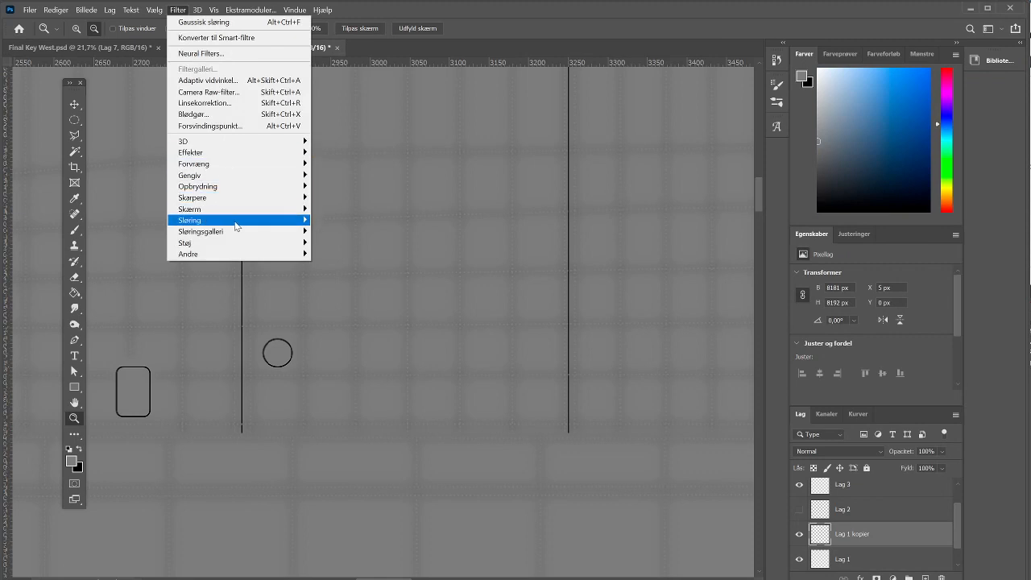
pyautogui.click(201, 219)
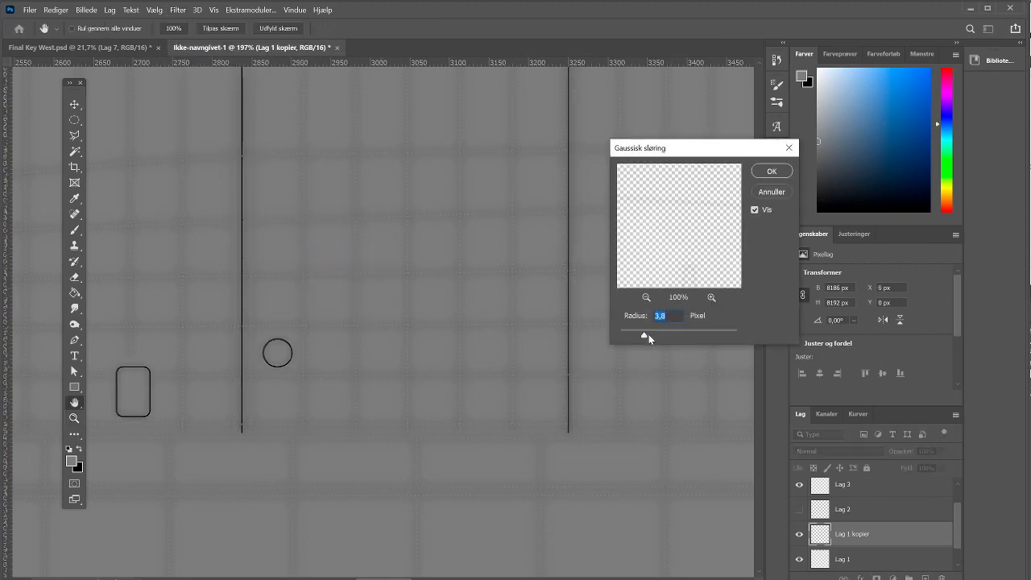
pyautogui.moveTo(648, 336); pyautogui.dragTo(655, 336)
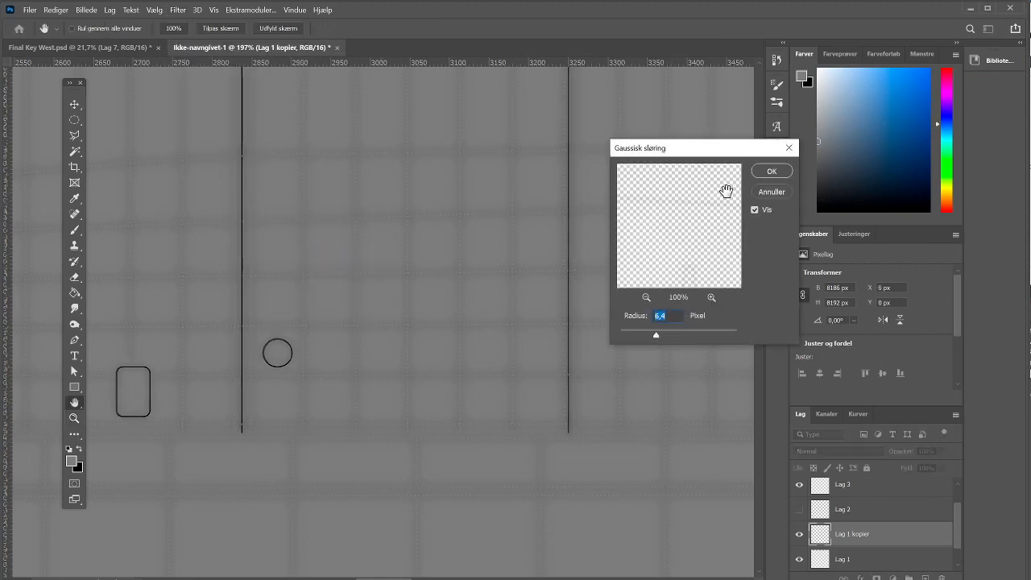
# Step: Duplicate Lag 1 again as Lag 1 kopier 2 and apply a 2.7 px Gaussian blur
pyautogui.rightClick(852, 533)
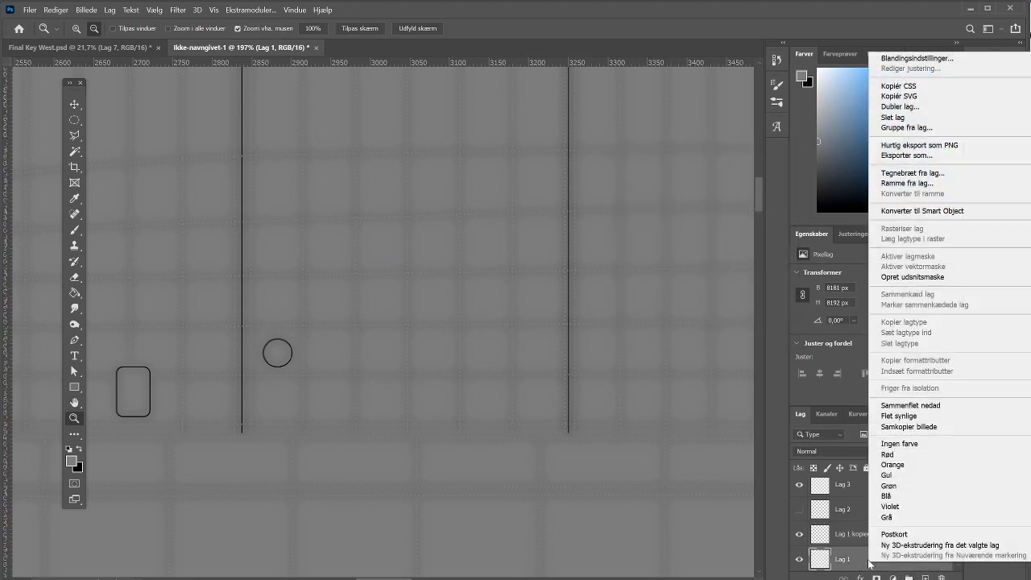
pyautogui.click(900, 107)
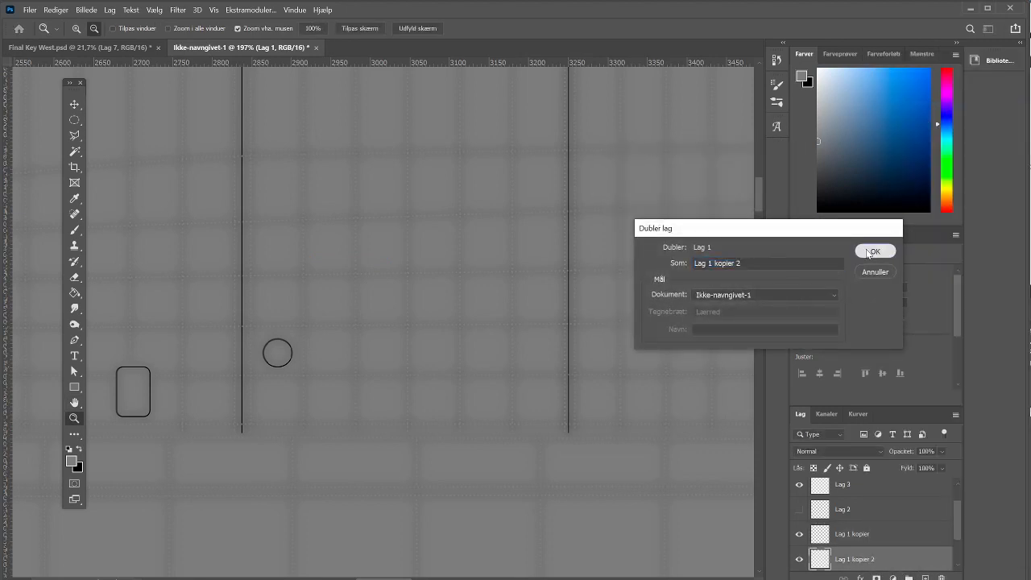
pyautogui.click(874, 251)
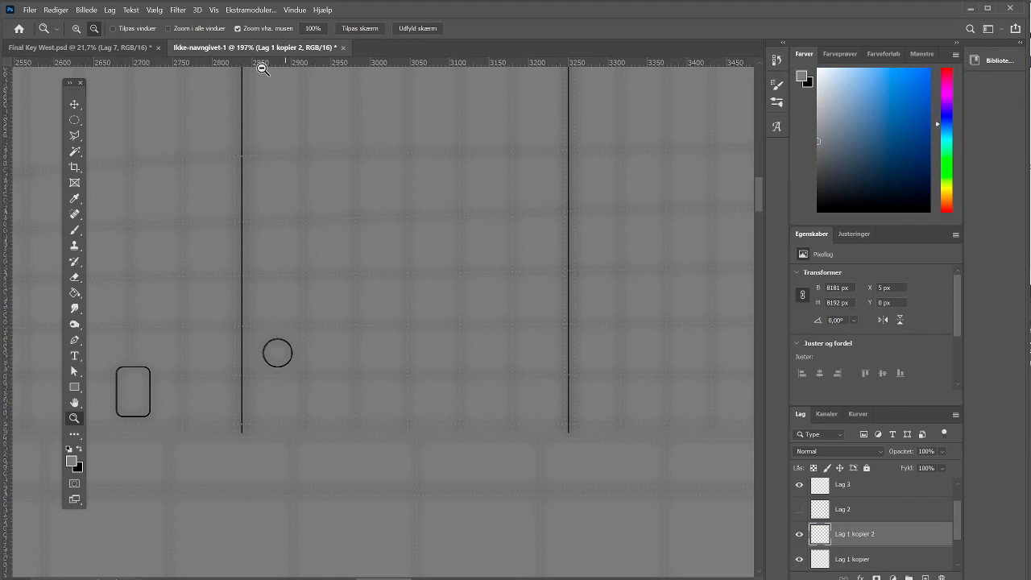
pyautogui.click(178, 10)
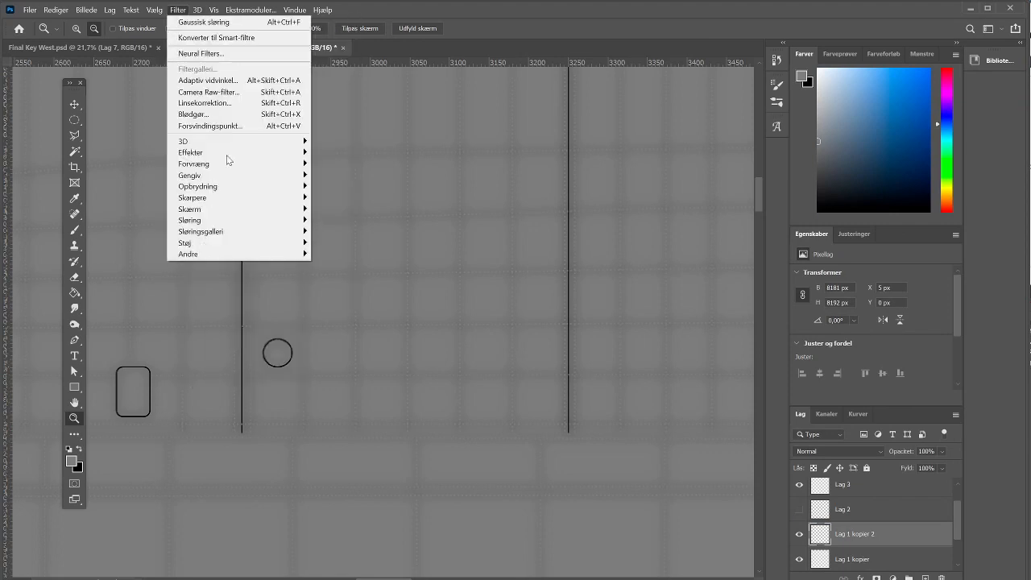
pyautogui.click(204, 22)
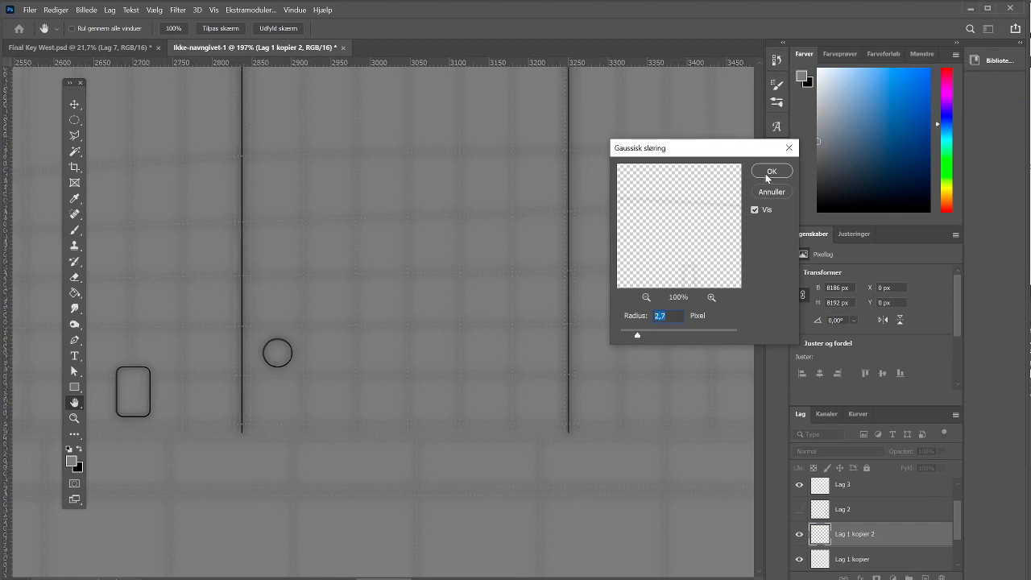
pyautogui.click(771, 171)
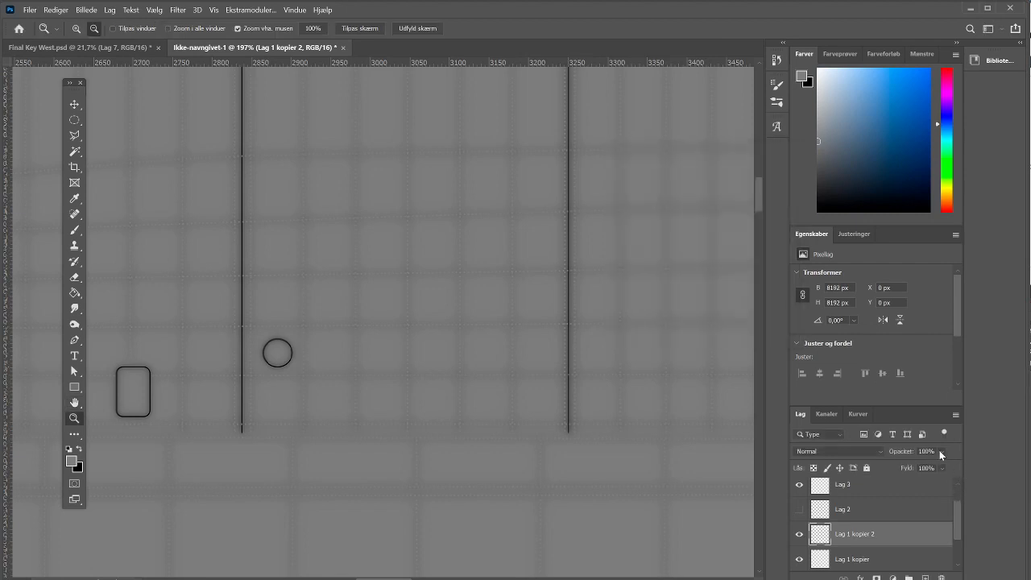
# Step: Drag Lag 1 kopier 2's opacity down to 25% to soften the blurred panel lines
pyautogui.moveTo(940, 451); pyautogui.dragTo(923, 466)
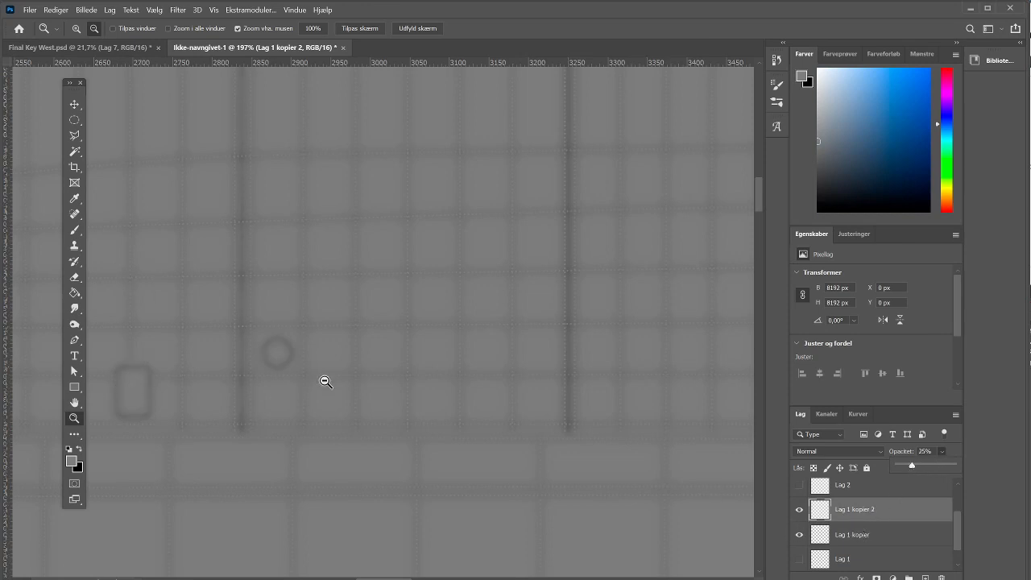
pyautogui.moveTo(136, 429)
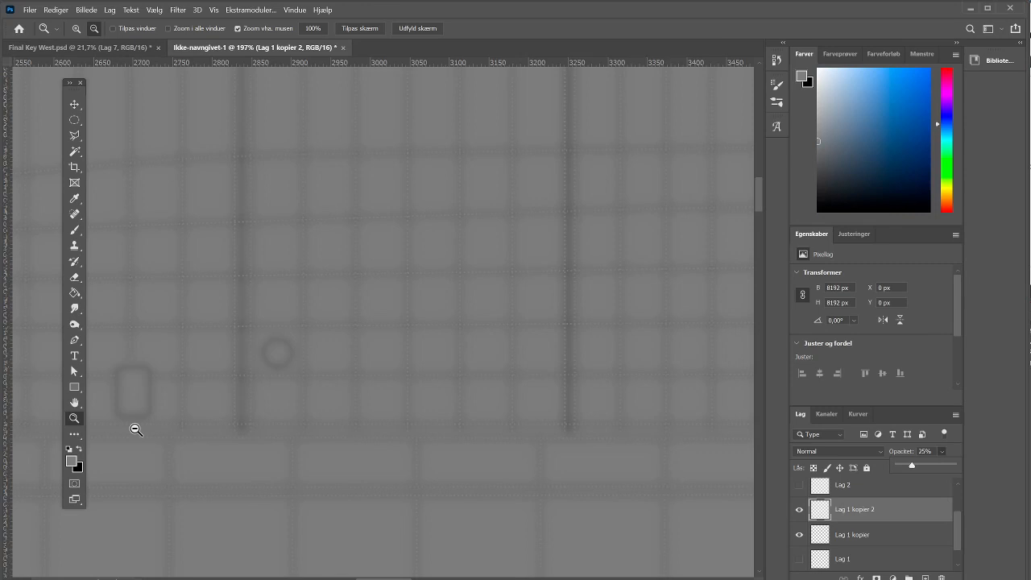
pyautogui.moveTo(258, 250)
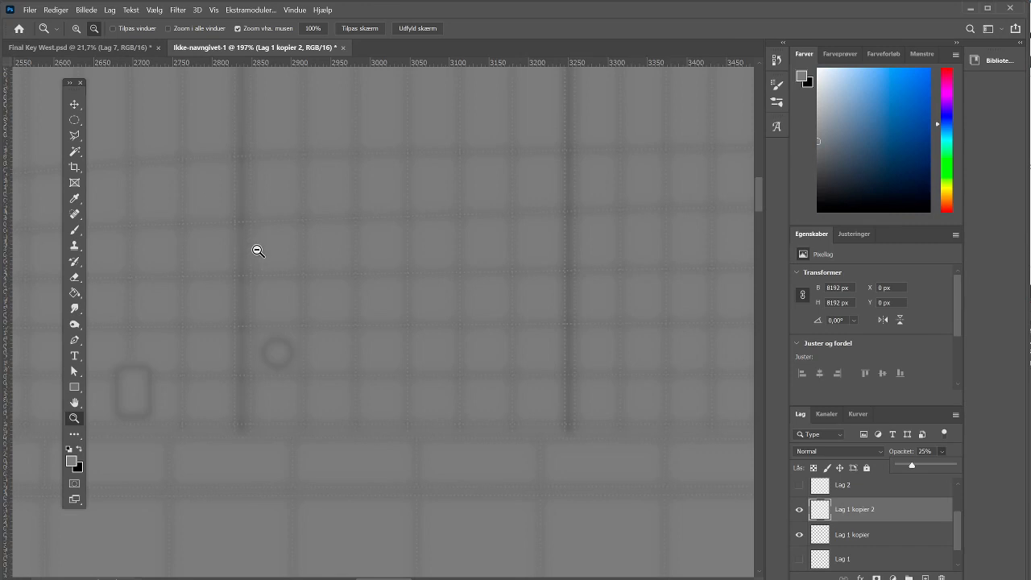
pyautogui.moveTo(555, 241)
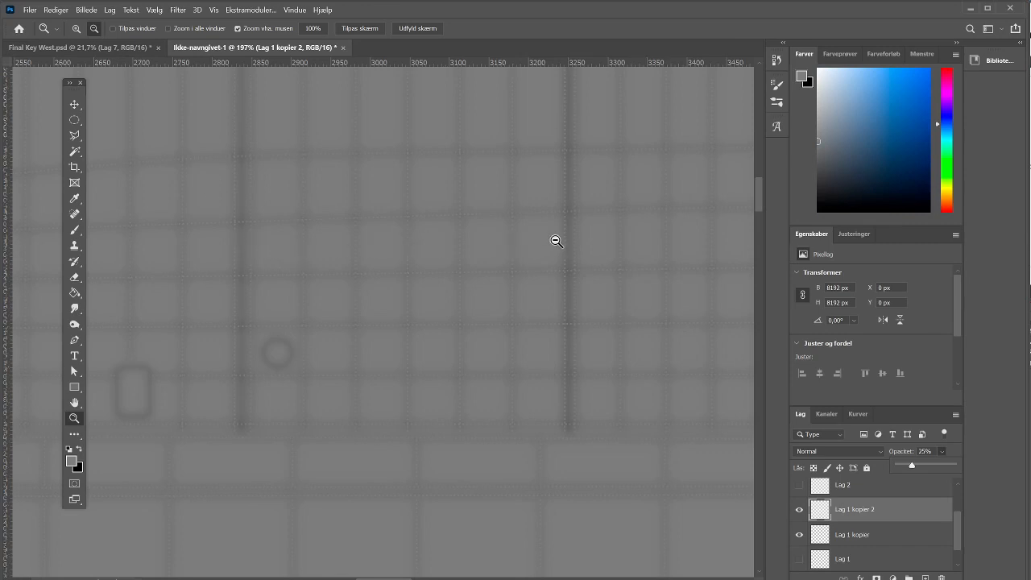
pyautogui.moveTo(631, 409)
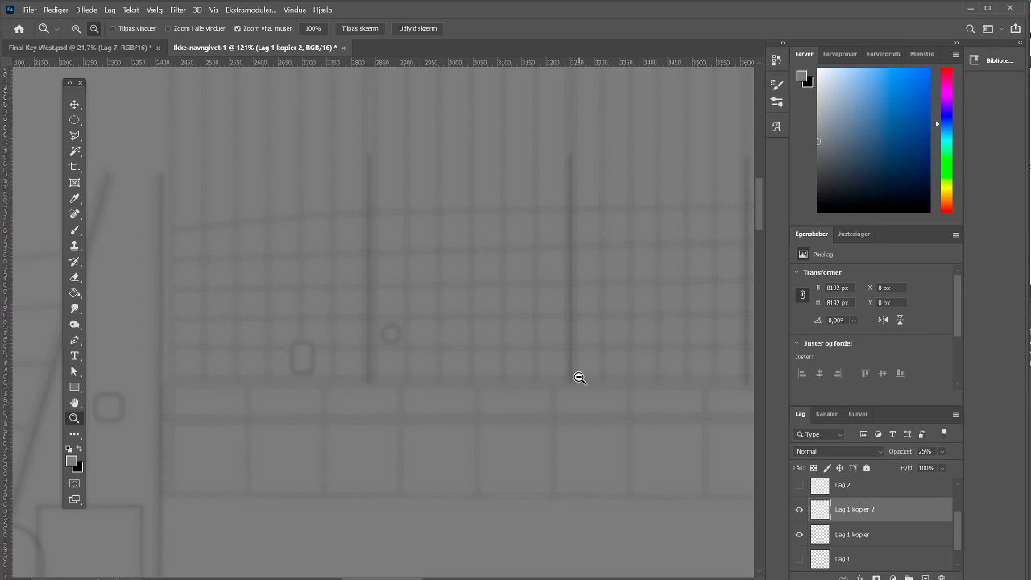
pyautogui.moveTo(332, 286)
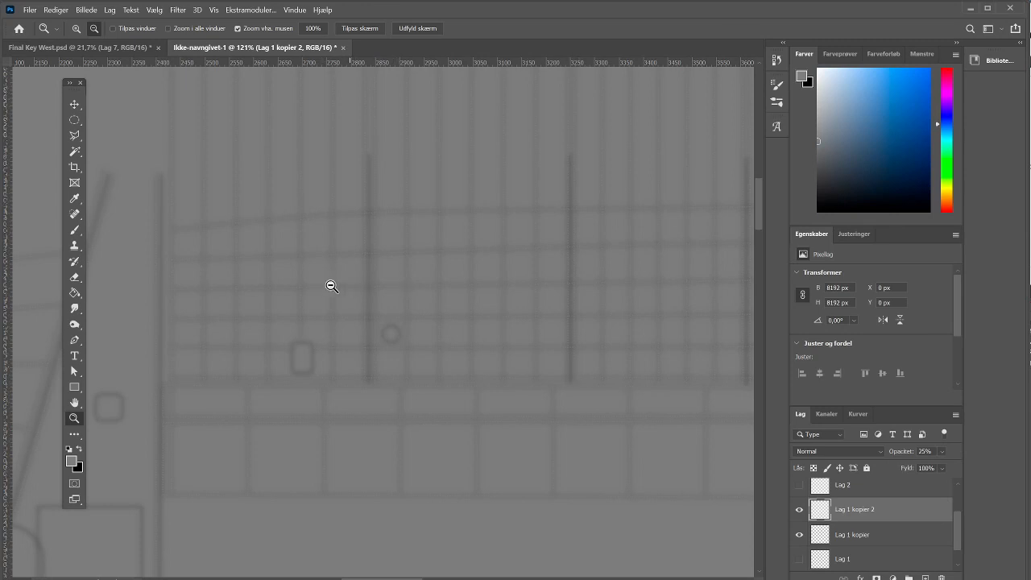
pyautogui.moveTo(374, 292)
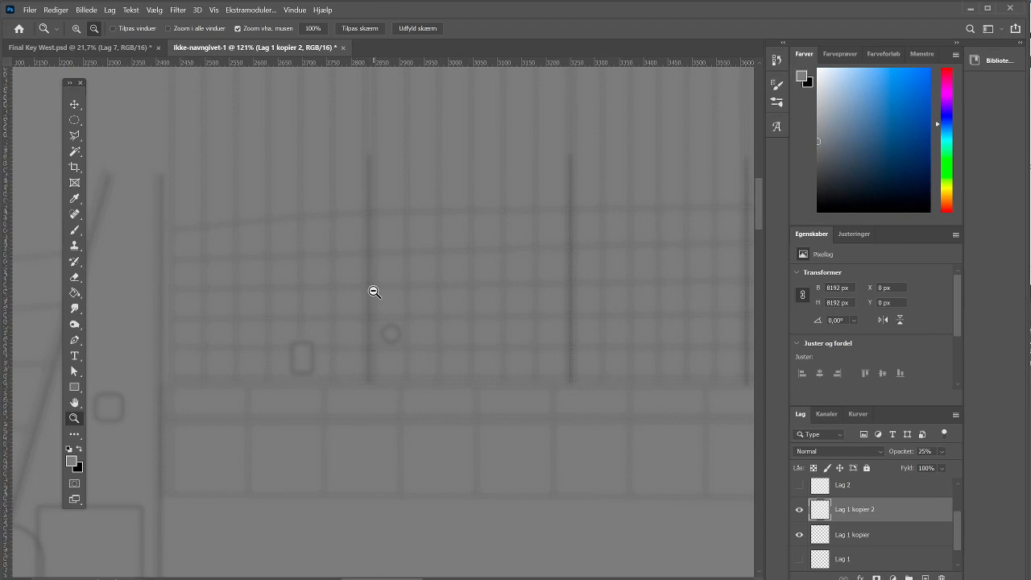
pyautogui.moveTo(419, 296)
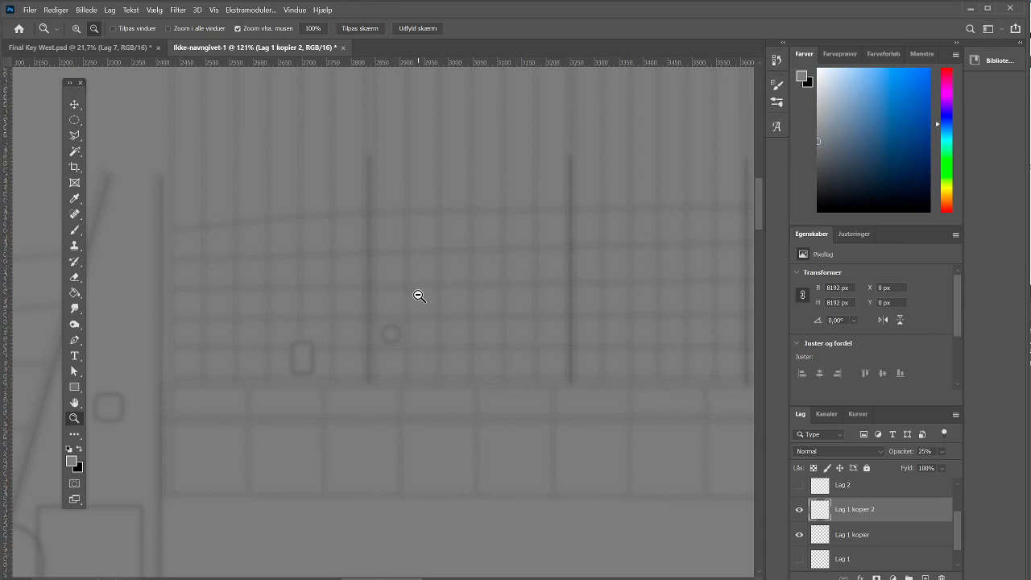
pyautogui.moveTo(516, 238)
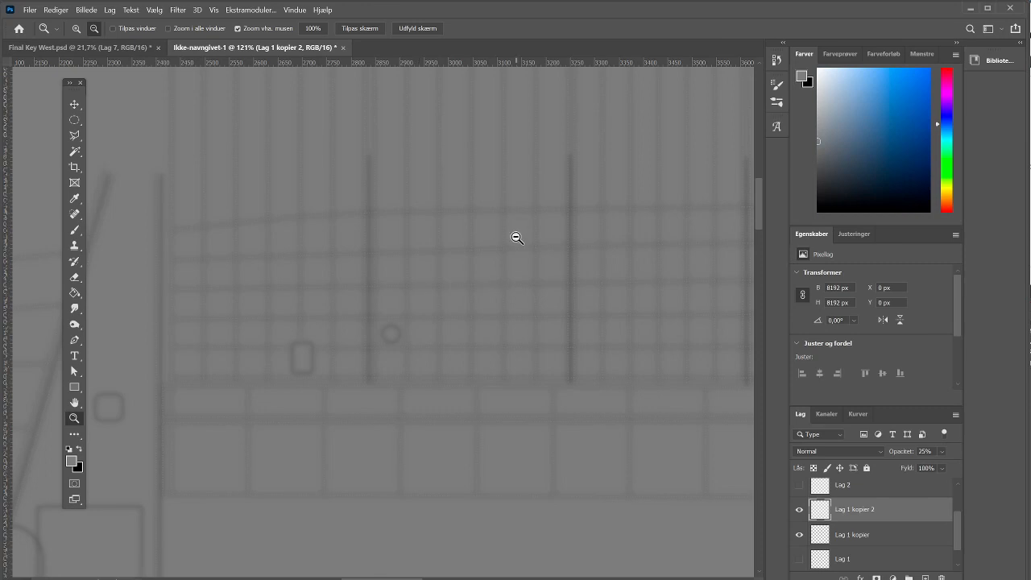
pyautogui.moveTo(411, 275)
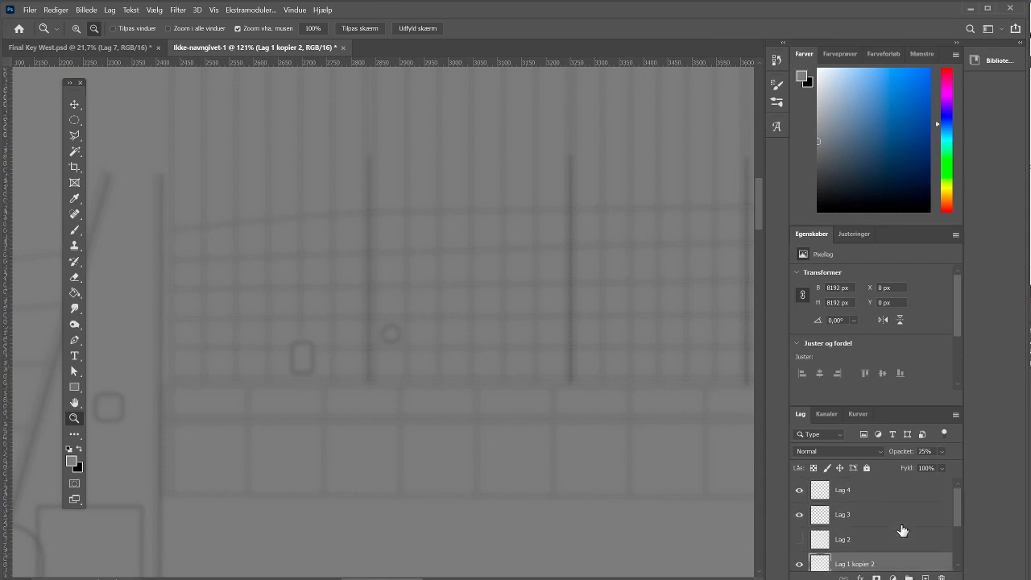
# Step: Make white the foreground colour, render grey clouds on Lag 5, and zoom in
pyautogui.scroll(-3)
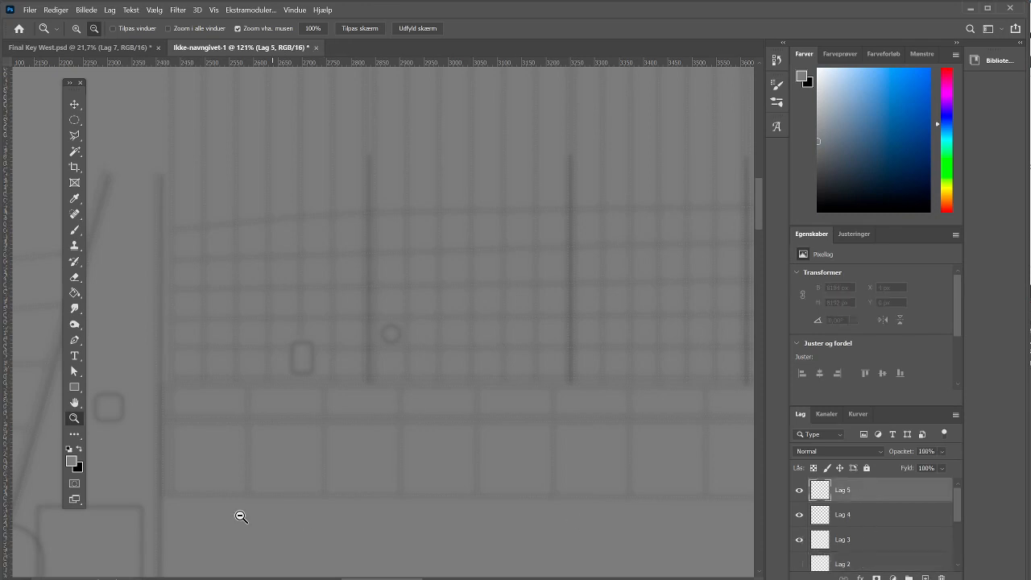
pyautogui.click(70, 457)
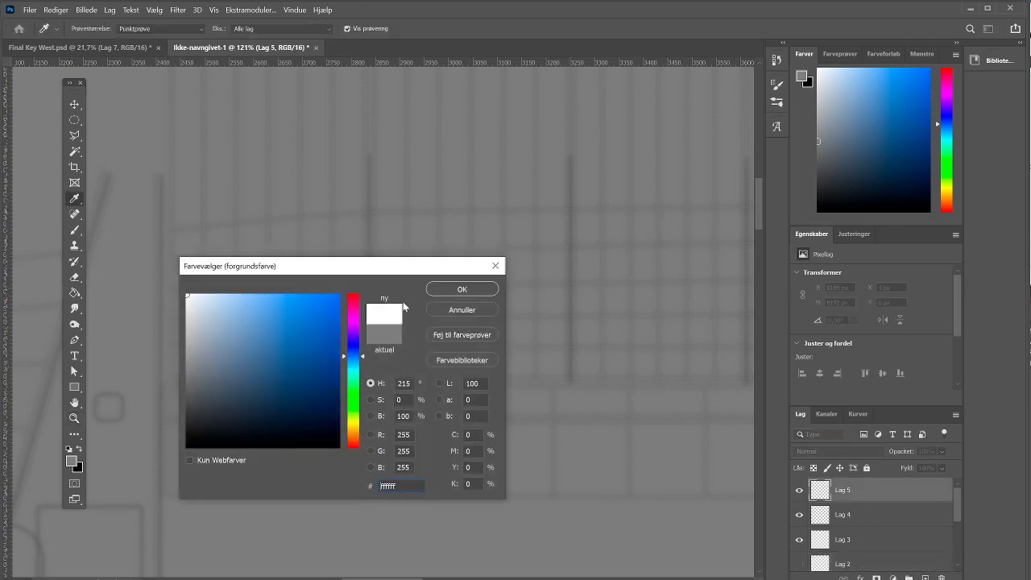
pyautogui.click(178, 10)
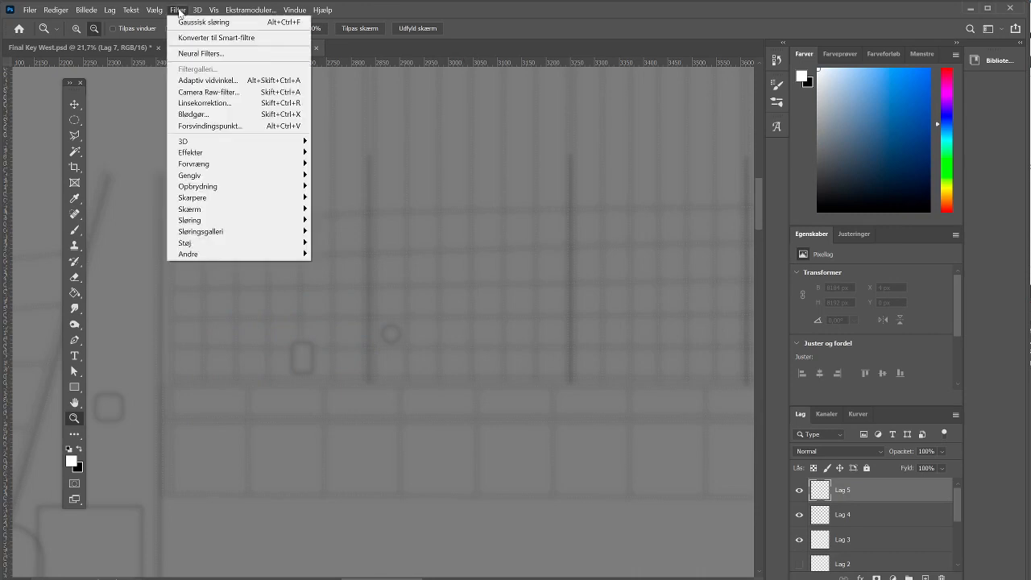
pyautogui.moveTo(191, 152)
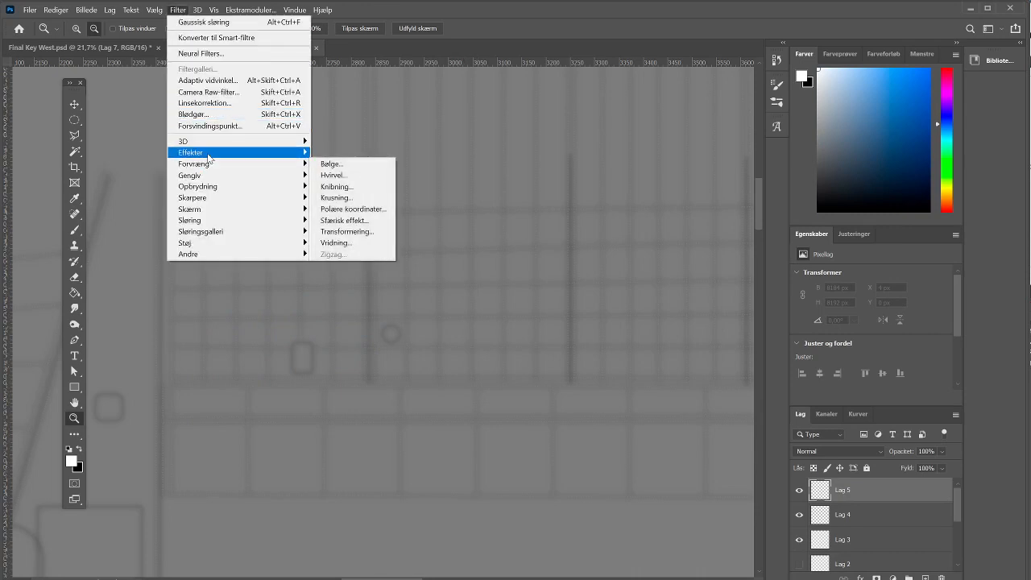
pyautogui.moveTo(190, 175)
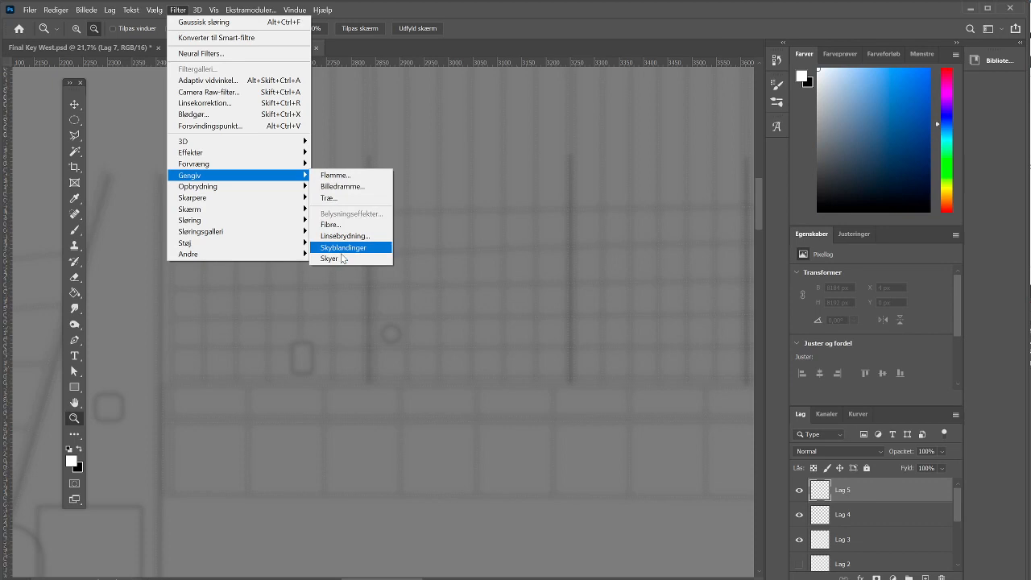
pyautogui.click(328, 259)
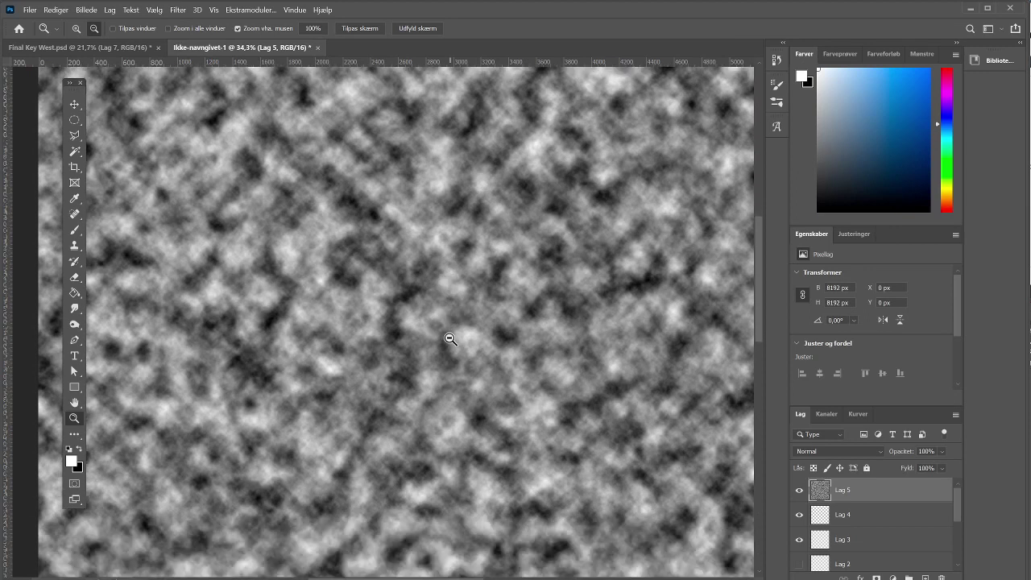
pyautogui.moveTo(436, 326)
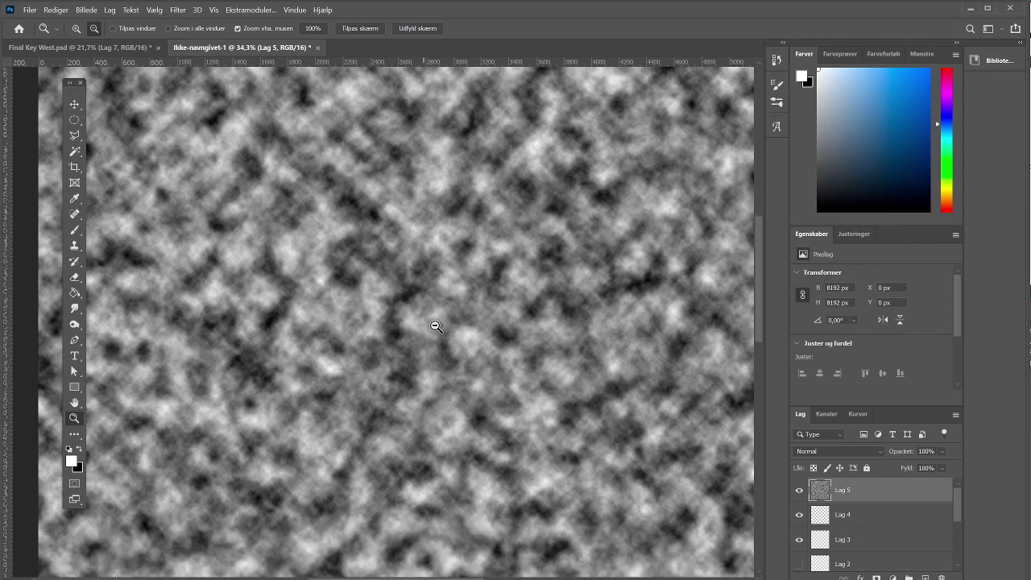
pyautogui.moveTo(797, 461)
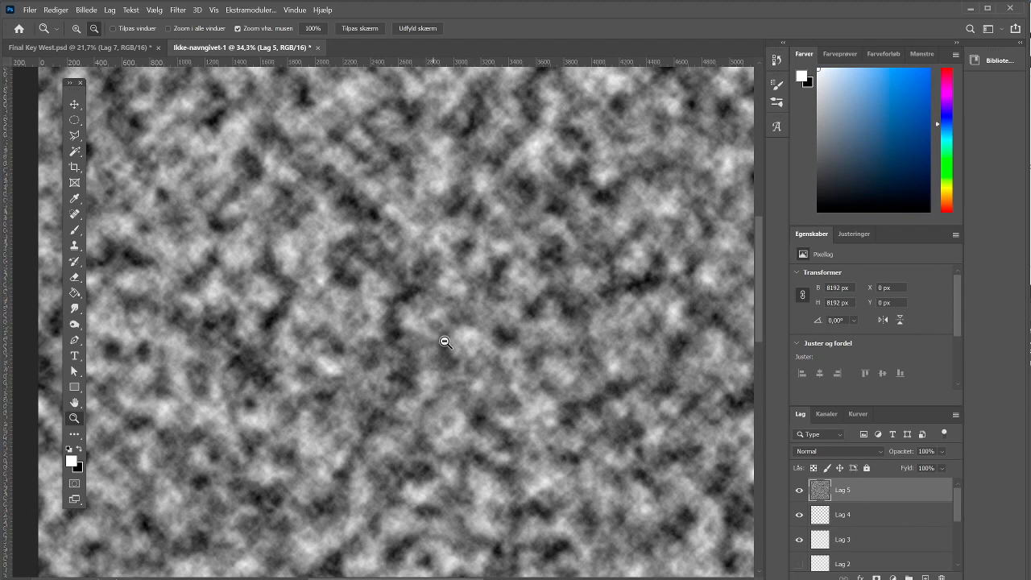
pyautogui.click(446, 341)
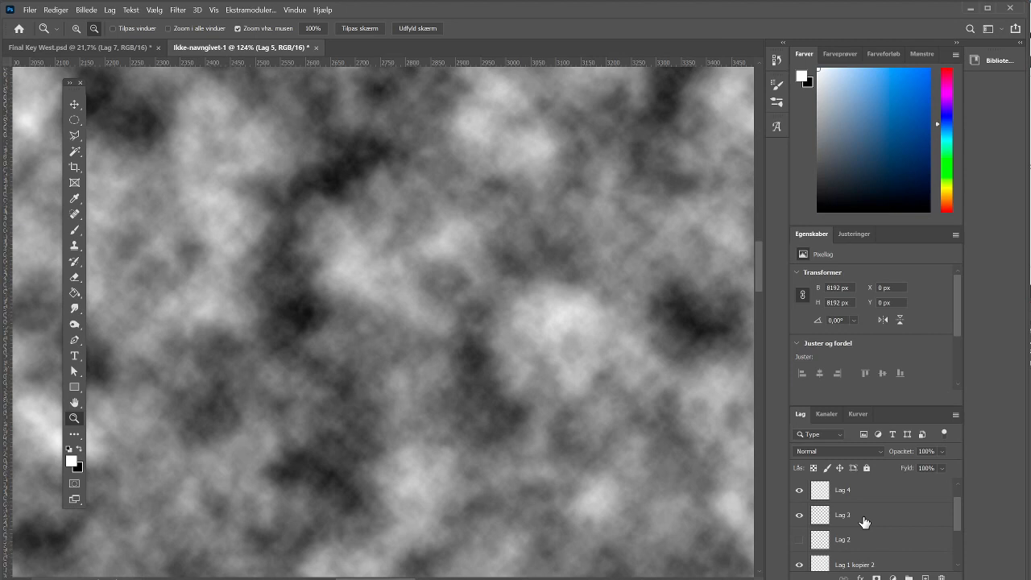
pyautogui.moveTo(834, 539)
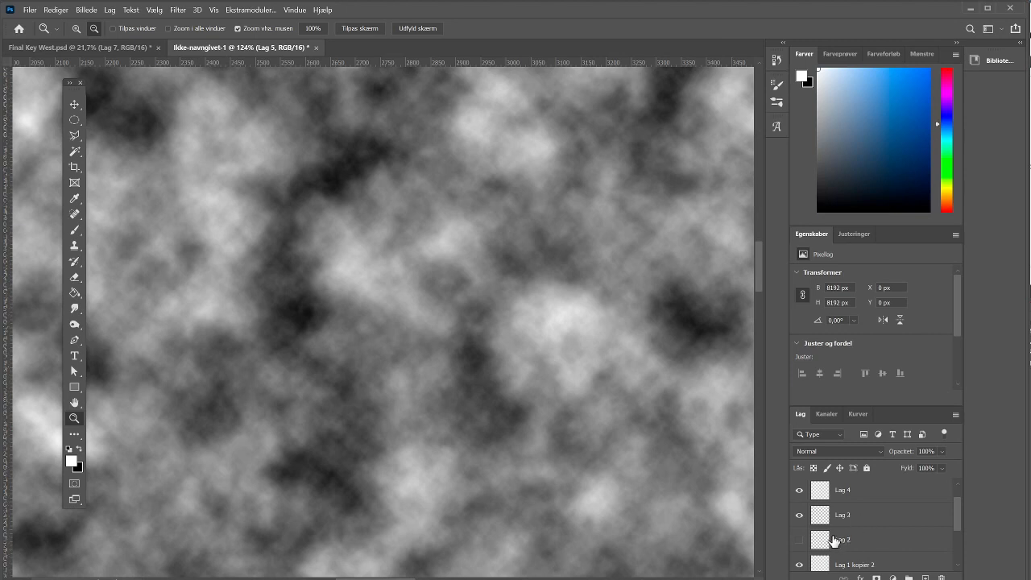
# Step: Load the Lag 2 grid selection, expand 5 px, feather 30 px, and cut from the clouds
pyautogui.click(820, 539)
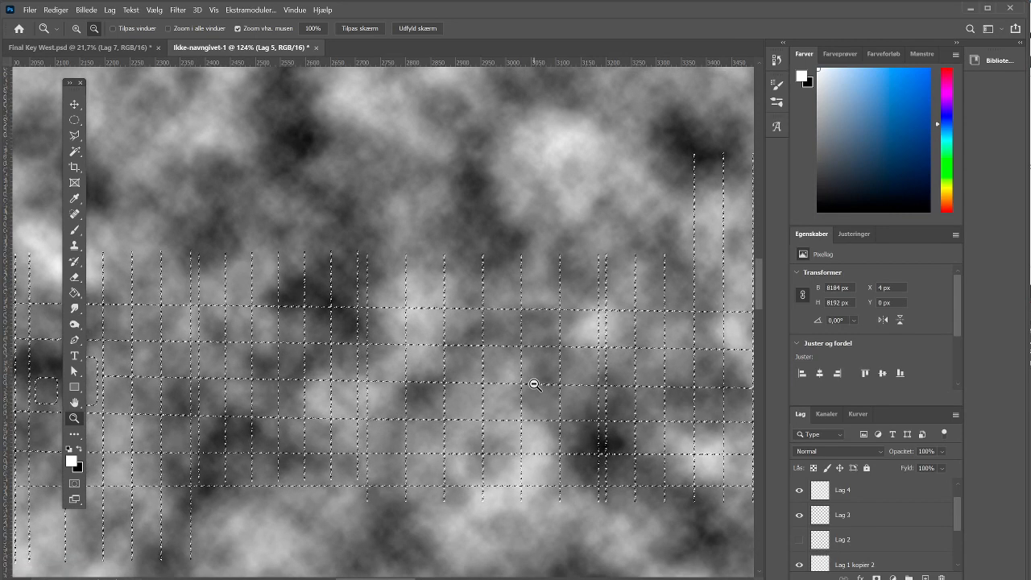
pyautogui.click(154, 10)
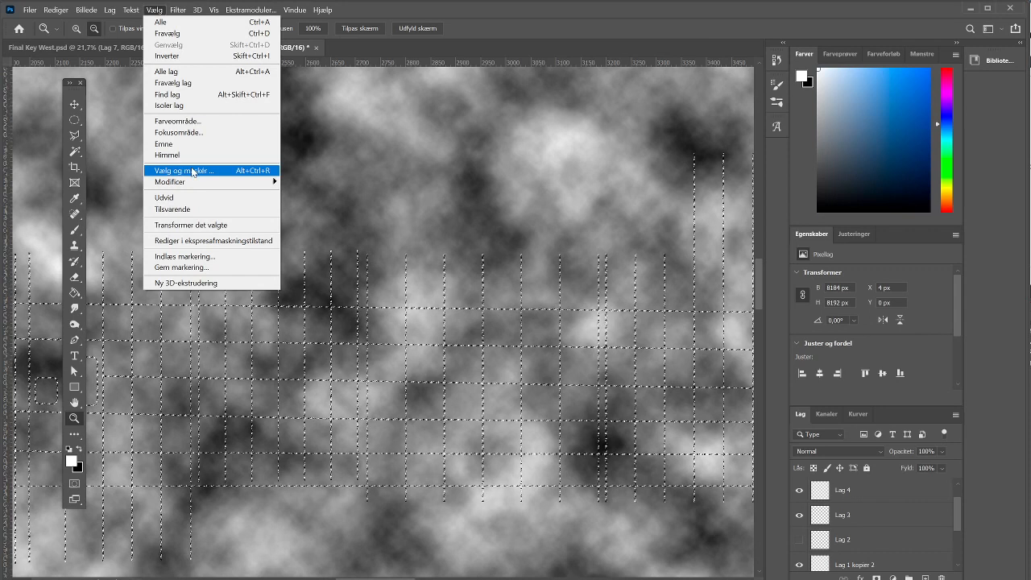
pyautogui.moveTo(170, 181)
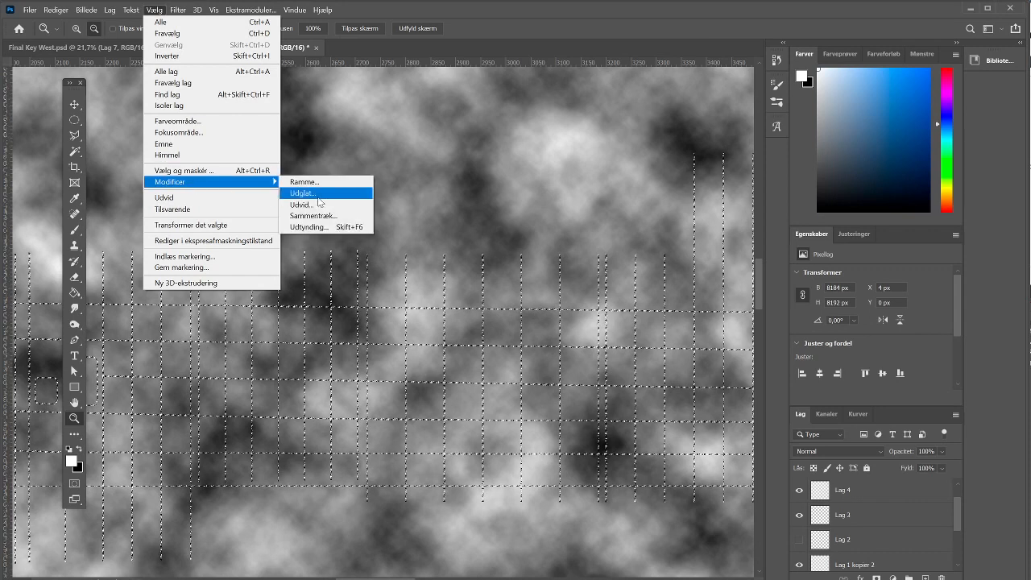
pyautogui.click(302, 192)
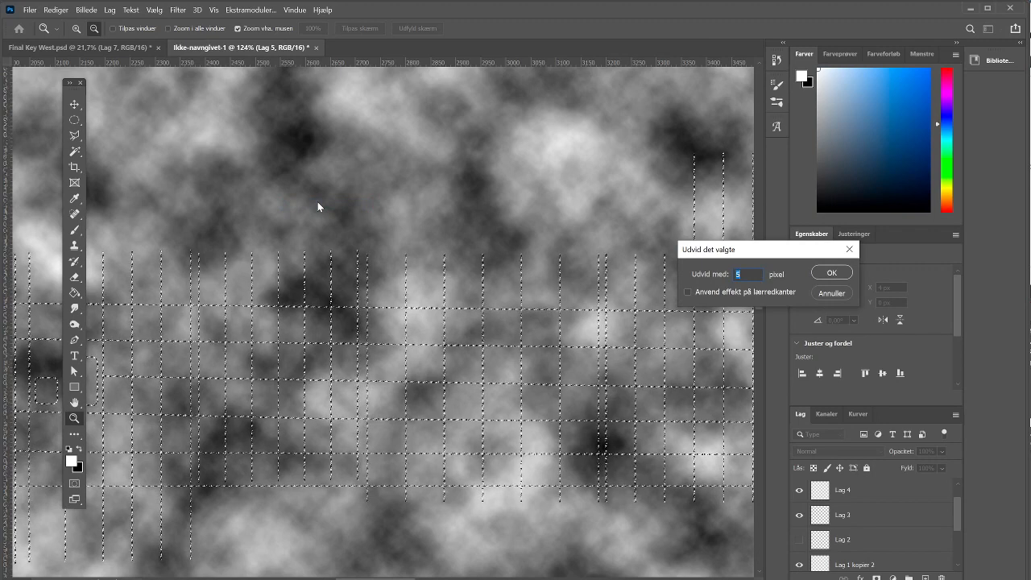
pyautogui.click(831, 272)
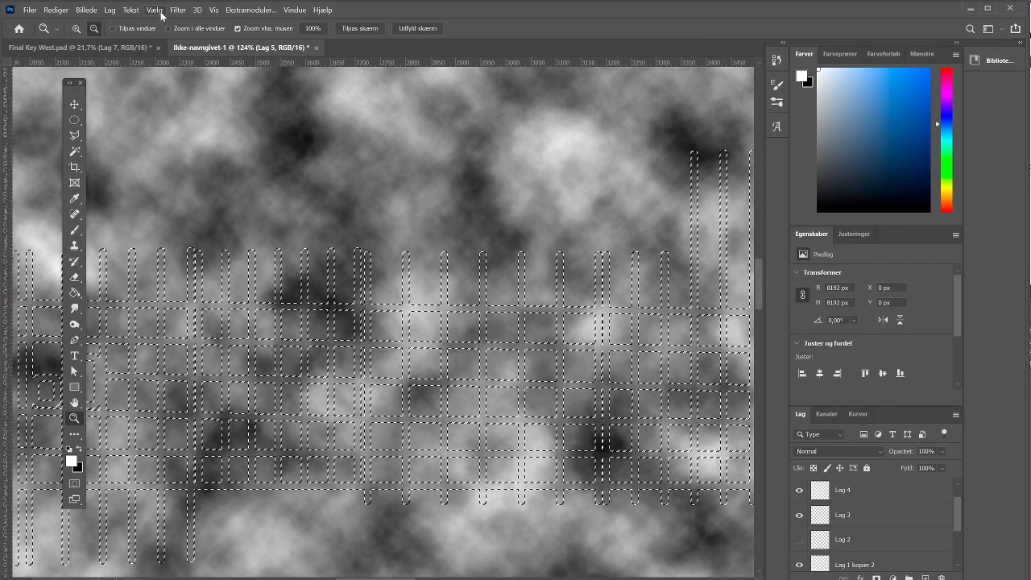
pyautogui.click(154, 10)
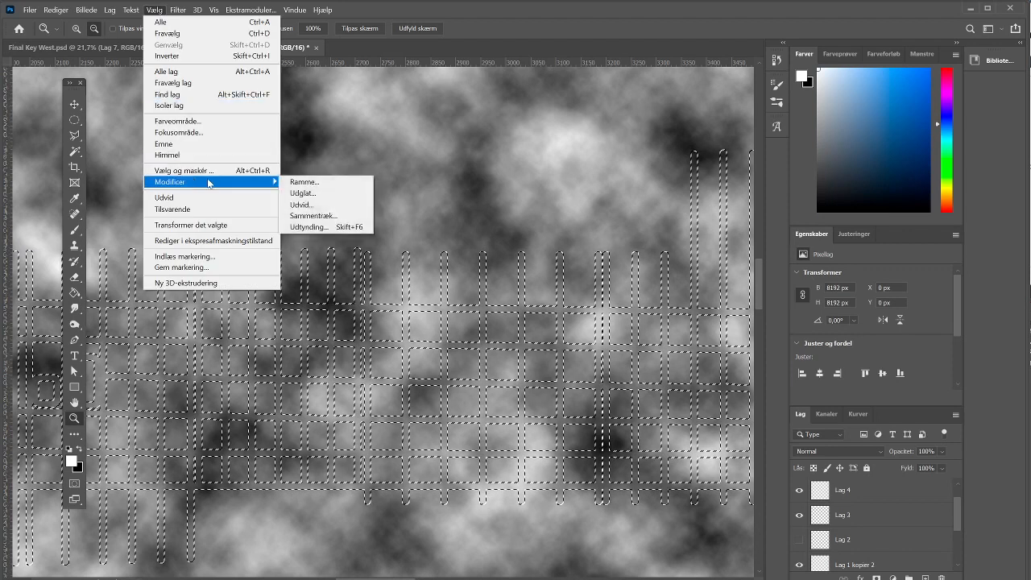
pyautogui.click(308, 226)
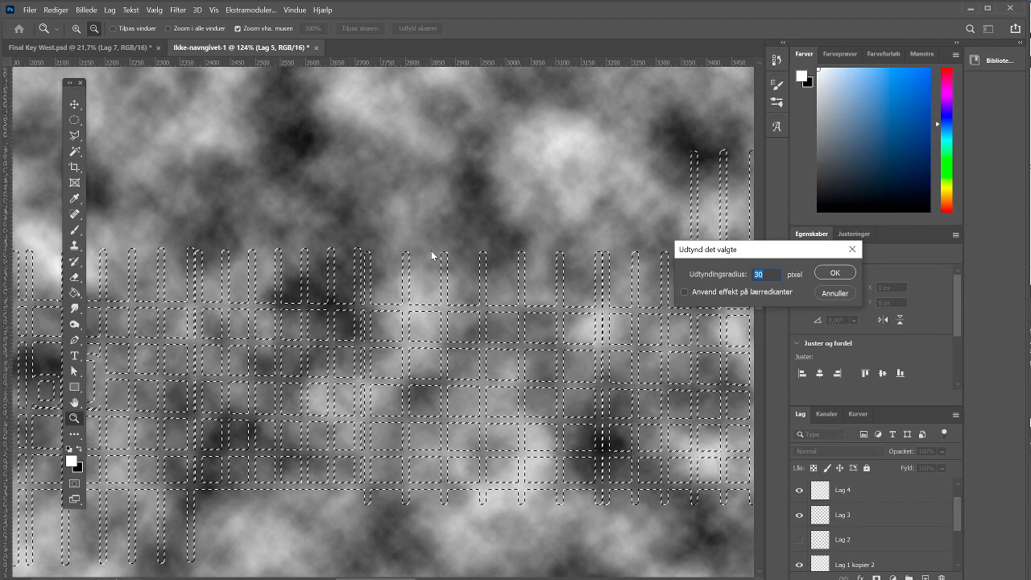
pyautogui.click(835, 272)
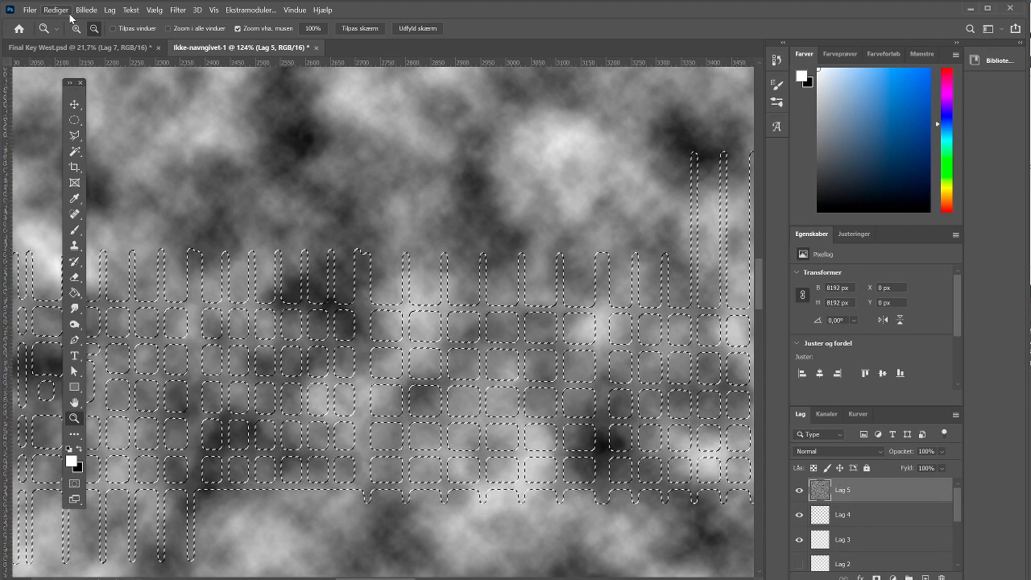
pyautogui.click(55, 10)
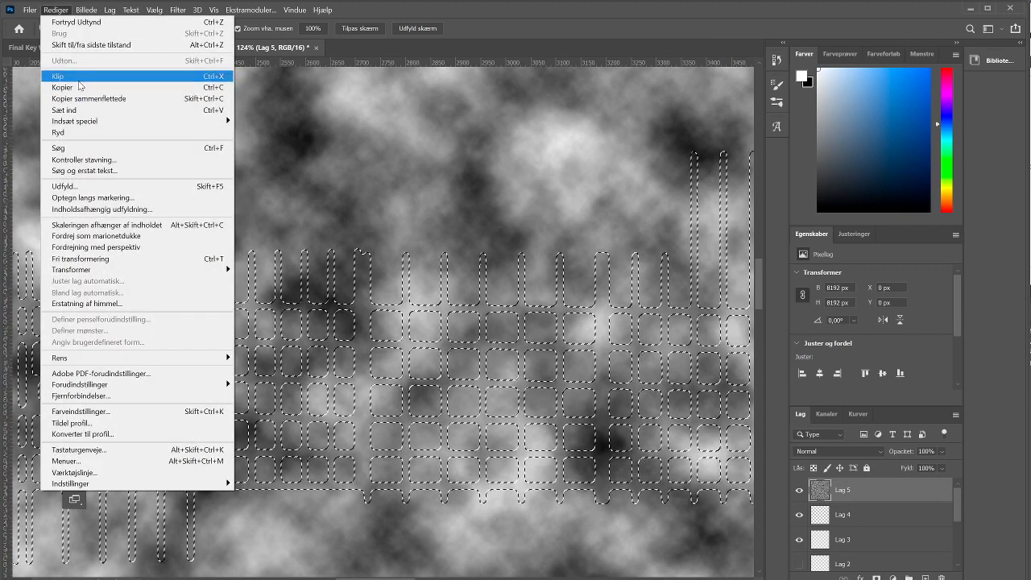
pyautogui.click(57, 76)
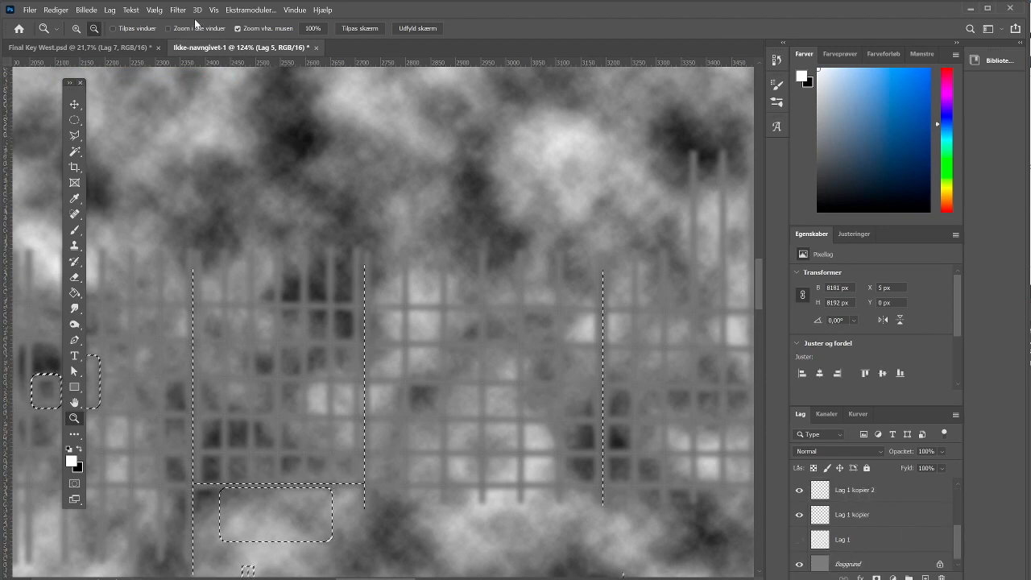
# Step: Expand the panel selection 6 px, feather it 5 px, and cut it from the clouds
pyautogui.click(154, 9)
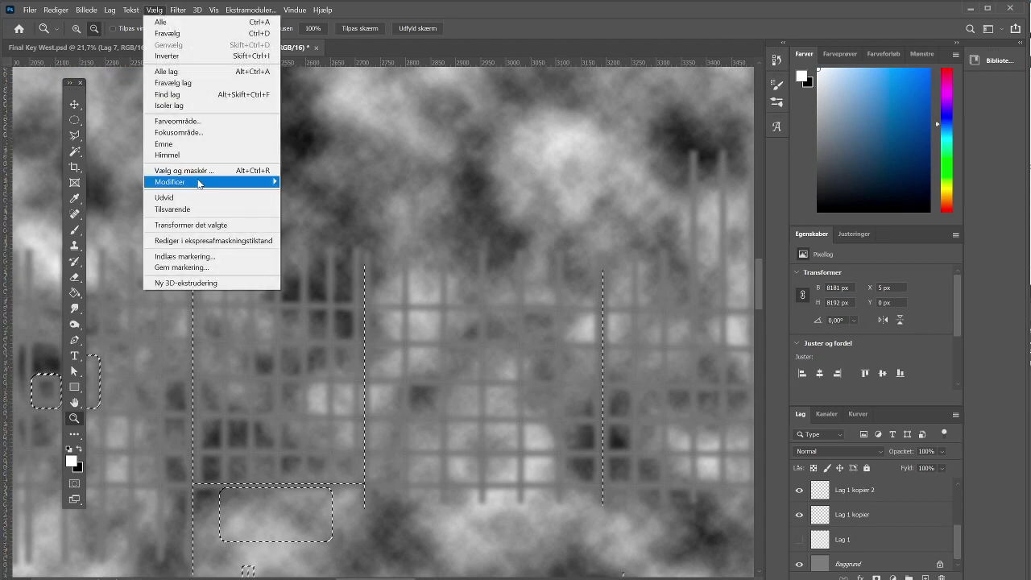
pyautogui.click(165, 196)
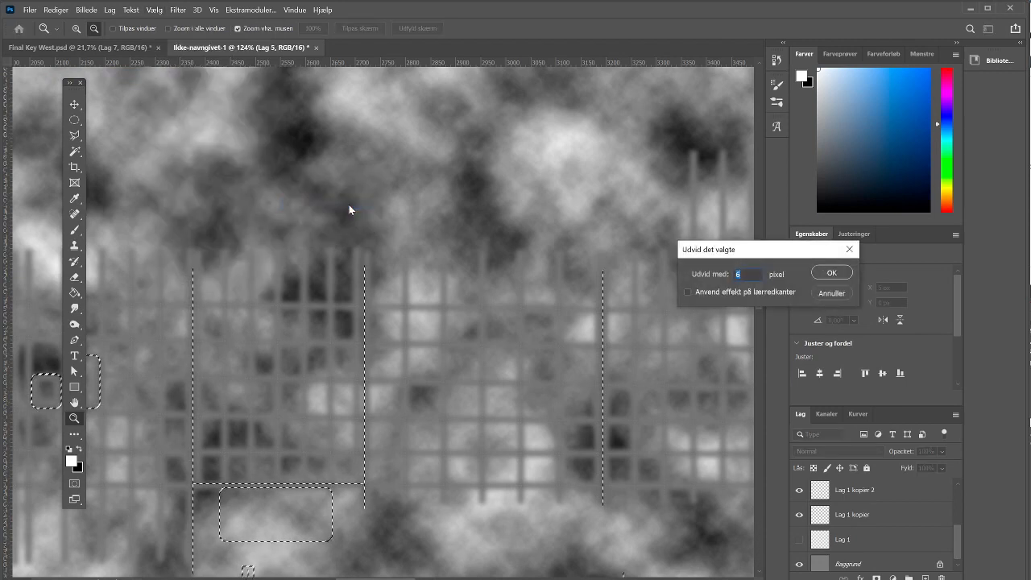
pyautogui.click(832, 272)
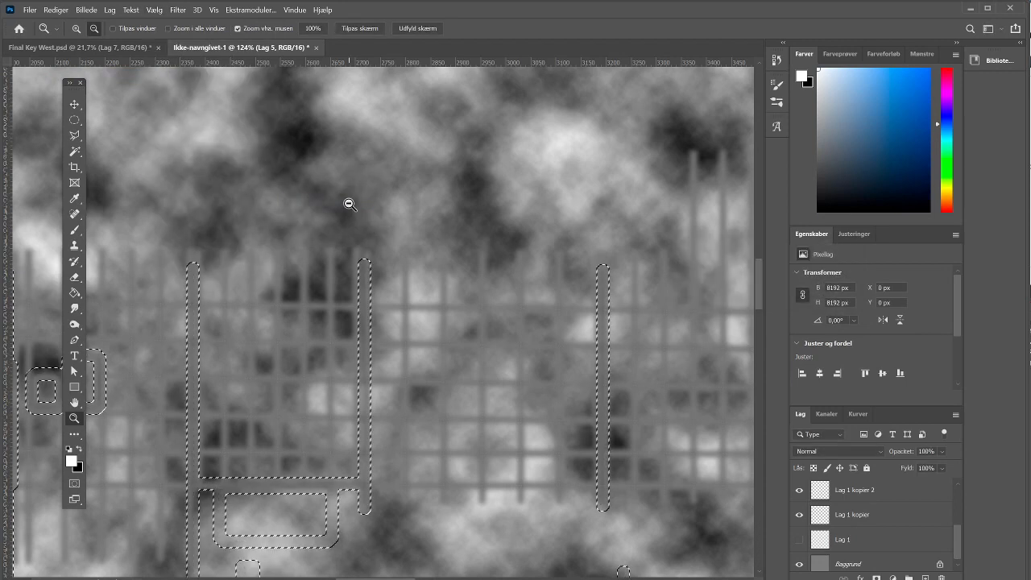
pyautogui.click(153, 10)
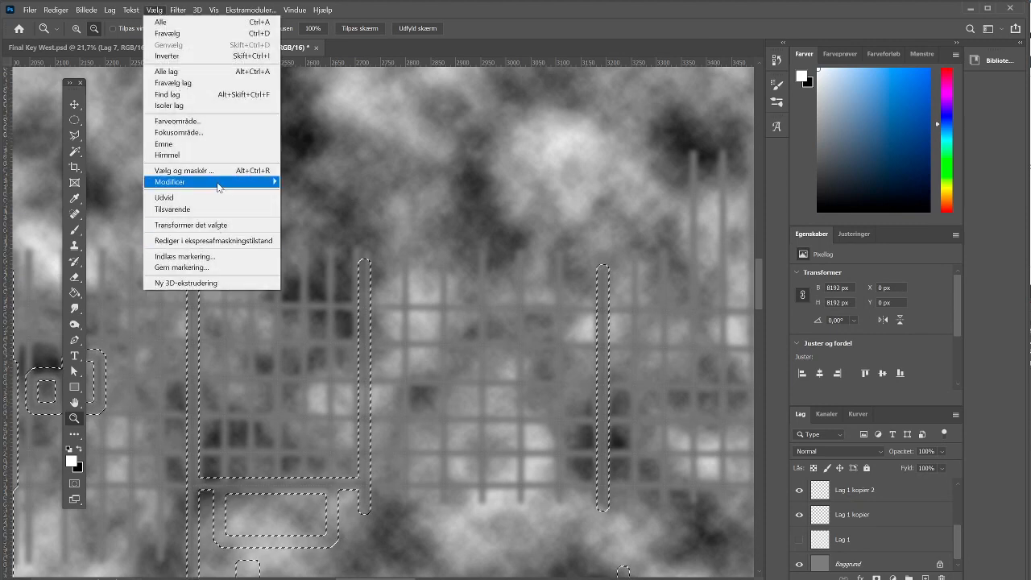
pyautogui.click(170, 182)
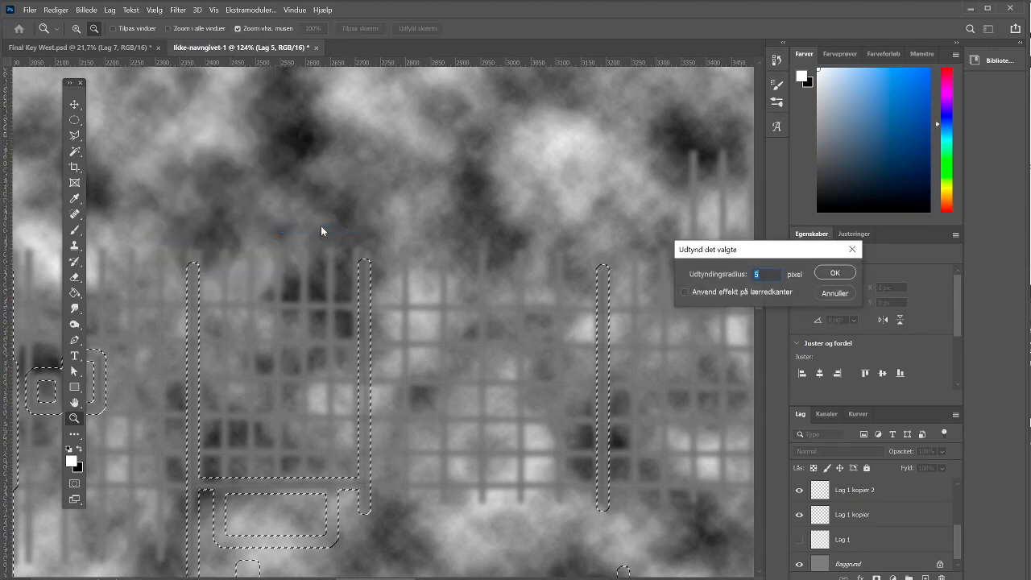
pyautogui.click(834, 272)
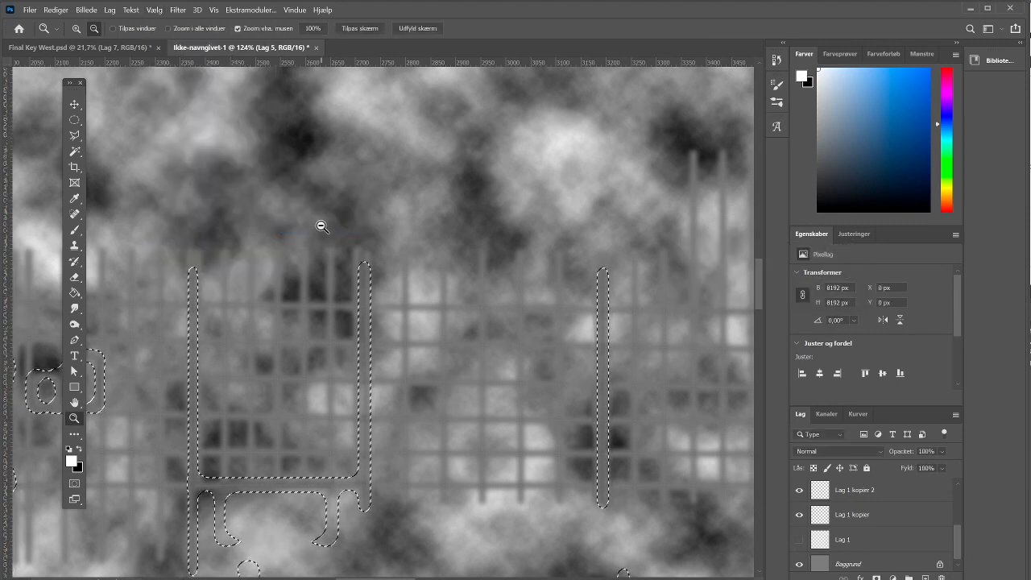
pyautogui.click(55, 10)
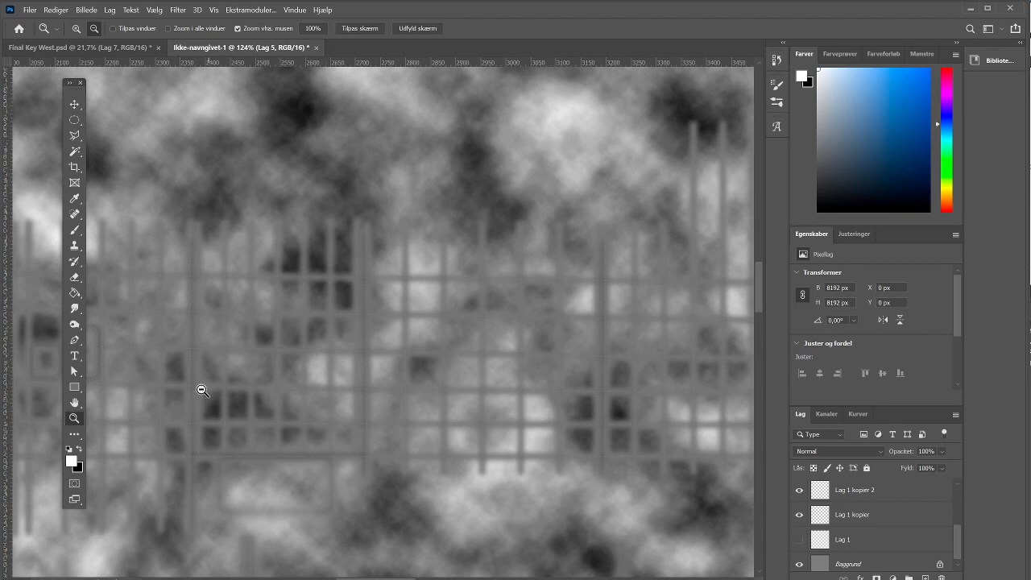
# Step: Zoom in and back out to inspect the cut-away lines, then bring up the Filter menu
pyautogui.click(203, 391)
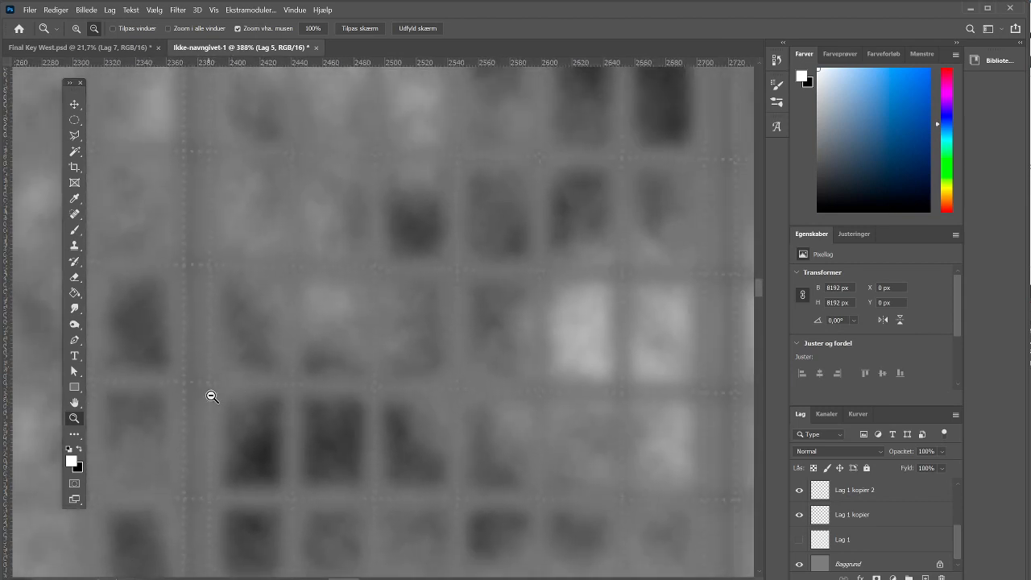
pyautogui.moveTo(199, 476)
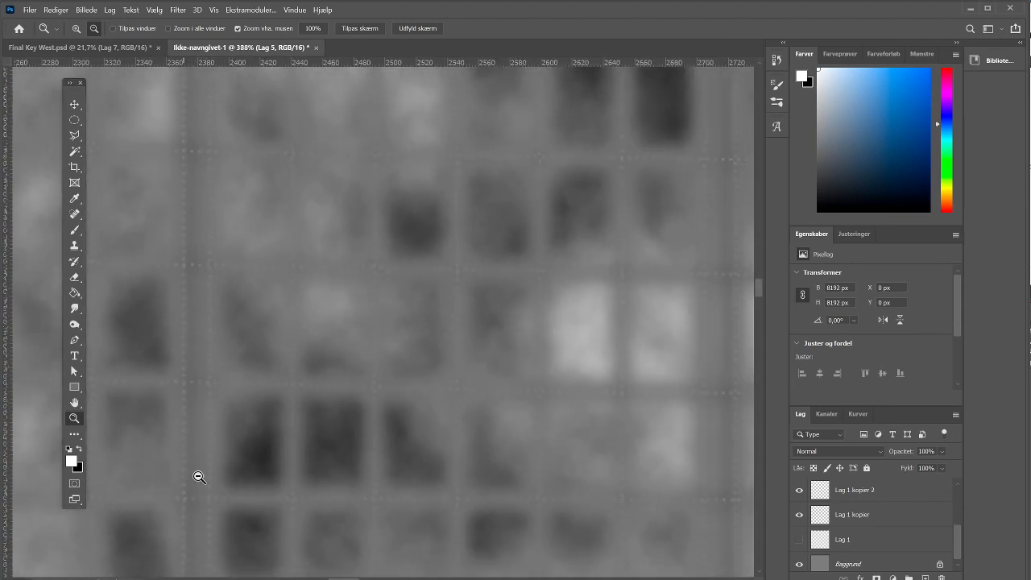
pyautogui.moveTo(282, 436)
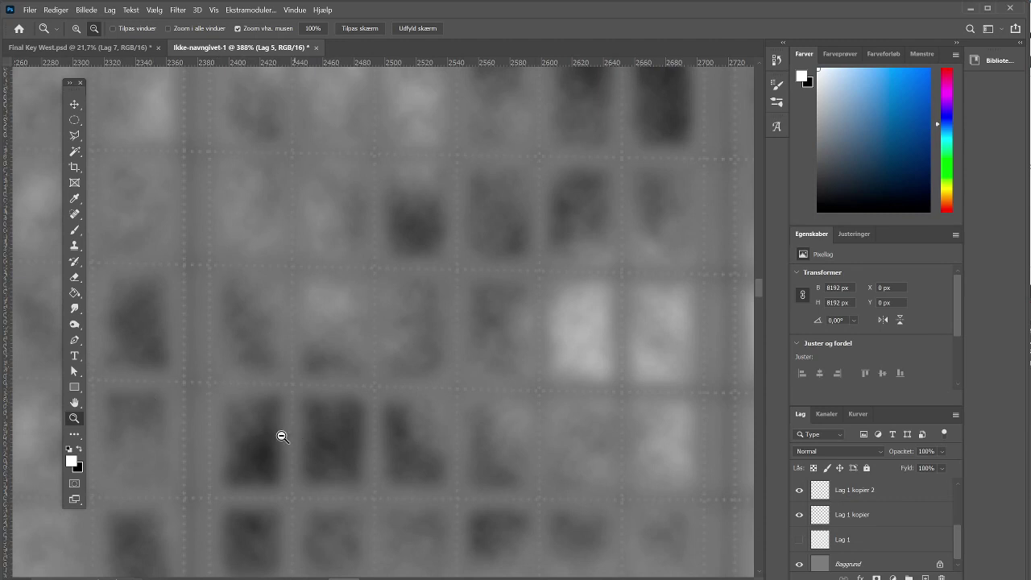
pyautogui.moveTo(424, 460)
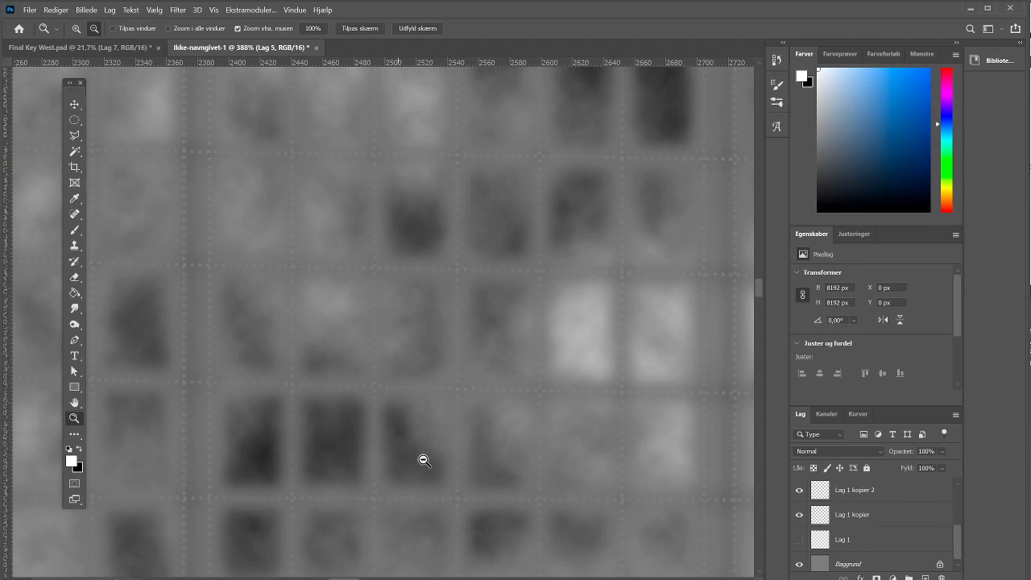
pyautogui.moveTo(602, 326)
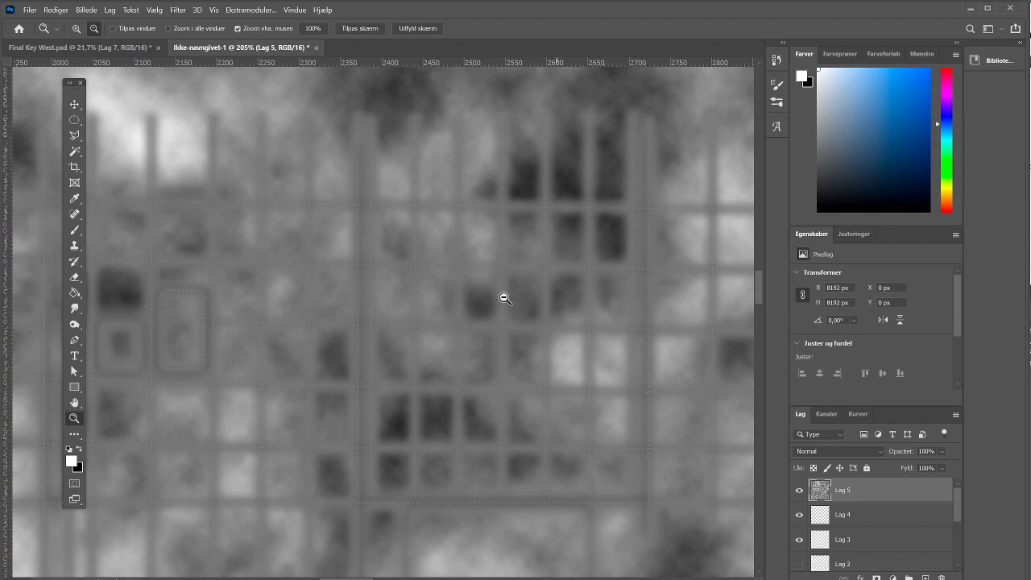
pyautogui.click(505, 299)
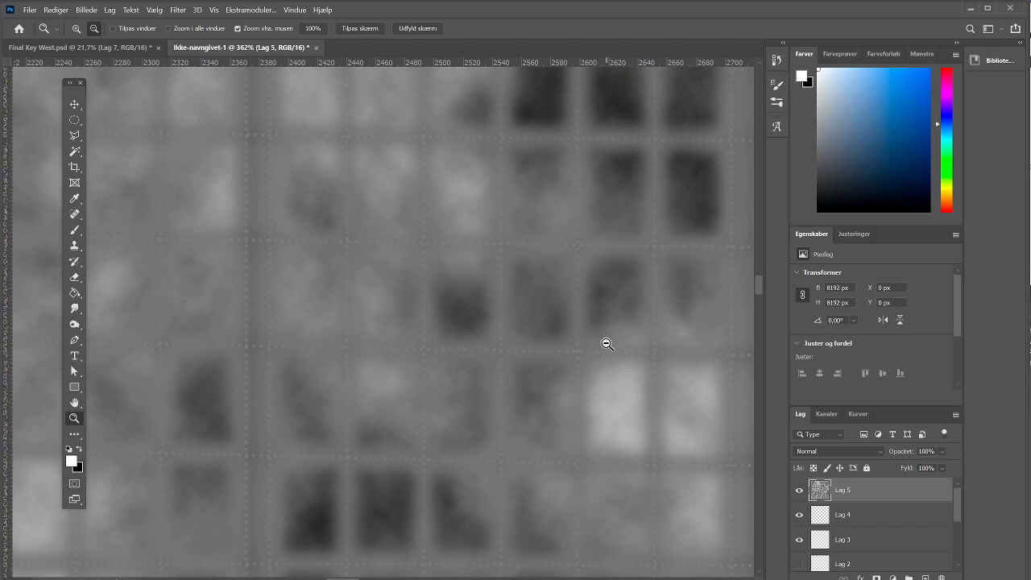
pyautogui.moveTo(535, 274)
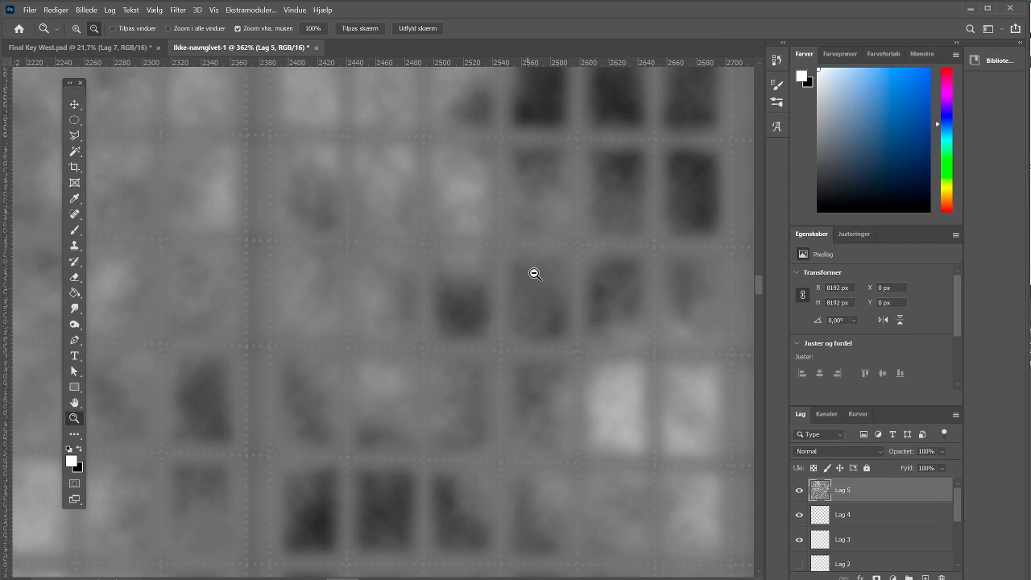
pyautogui.click(178, 9)
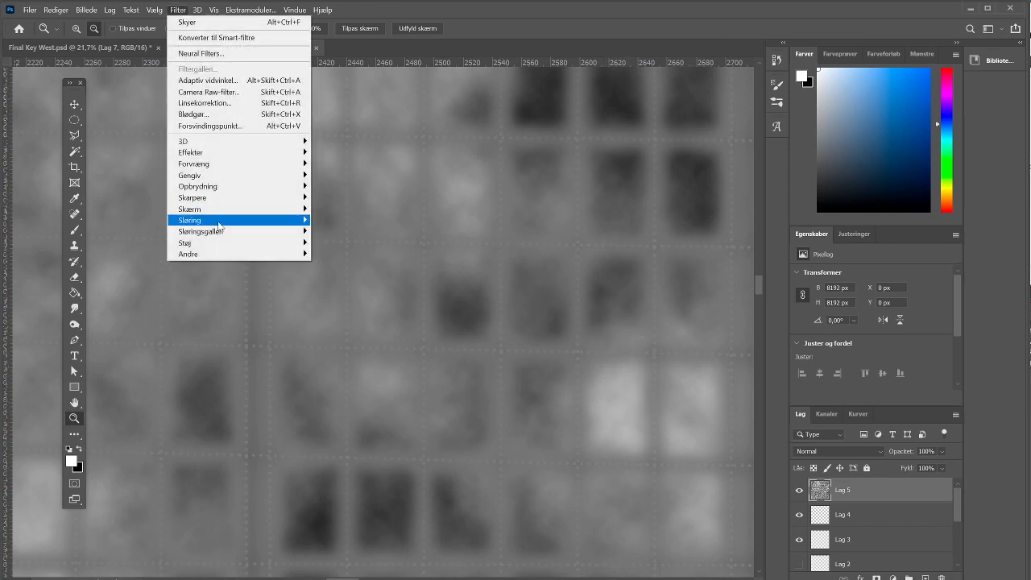
# Step: Apply a Gaussian blur (Gaussisk sløring) with a 4.5 px radius to Lag 5
pyautogui.click(189, 220)
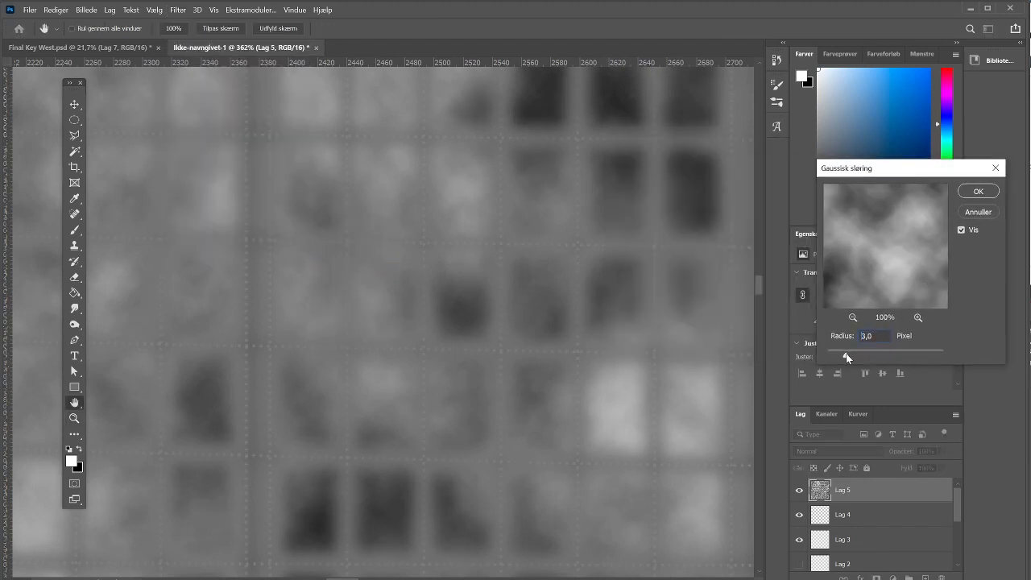
pyautogui.moveTo(846, 350); pyautogui.dragTo(858, 350)
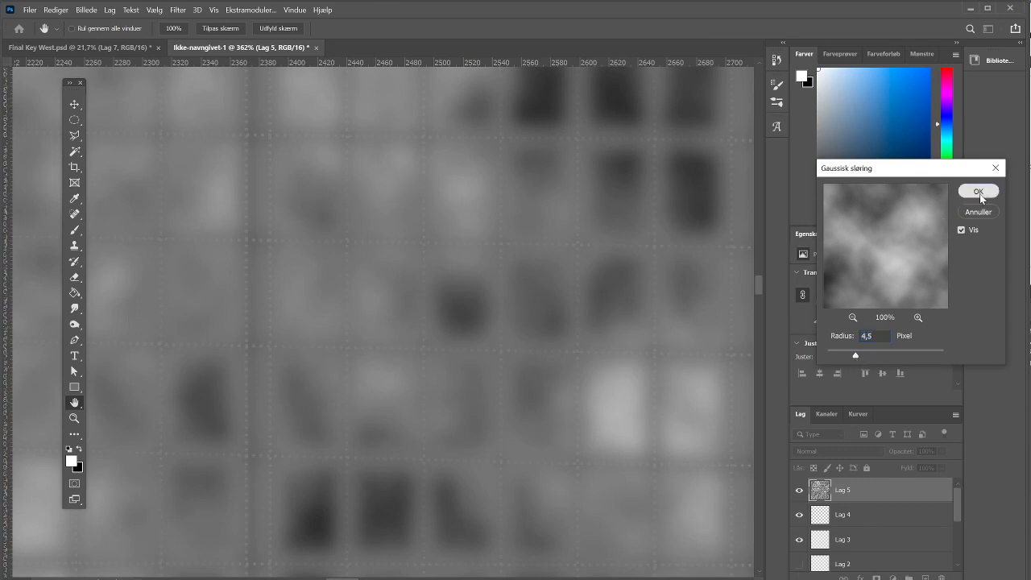
pyautogui.click(978, 190)
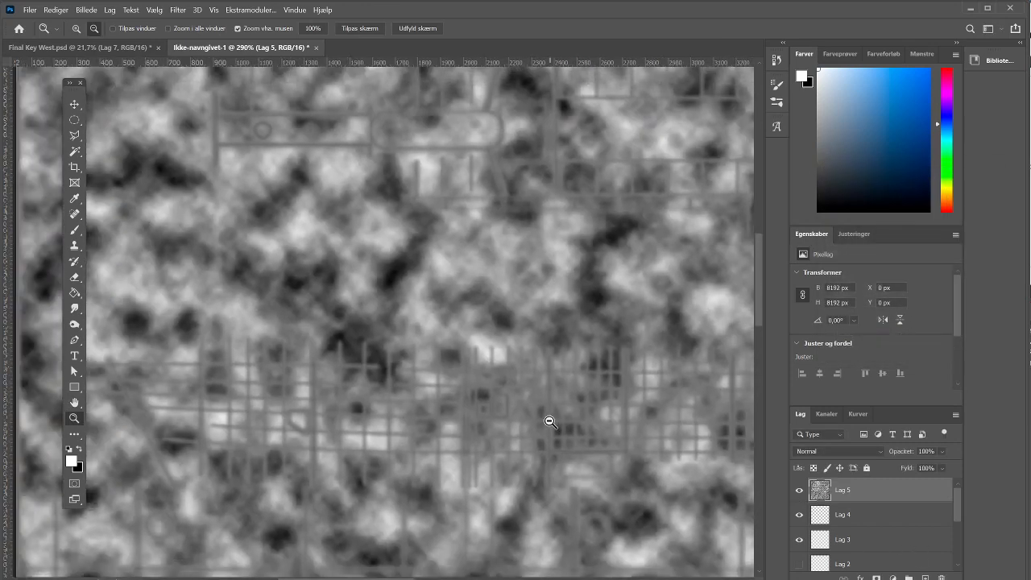
# Step: Set Lag 5 to the Screen (Skærm) blend mode at 27% opacity
pyautogui.click(837, 451)
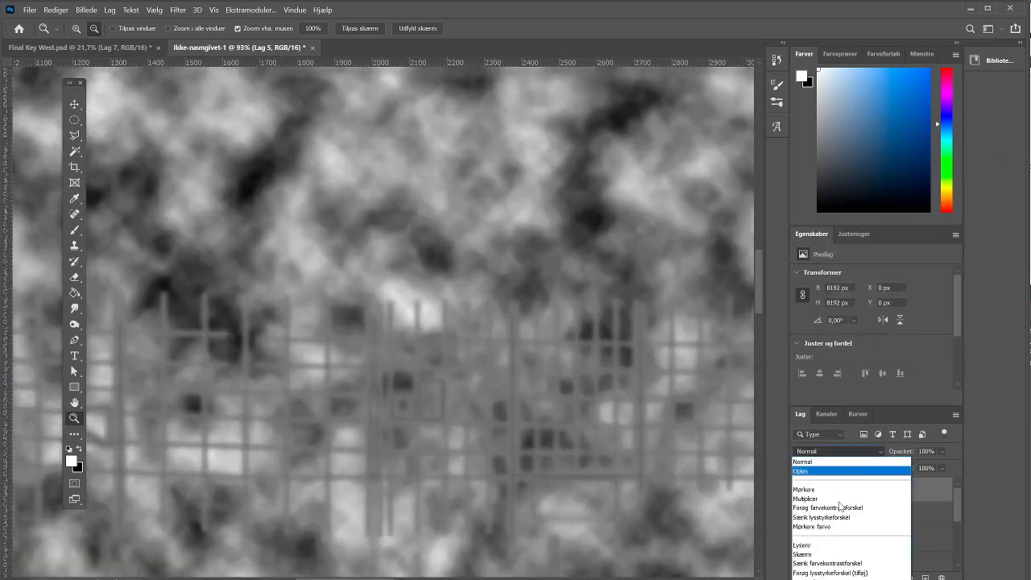
pyautogui.click(811, 554)
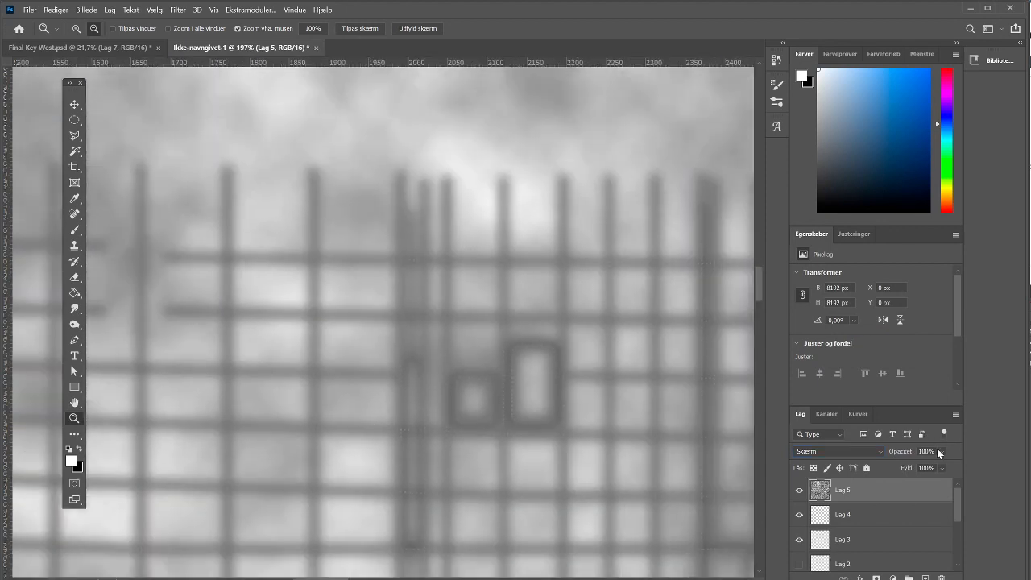
pyautogui.moveTo(943, 459); pyautogui.dragTo(924, 467)
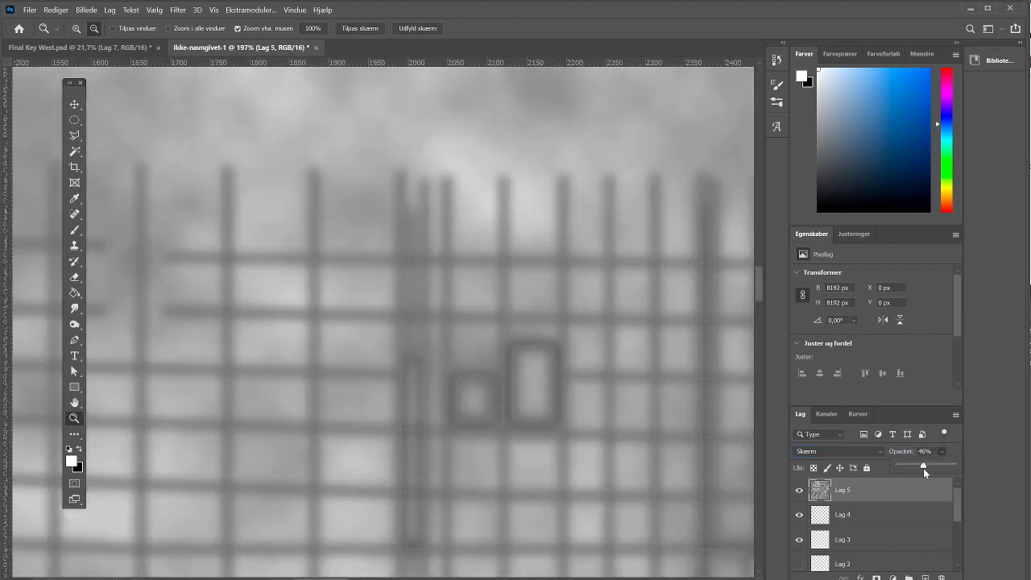
pyautogui.moveTo(924, 466); pyautogui.dragTo(918, 466)
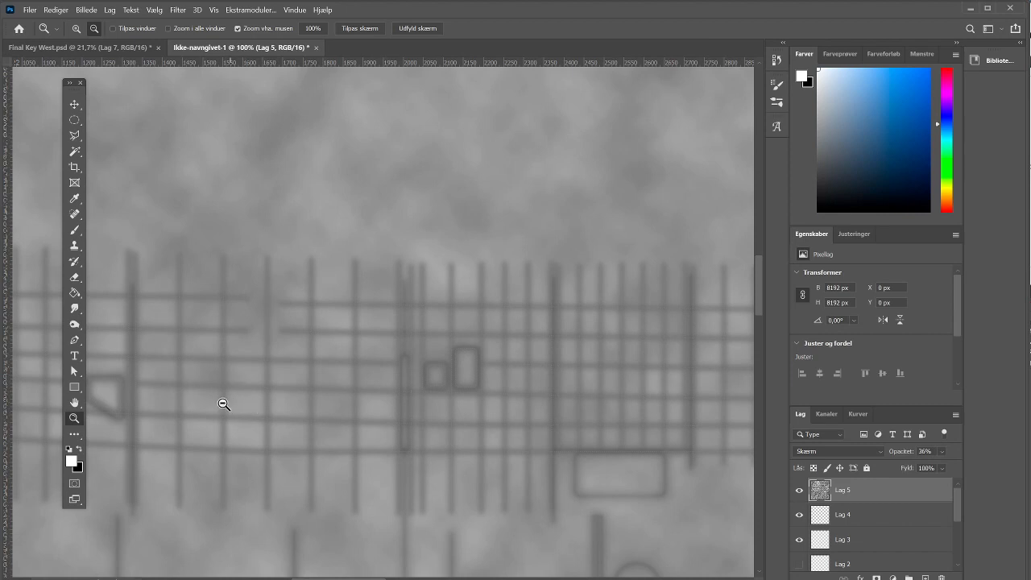
pyautogui.moveTo(292, 423)
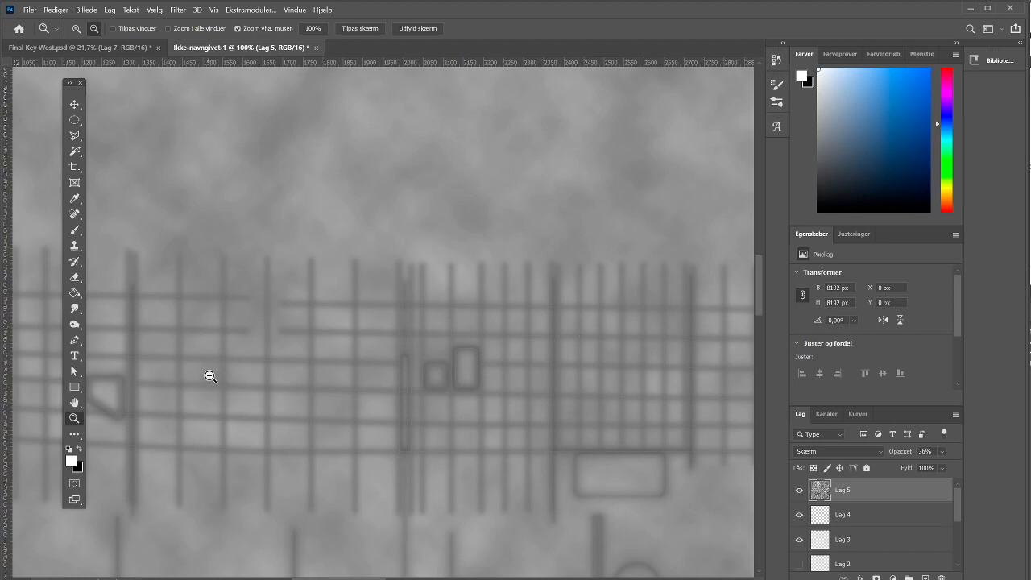
pyautogui.moveTo(253, 404)
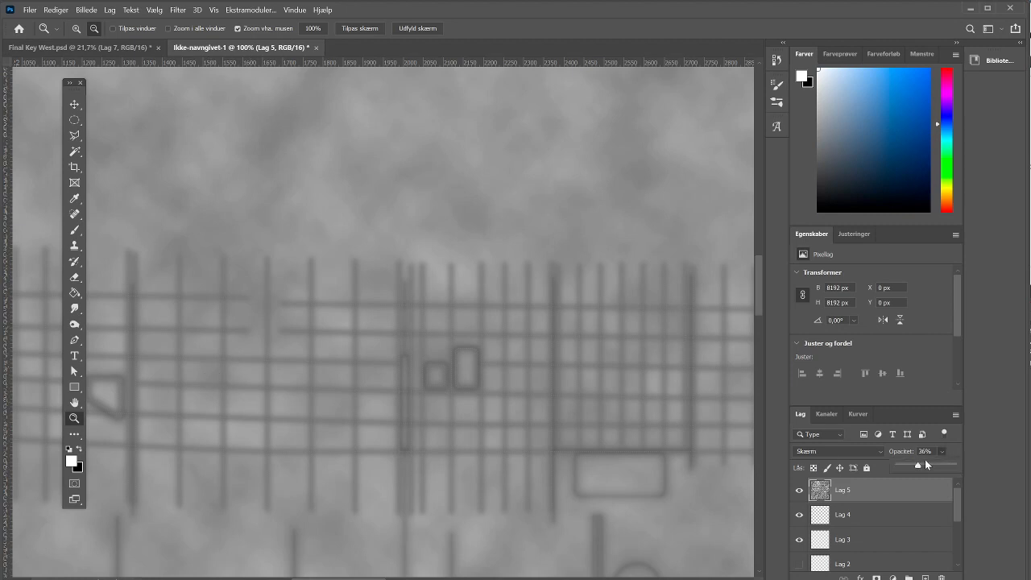
pyautogui.moveTo(918, 467); pyautogui.dragTo(914, 467)
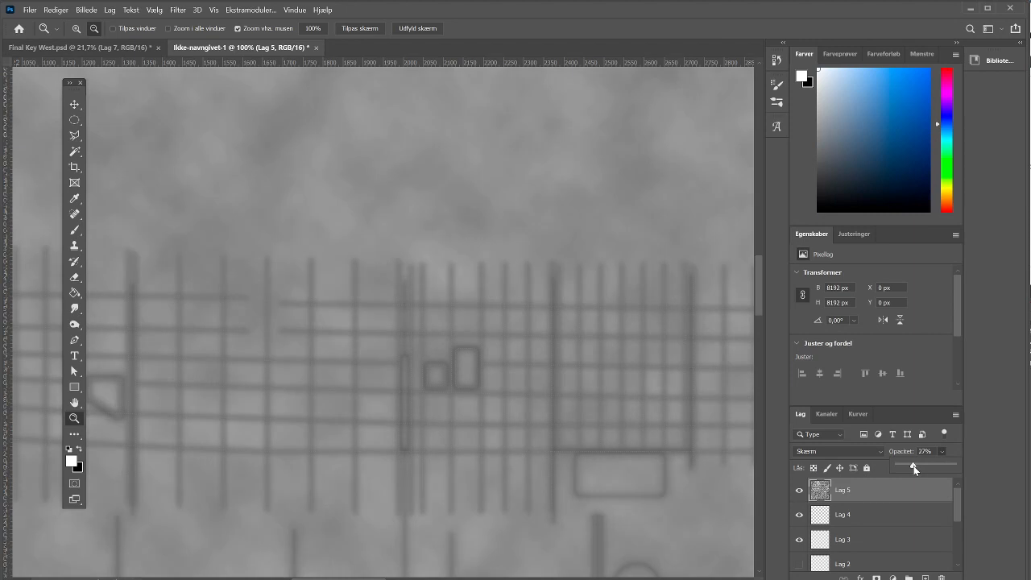
pyautogui.moveTo(751, 361)
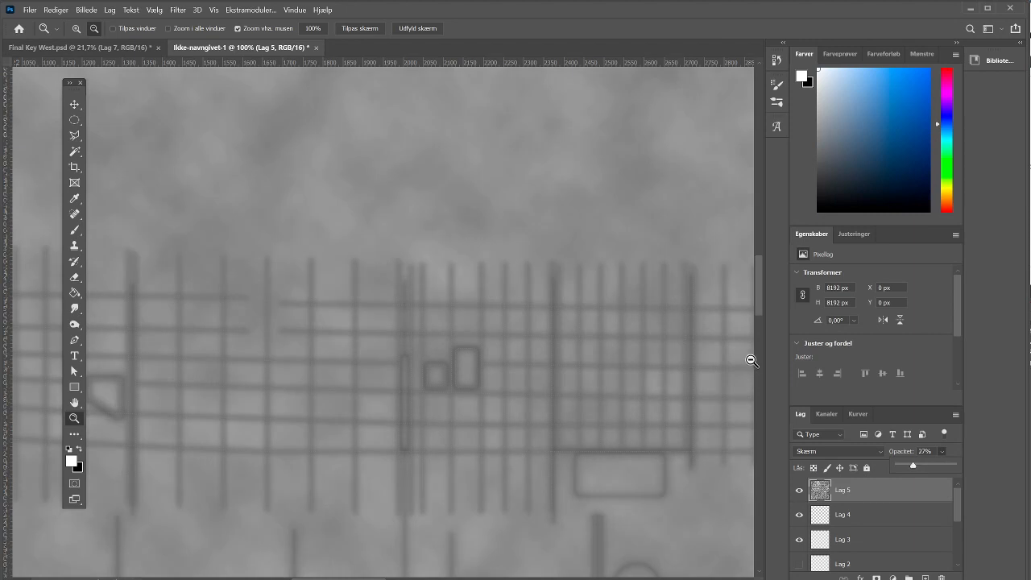
pyautogui.moveTo(294, 334)
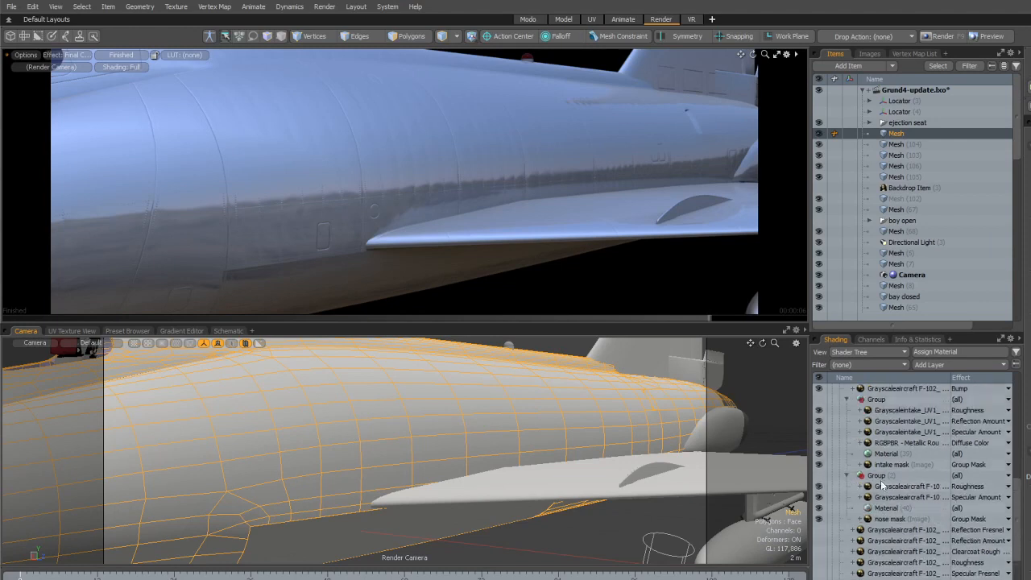
# Step: Scroll up in Modo while the fuselage re-renders with the bump rivets layer
pyautogui.scroll(3)
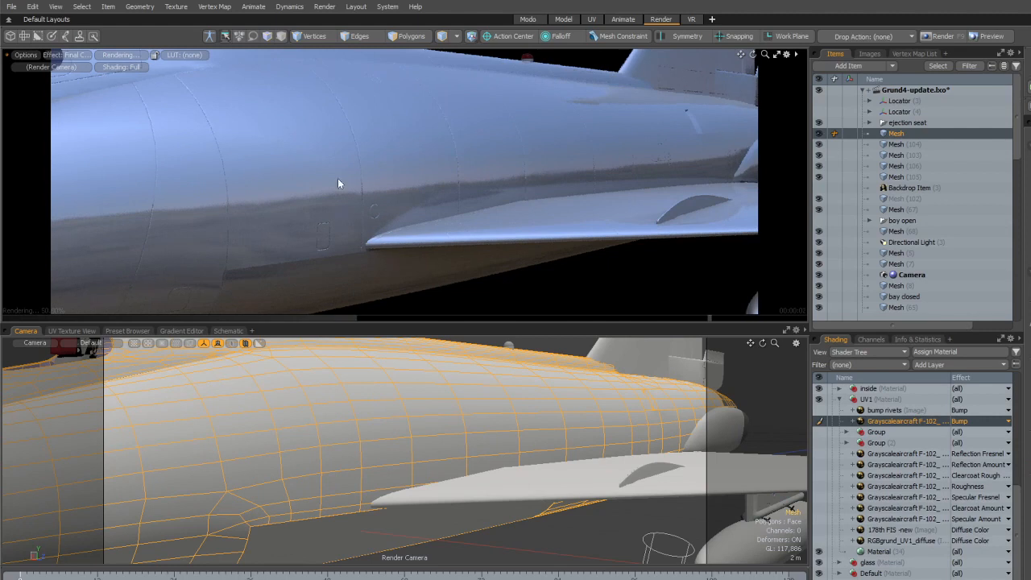
pyautogui.moveTo(193, 219)
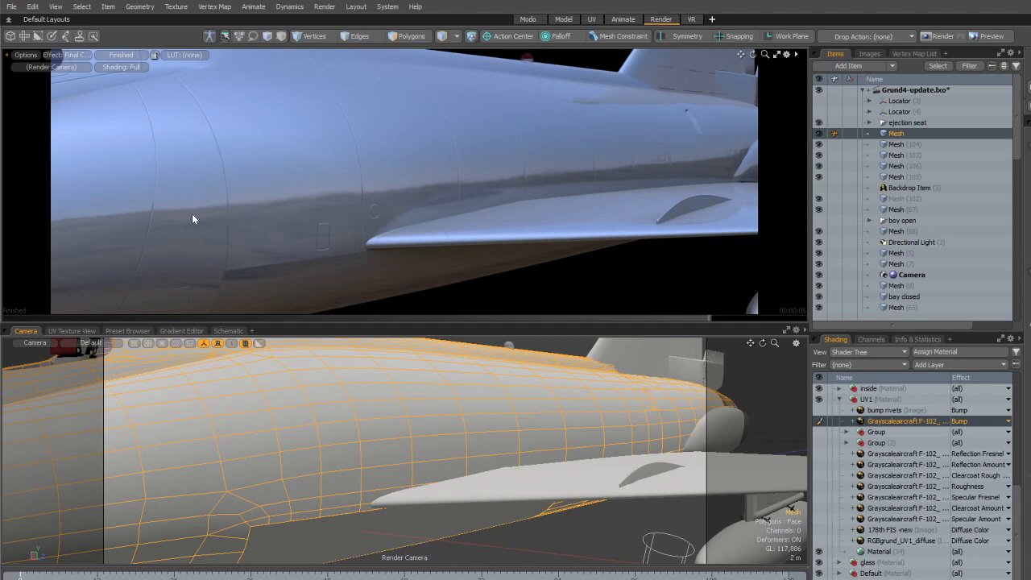
pyautogui.moveTo(882, 411)
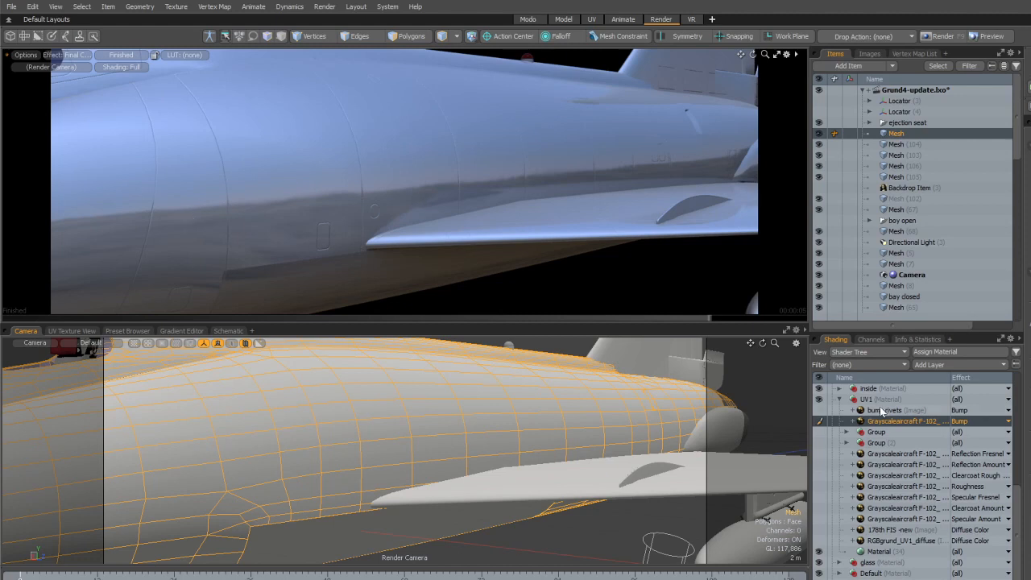
pyautogui.moveTo(822, 412)
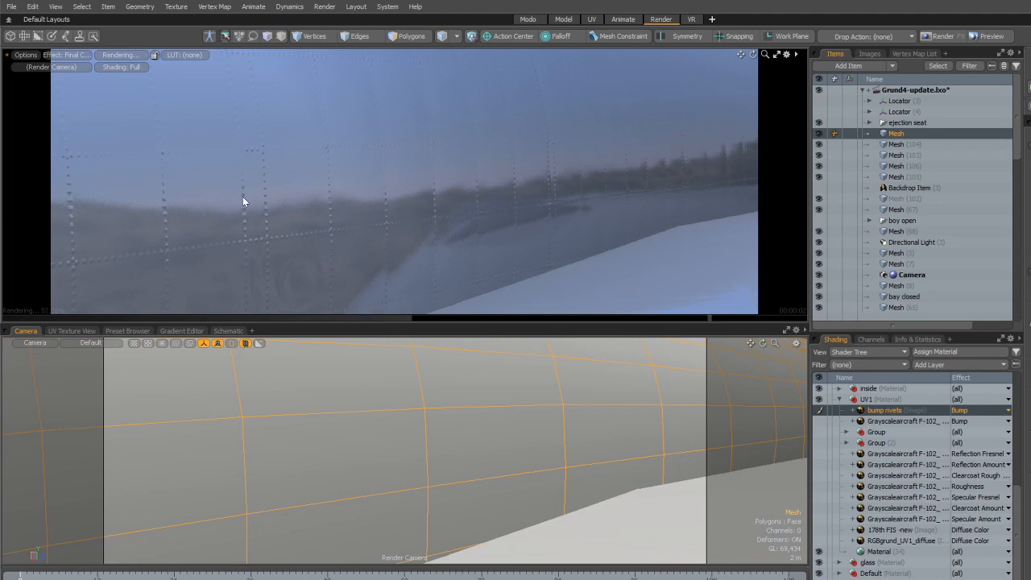
pyautogui.moveTo(244, 171)
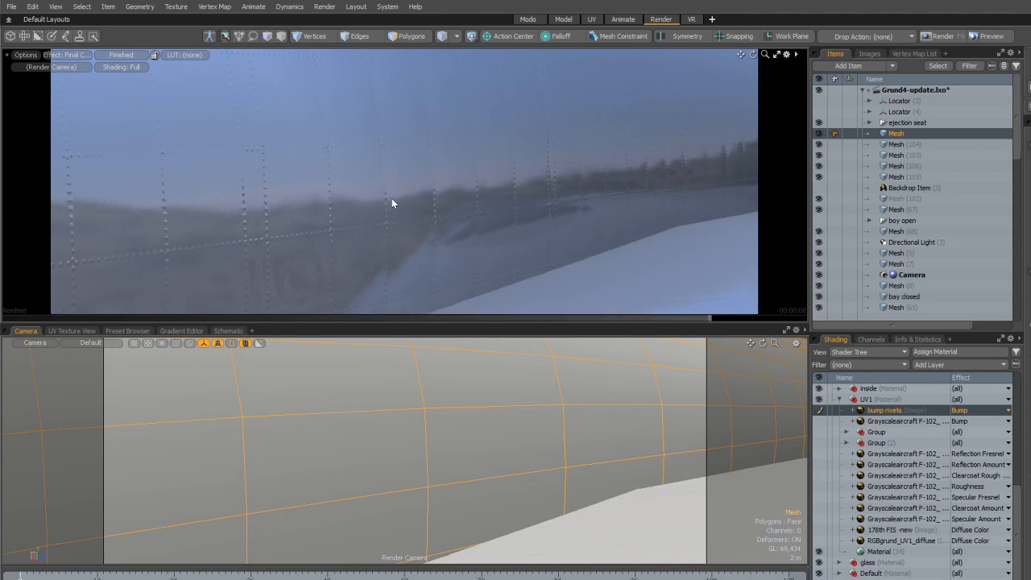
pyautogui.moveTo(502, 178)
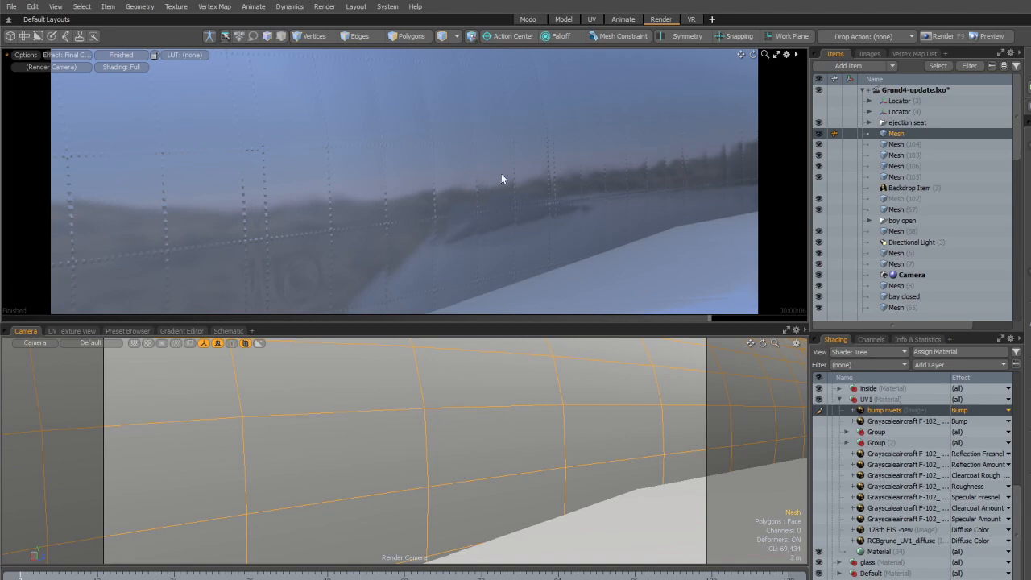
pyautogui.moveTo(560, 181)
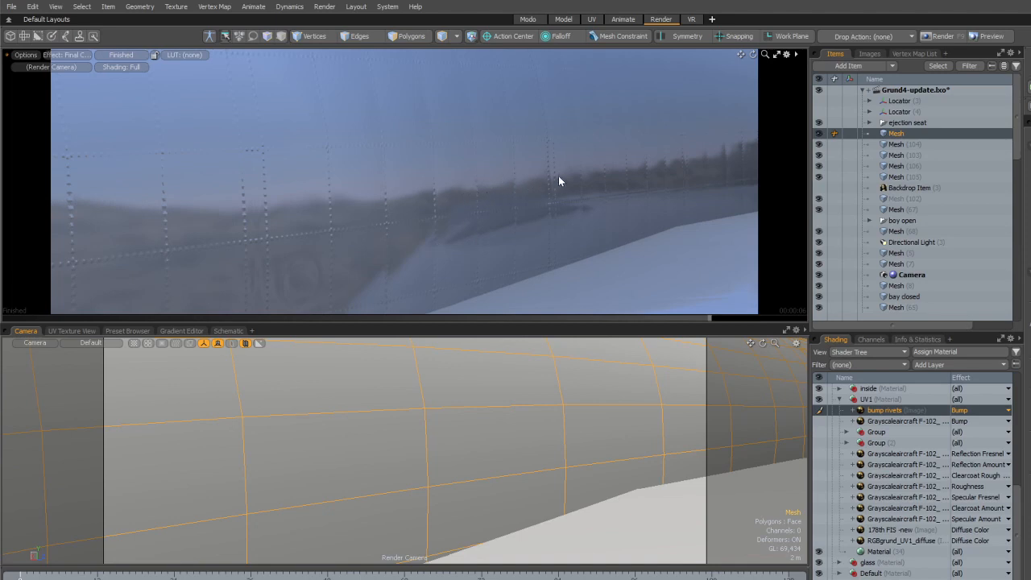
pyautogui.moveTo(641, 173)
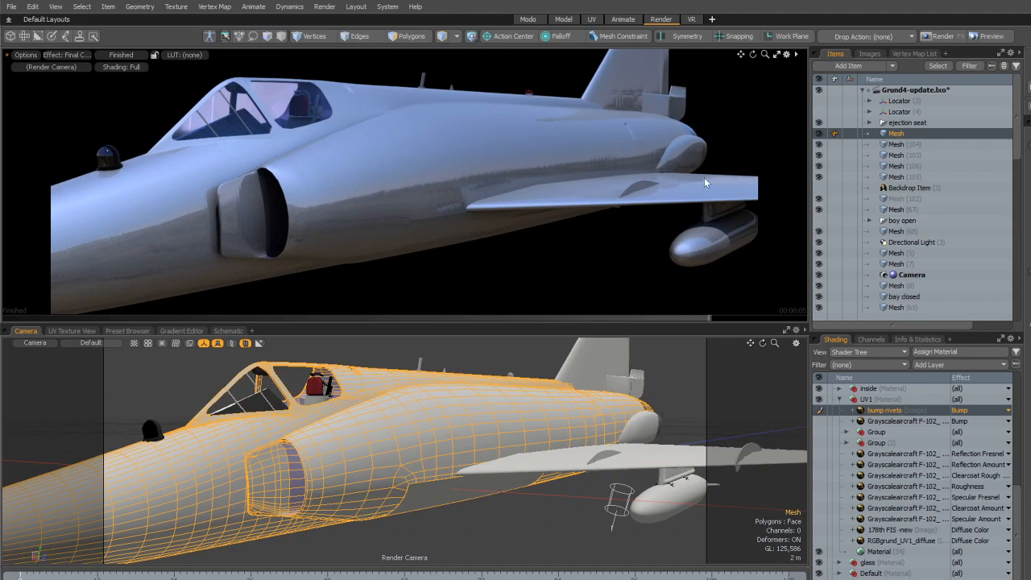
# Step: Re-enable the colour textures, select Reflection Amount, and set the preview LUT to Gamma
pyautogui.click(817, 410)
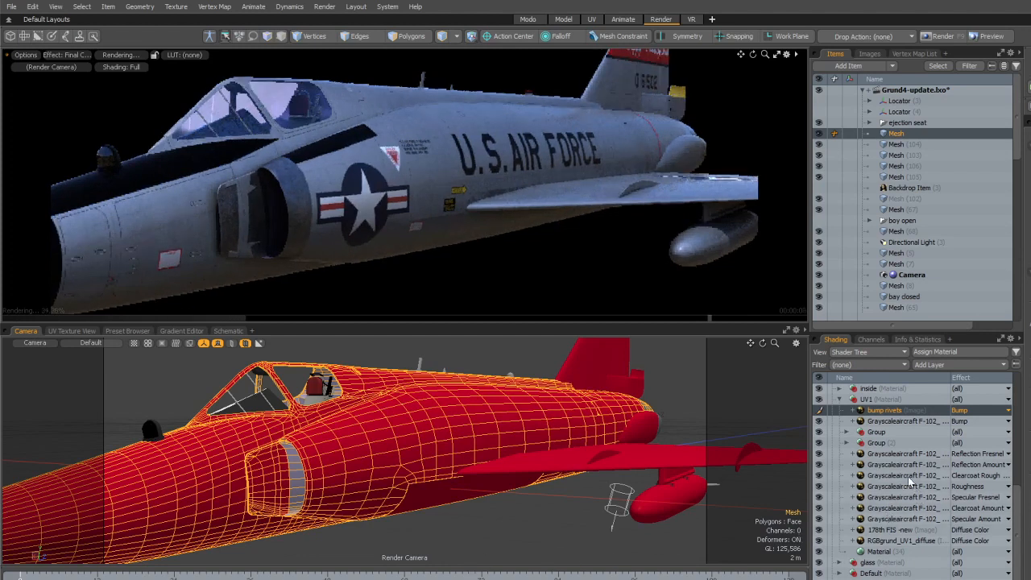
pyautogui.click(903, 465)
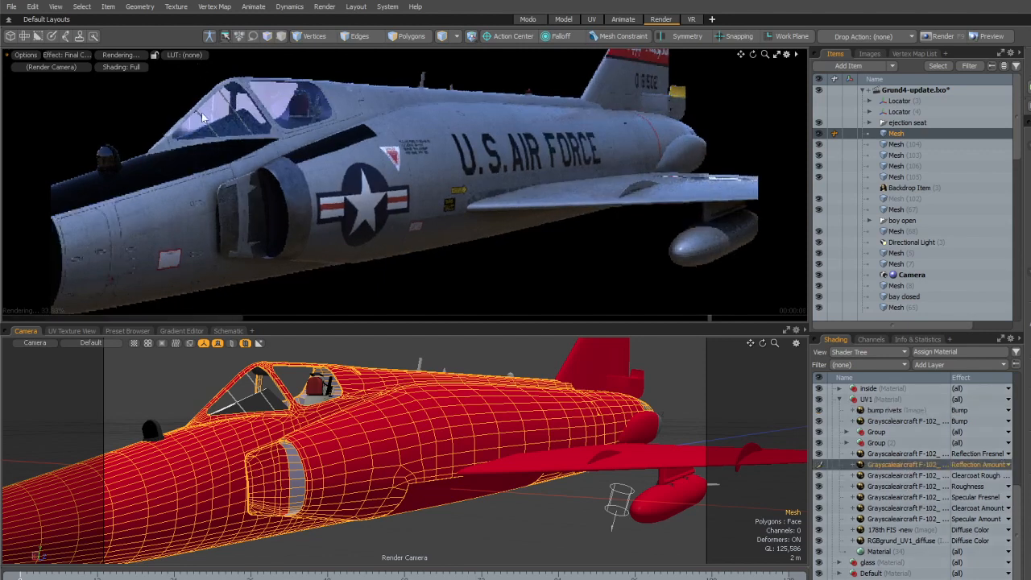
pyautogui.click(185, 54)
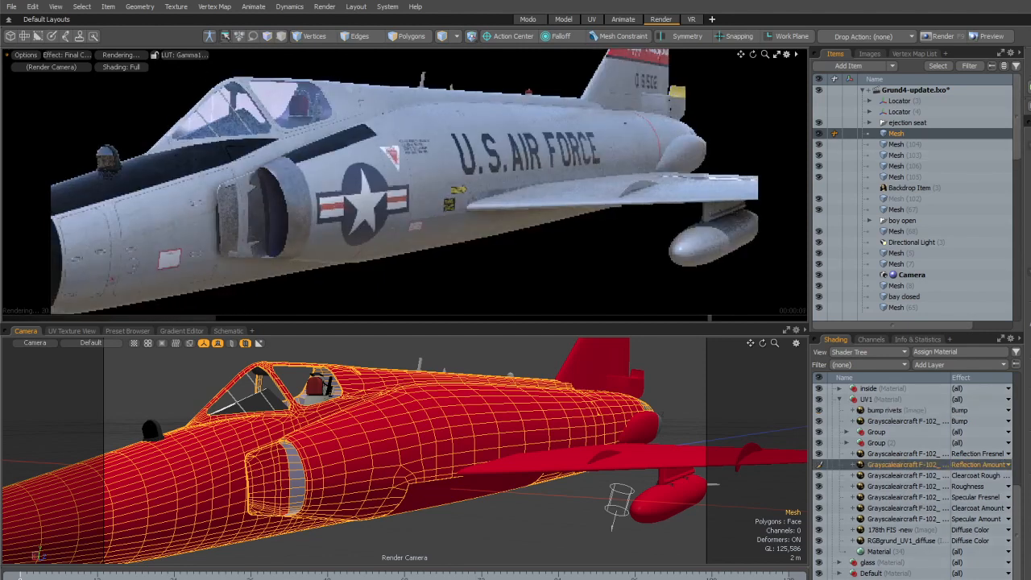